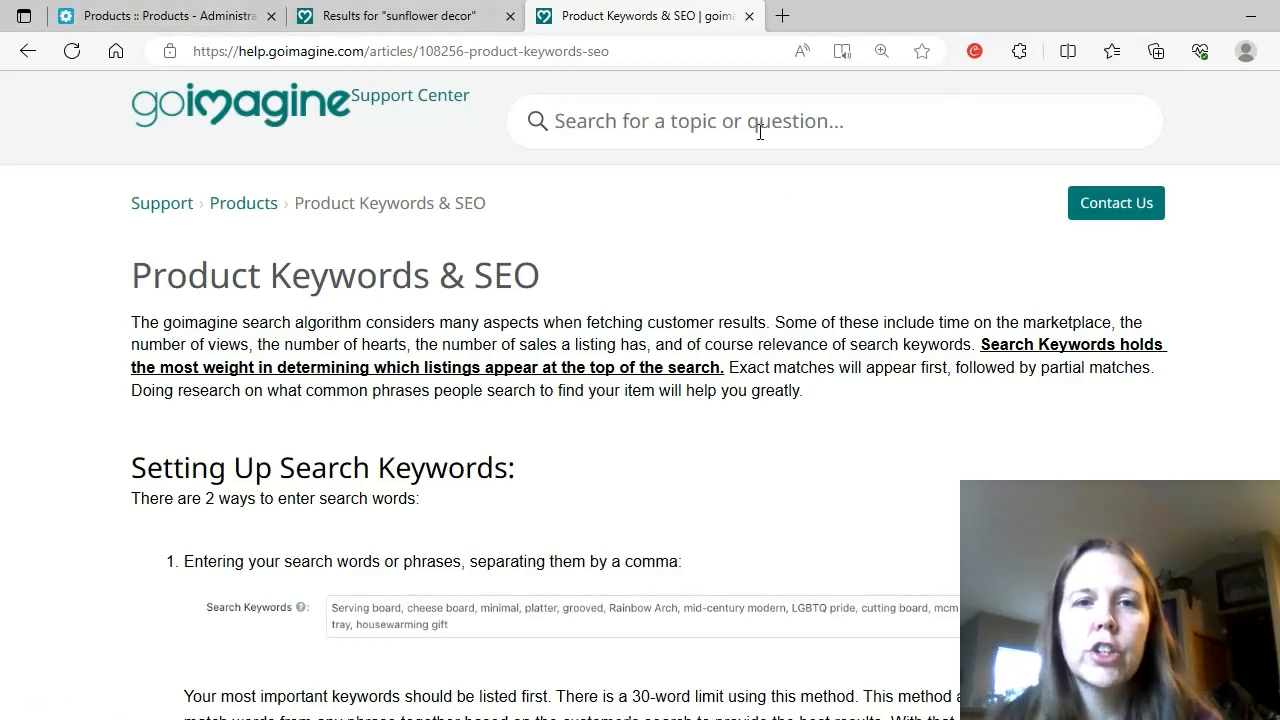
pyautogui.moveTo(722, 253)
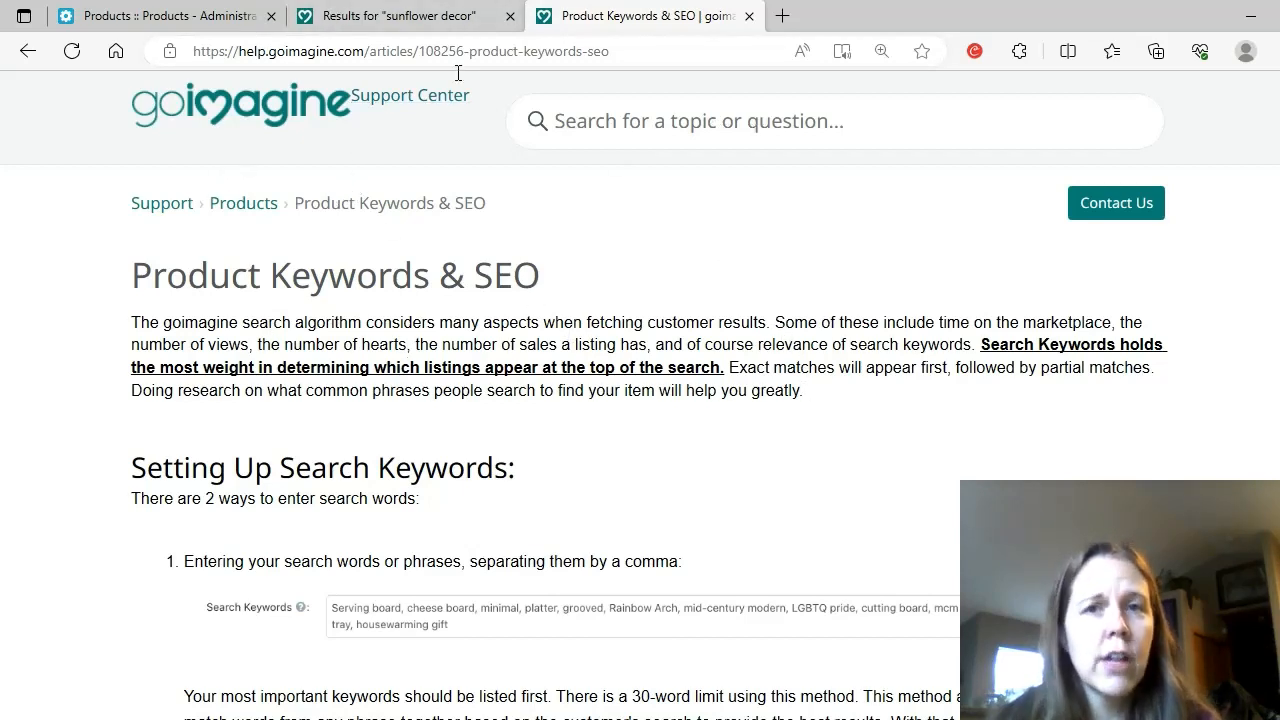
pyautogui.moveTo(448, 281)
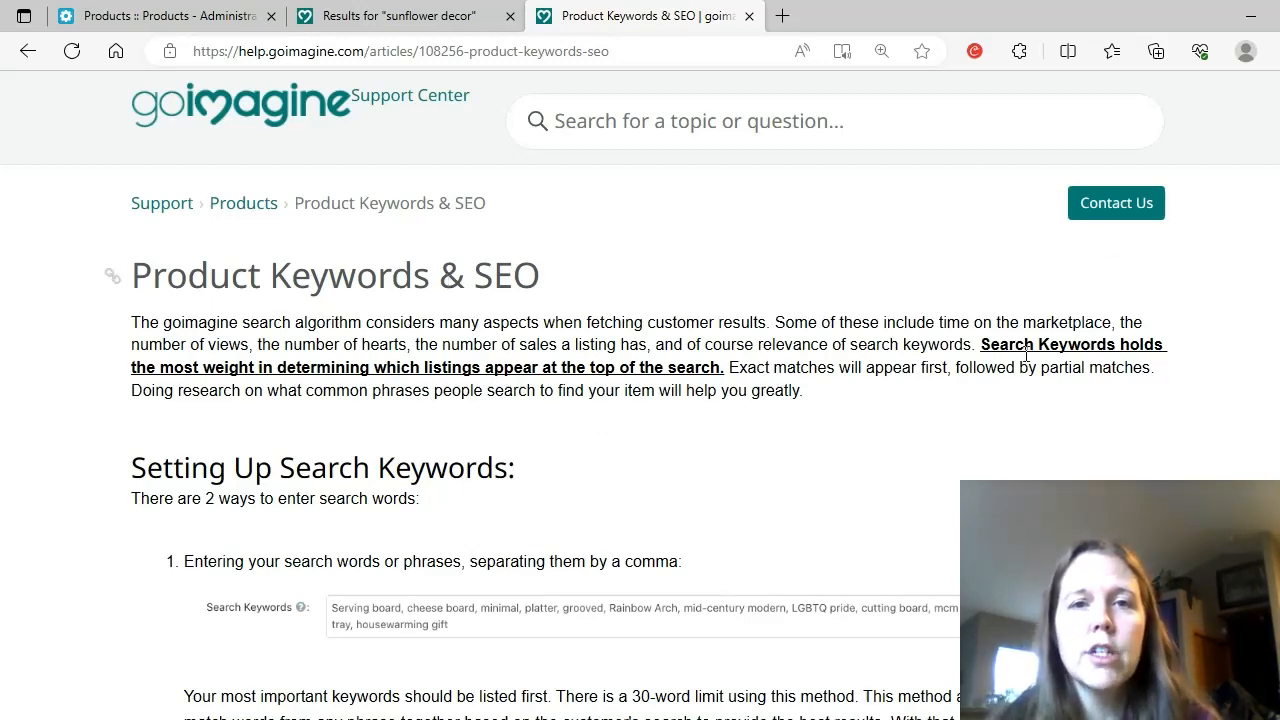
pyautogui.moveTo(770, 340)
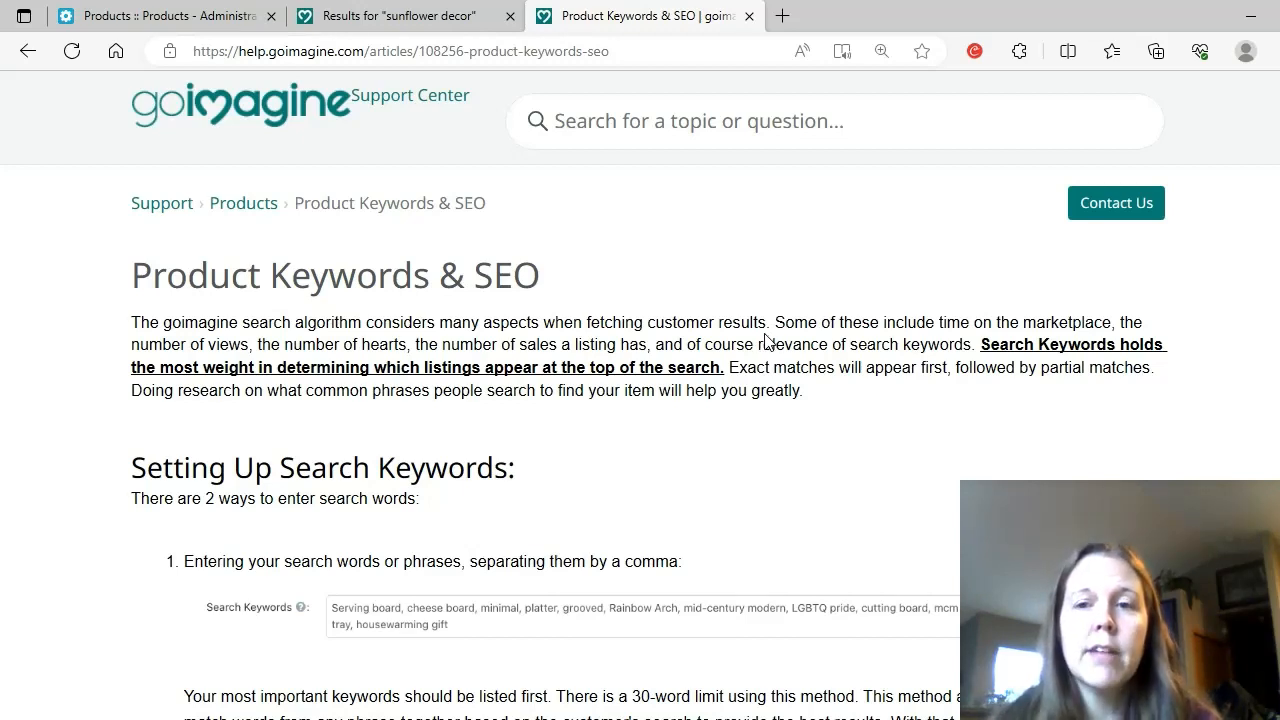
pyautogui.moveTo(643, 294)
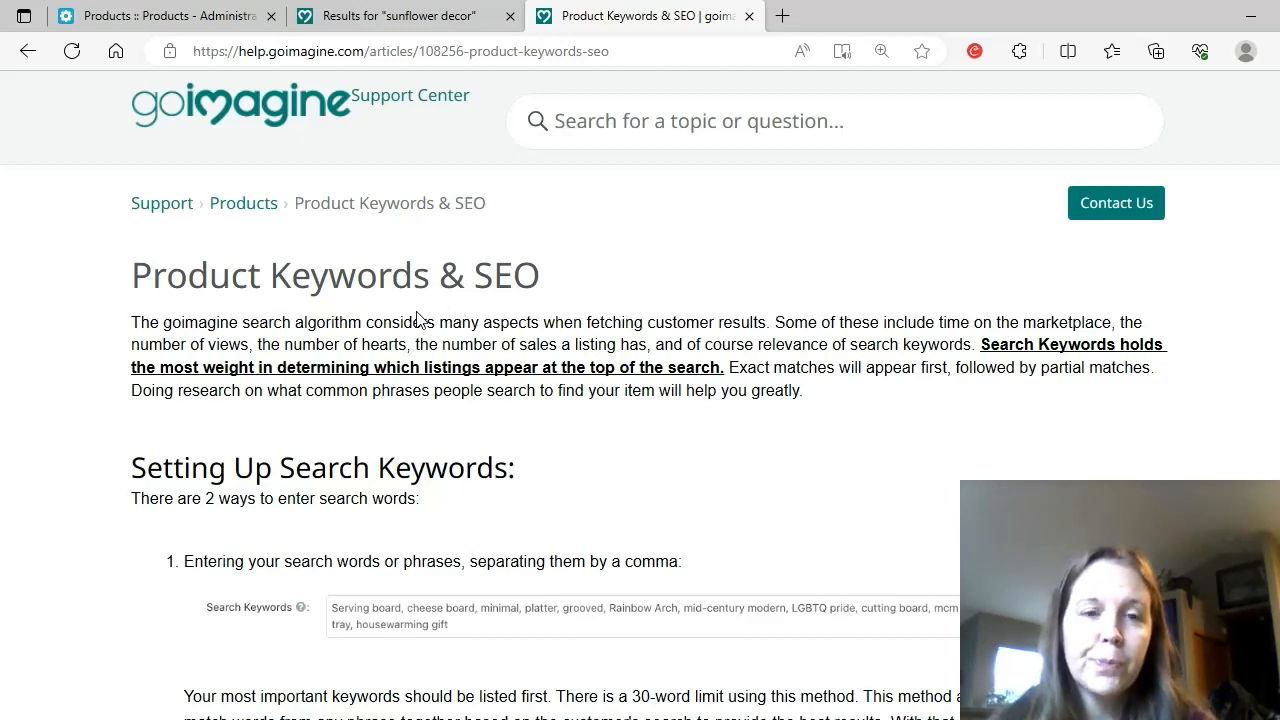
pyautogui.moveTo(585, 282)
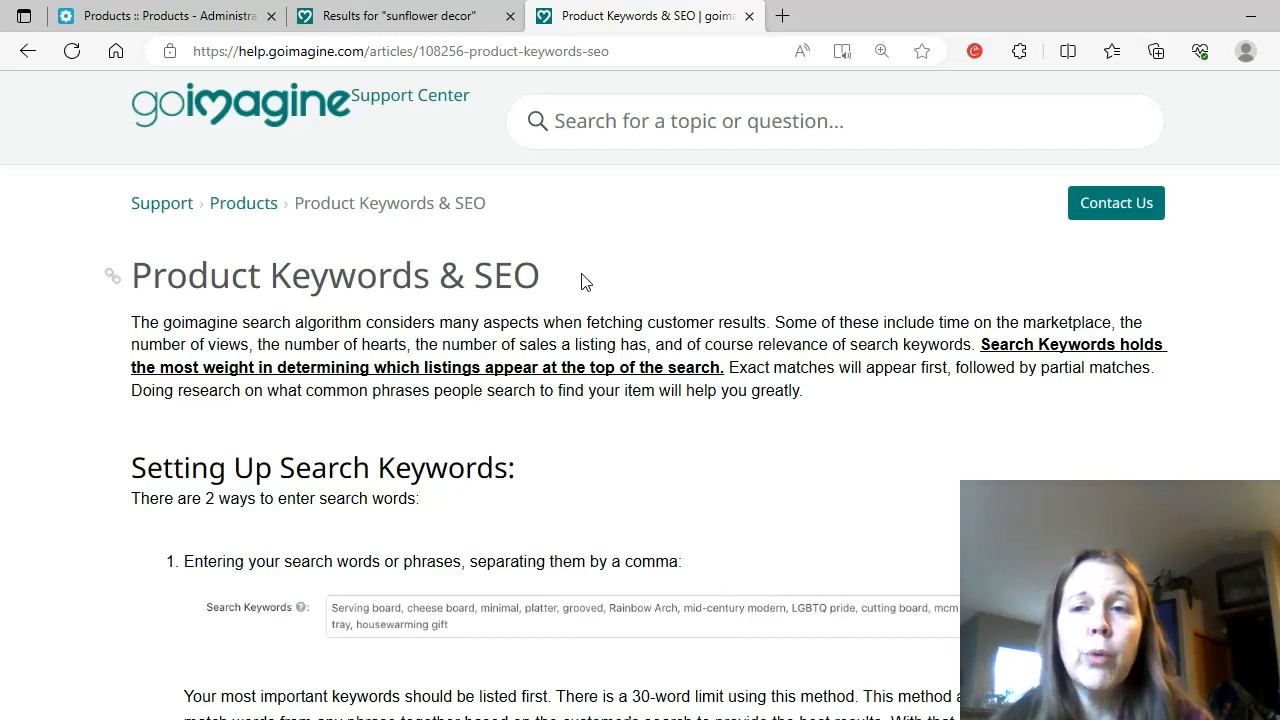
pyautogui.moveTo(568, 320)
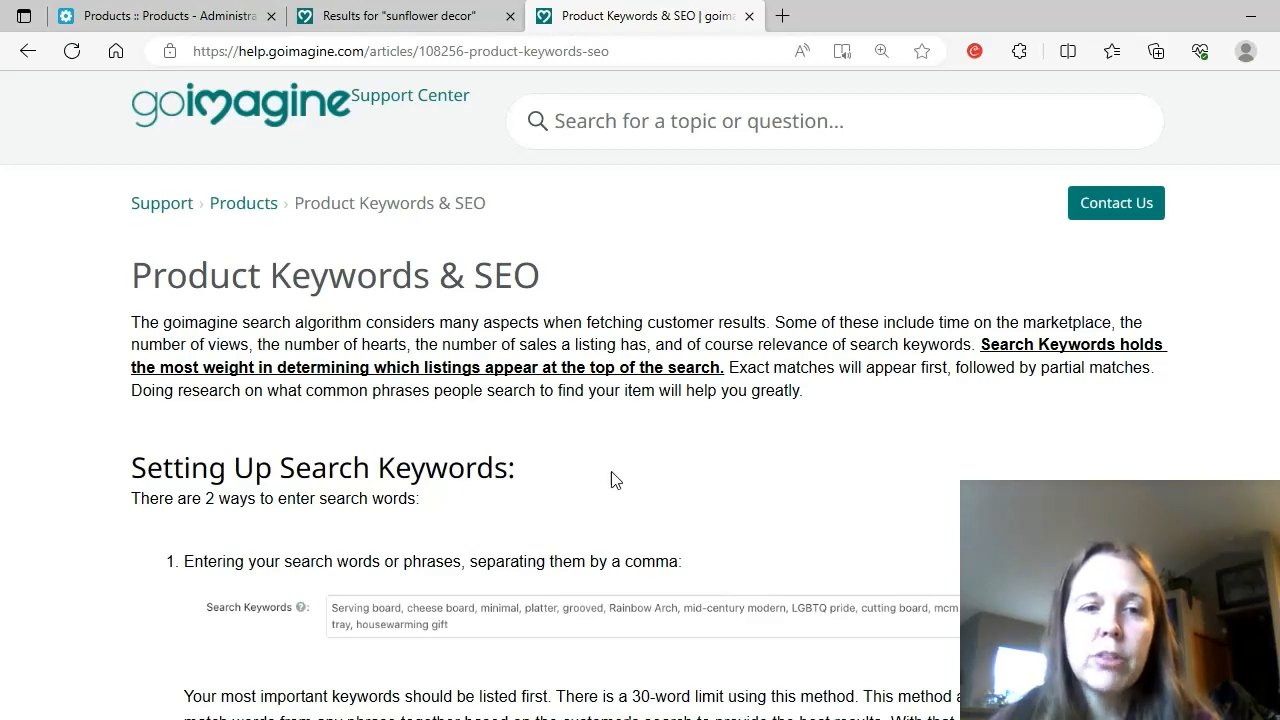
pyautogui.moveTo(500, 457)
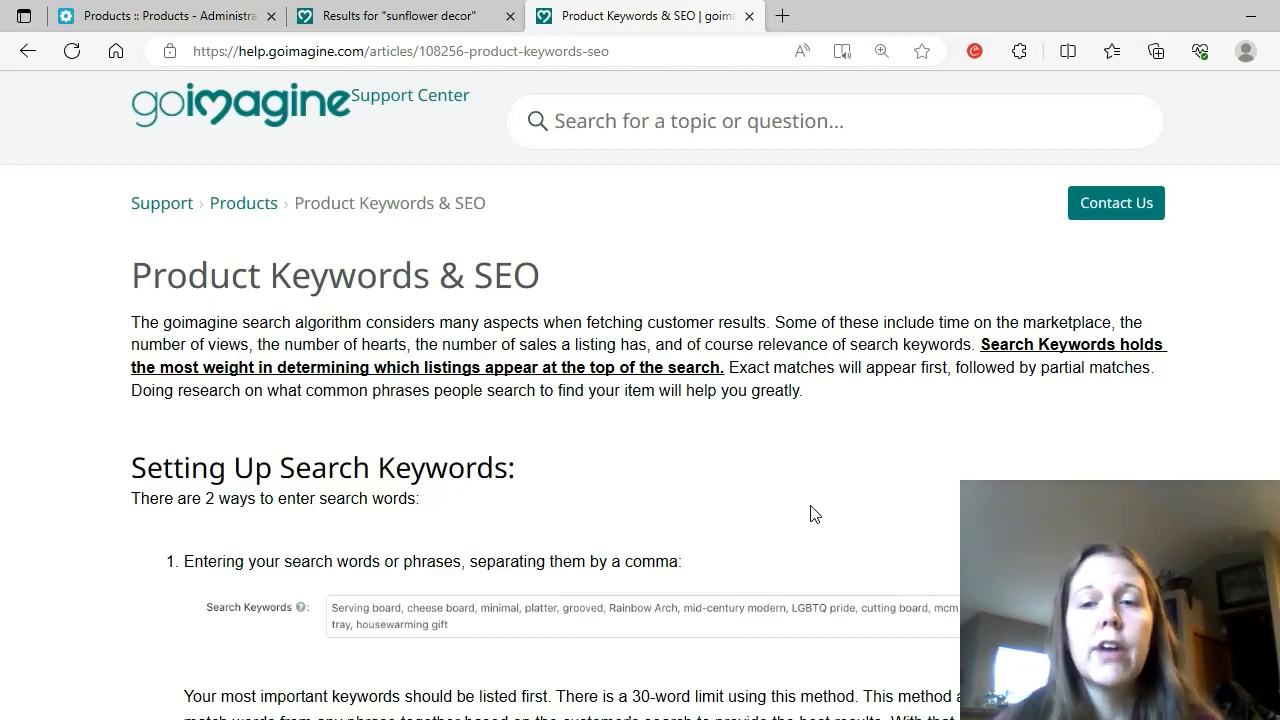
pyautogui.moveTo(838, 447)
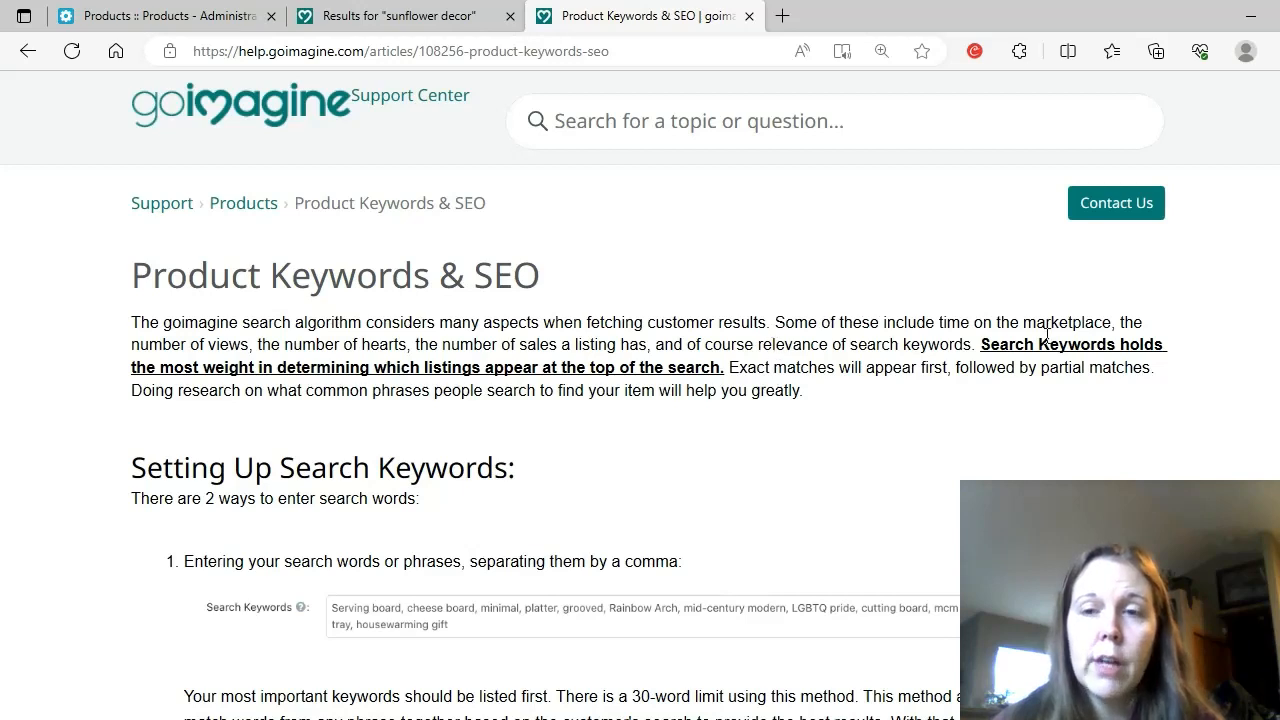
pyautogui.moveTo(1110, 363)
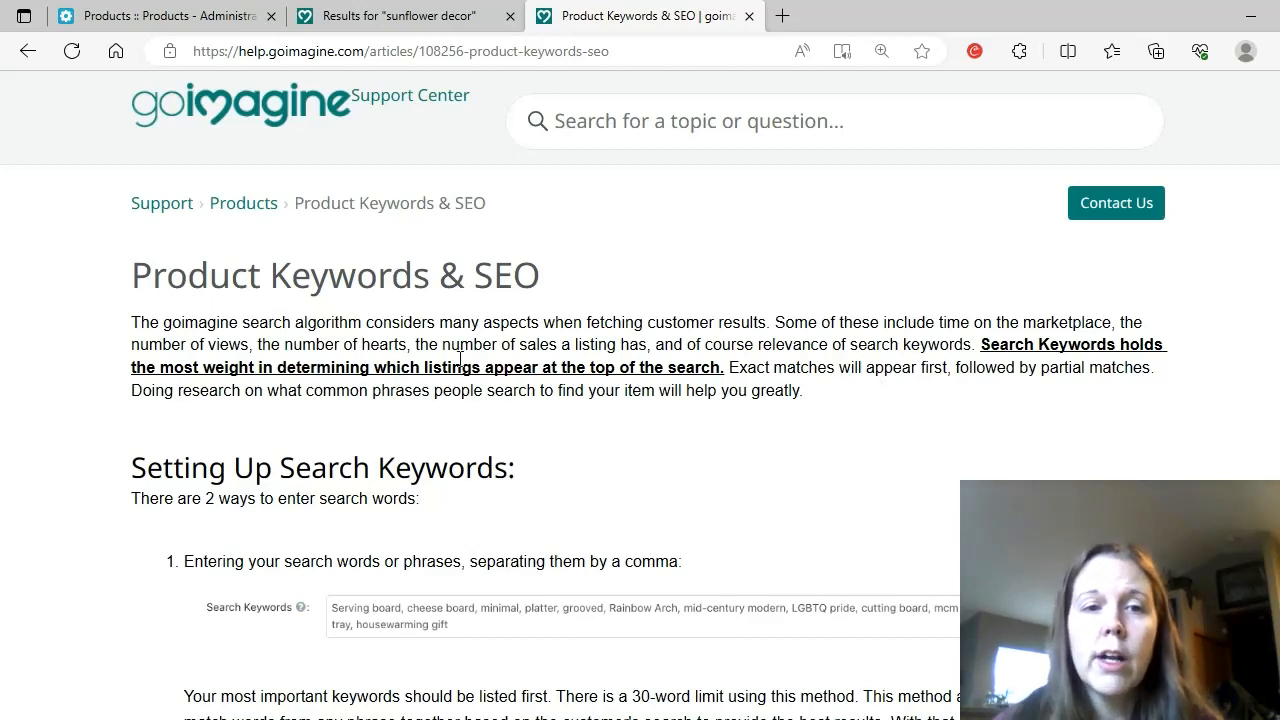
pyautogui.moveTo(738, 410)
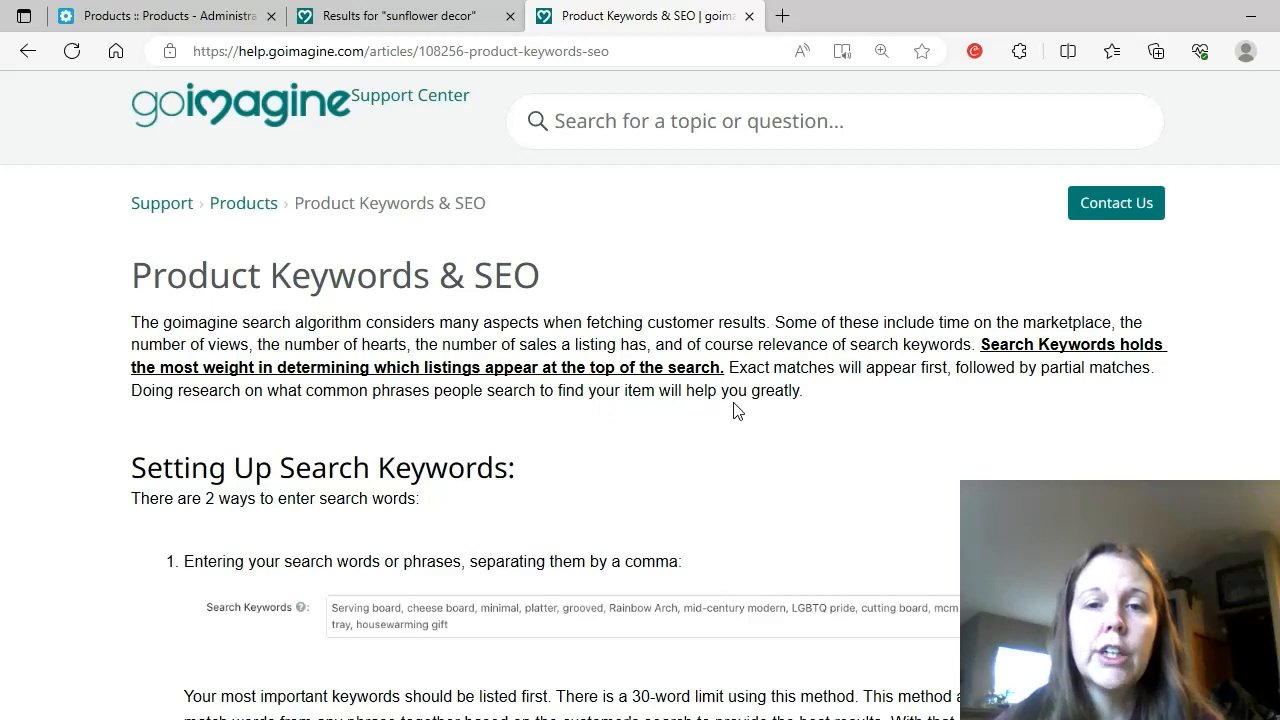
pyautogui.moveTo(827, 399)
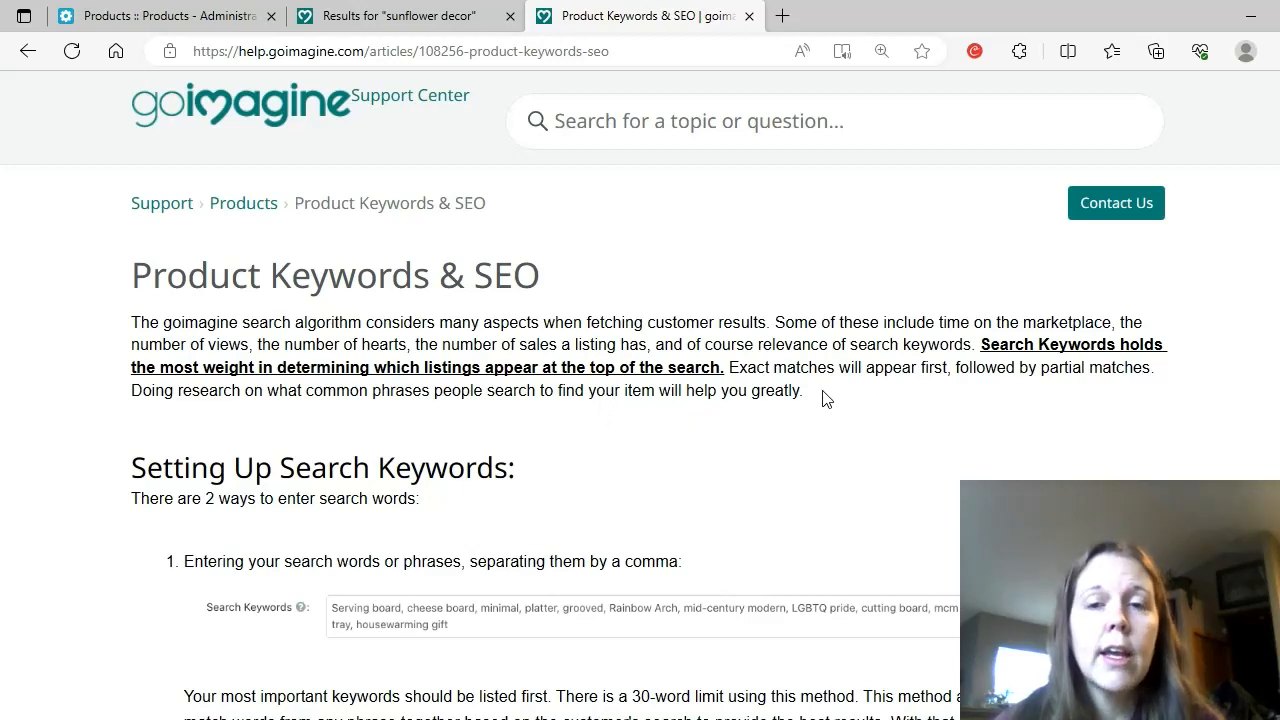
pyautogui.moveTo(918, 417)
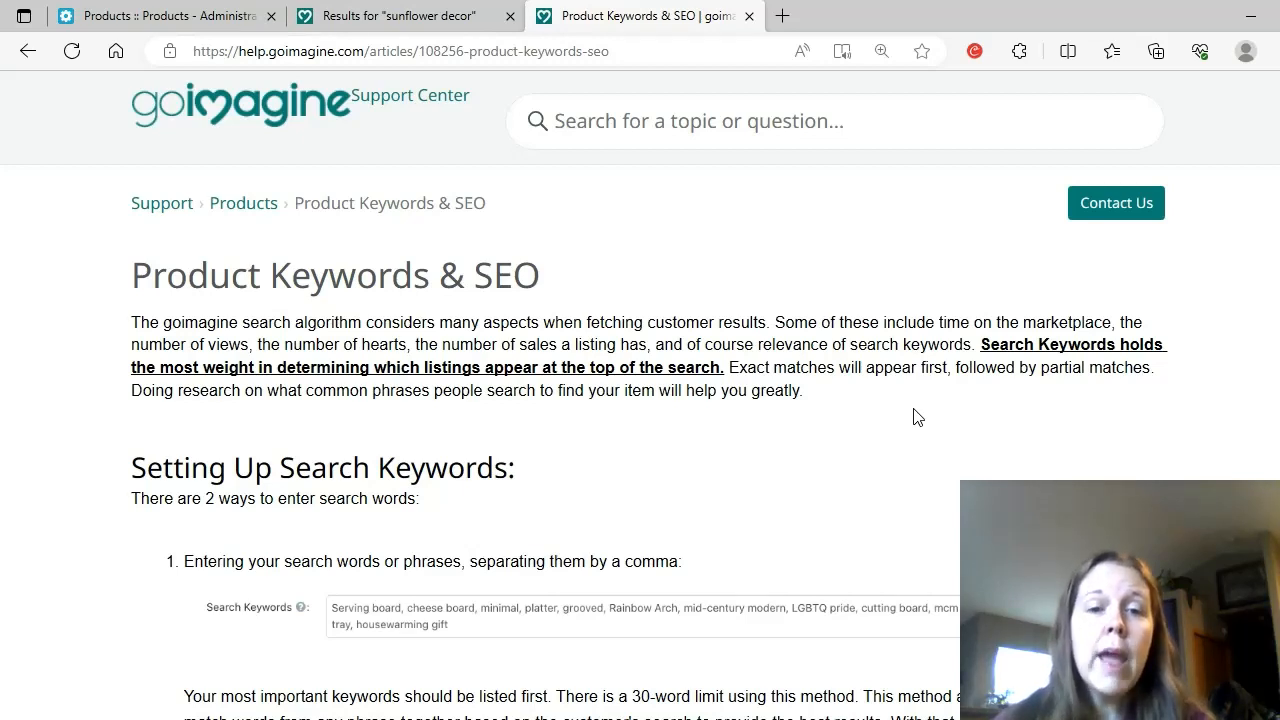
pyautogui.moveTo(757, 417)
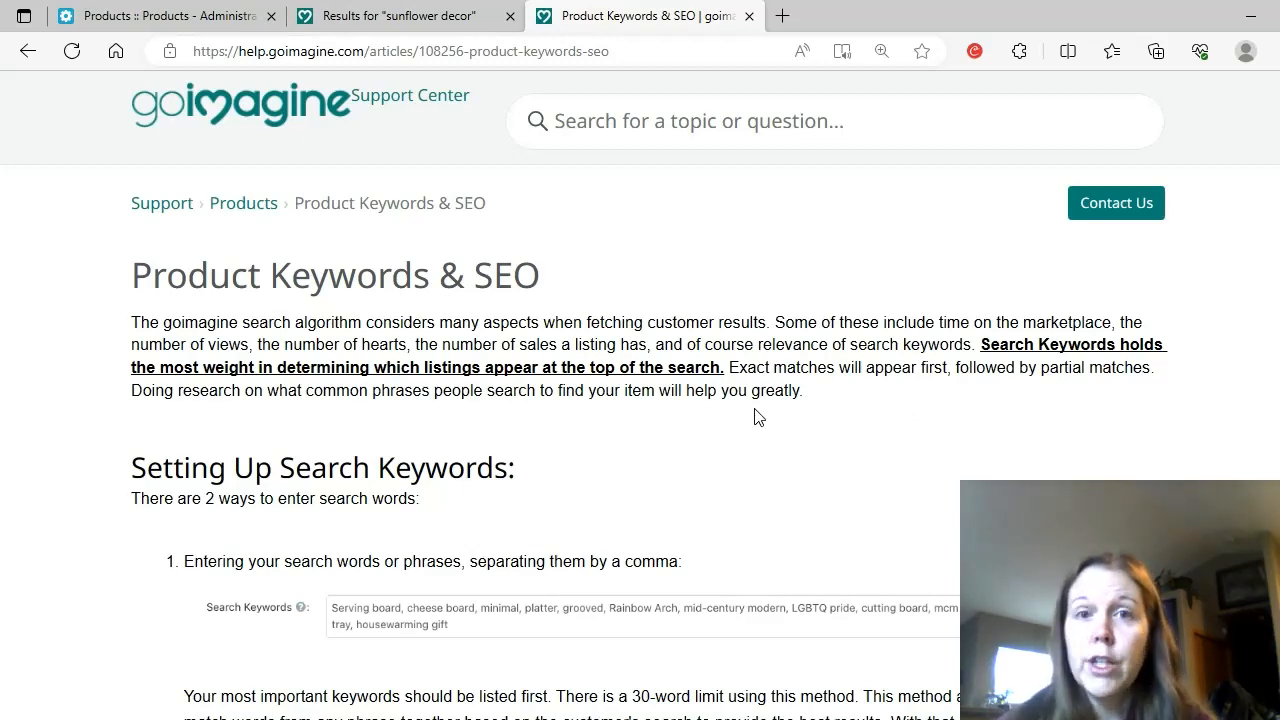
pyautogui.moveTo(770, 420)
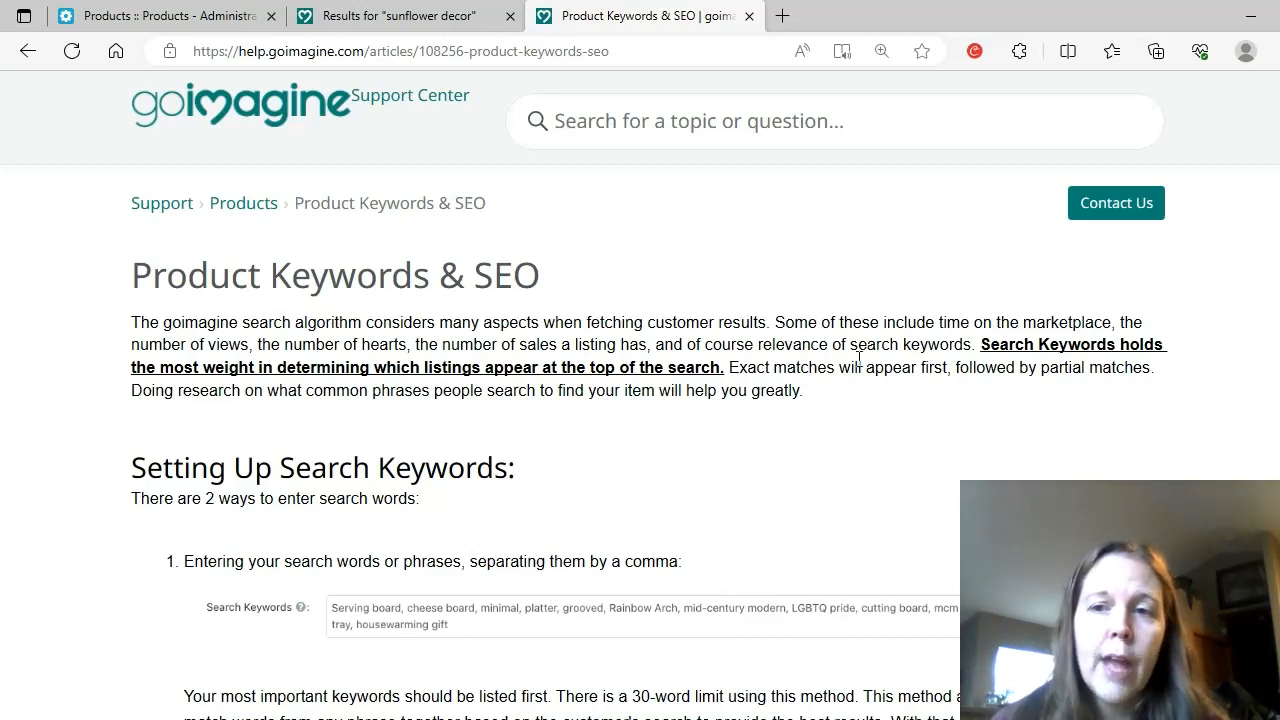
pyautogui.moveTo(590, 363)
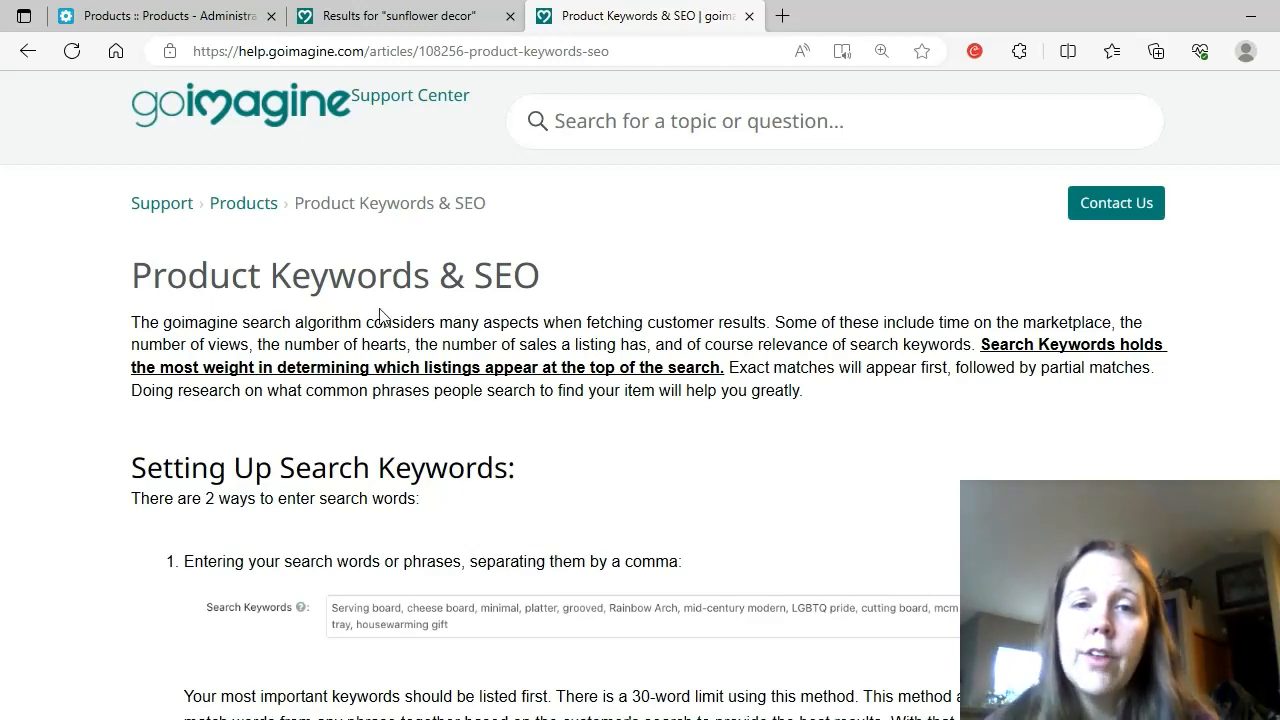
pyautogui.moveTo(650, 453)
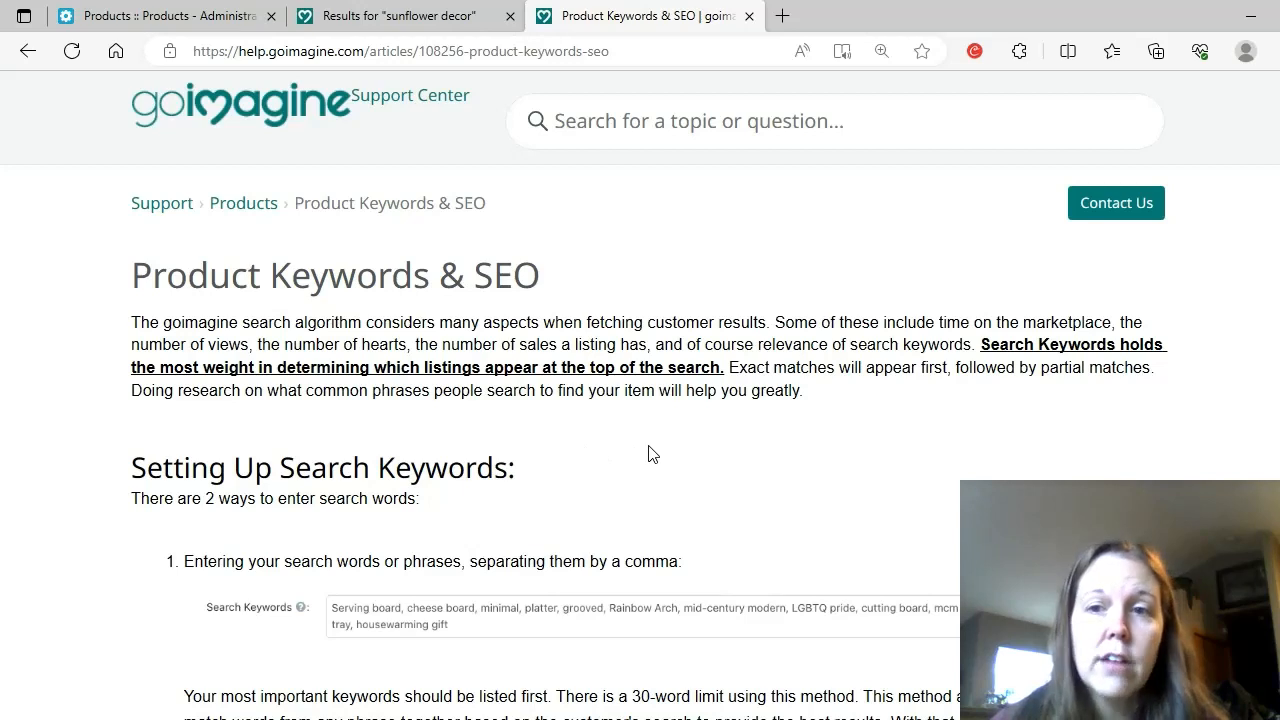
pyautogui.moveTo(822, 419)
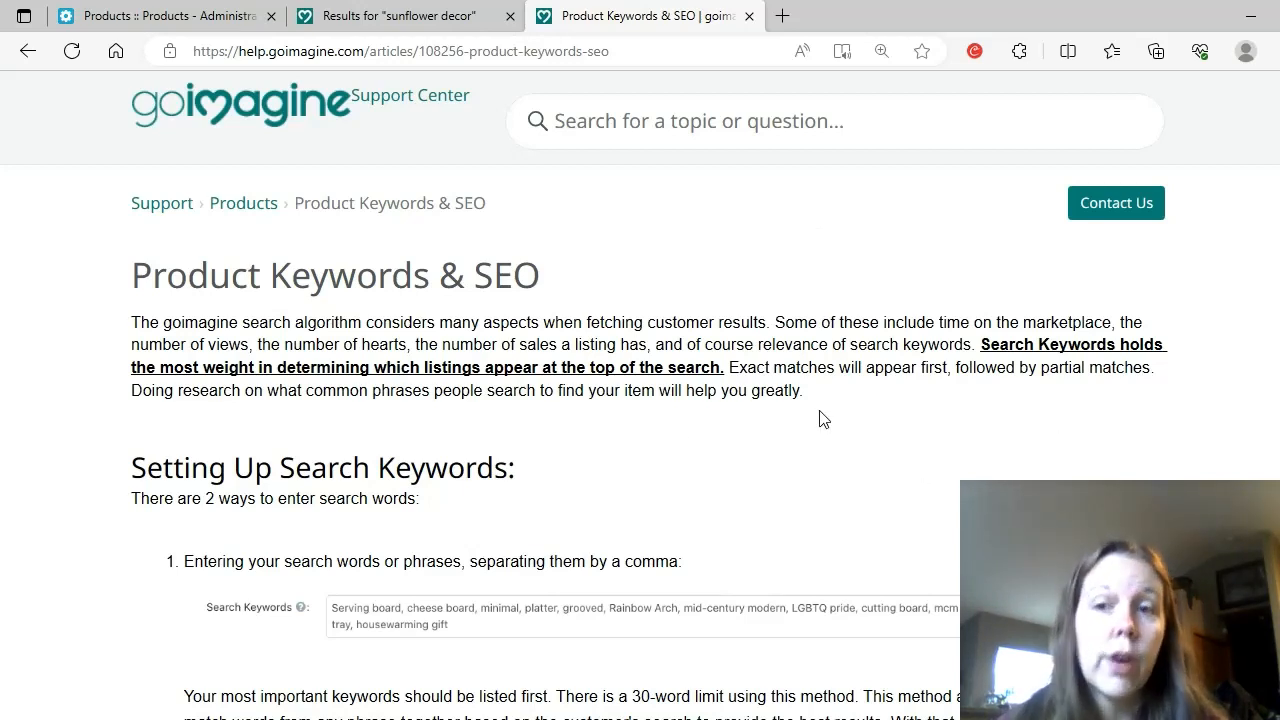
pyautogui.moveTo(826, 423)
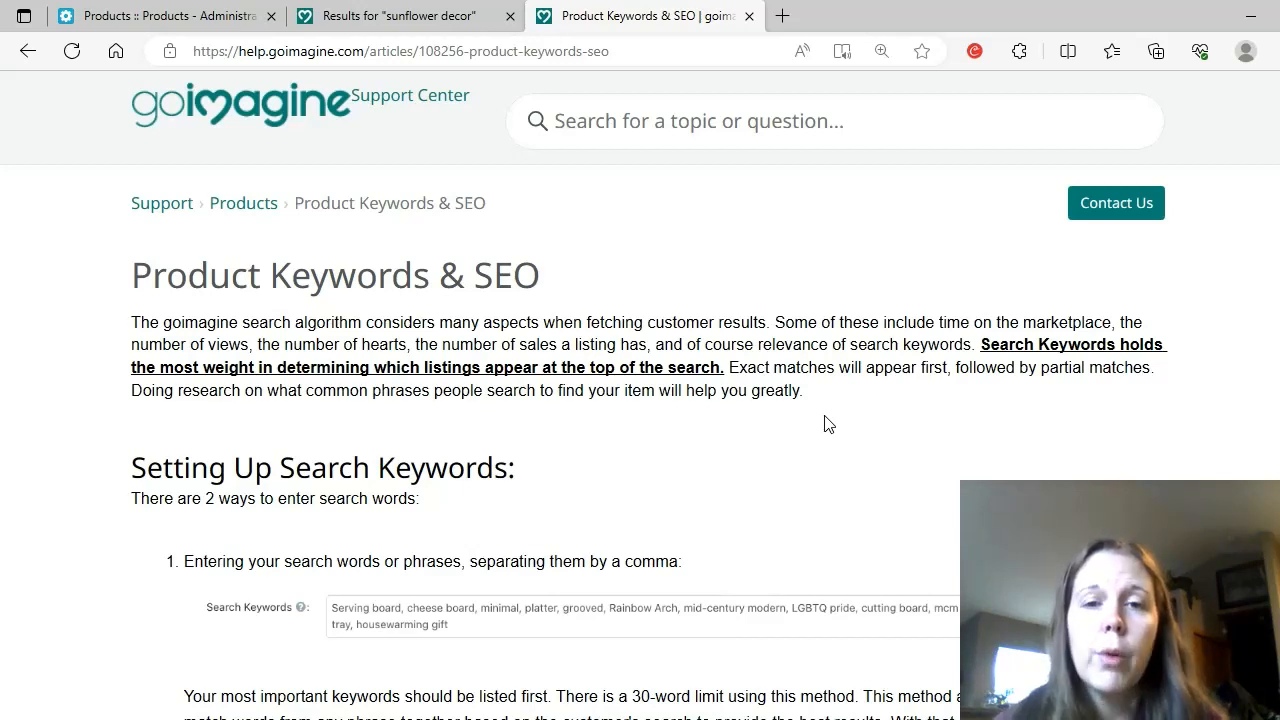
pyautogui.moveTo(553, 400)
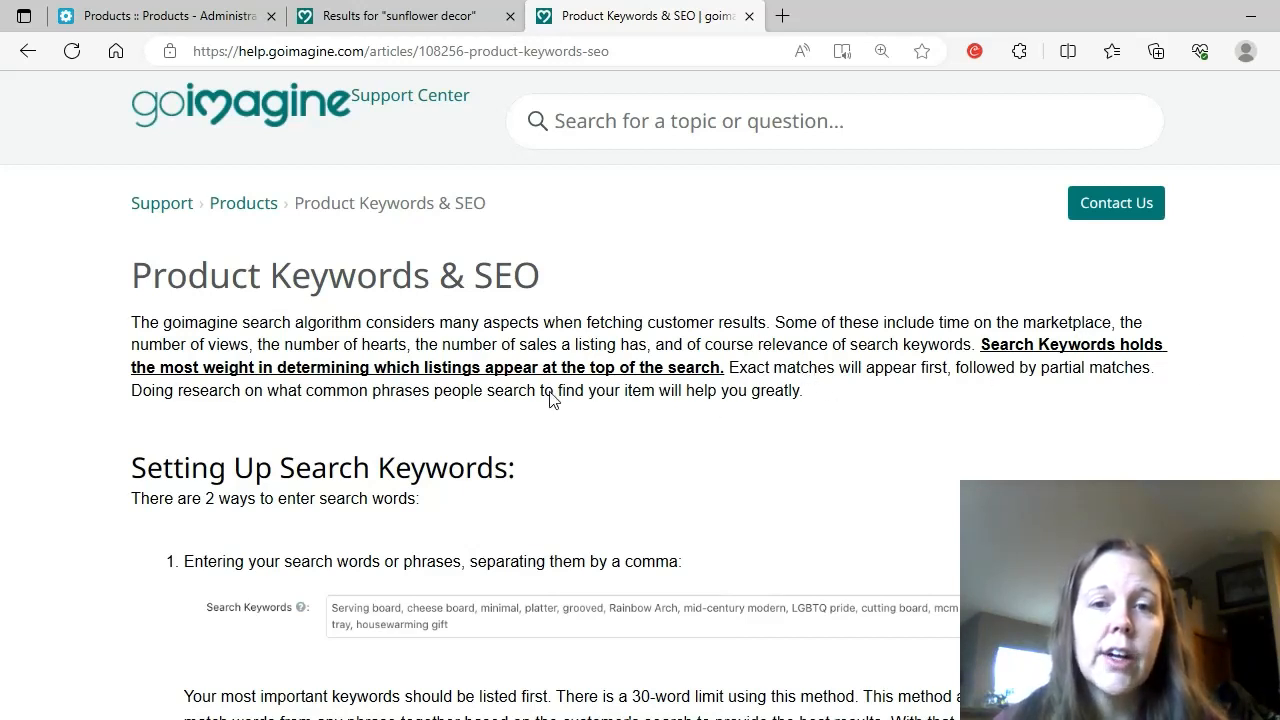
# - Briefly highlight the views, hearts and sales ranking factors, then scroll to 'Setting Up Search Keywords'
pyautogui.moveTo(210, 344); pyautogui.dragTo(540, 344)
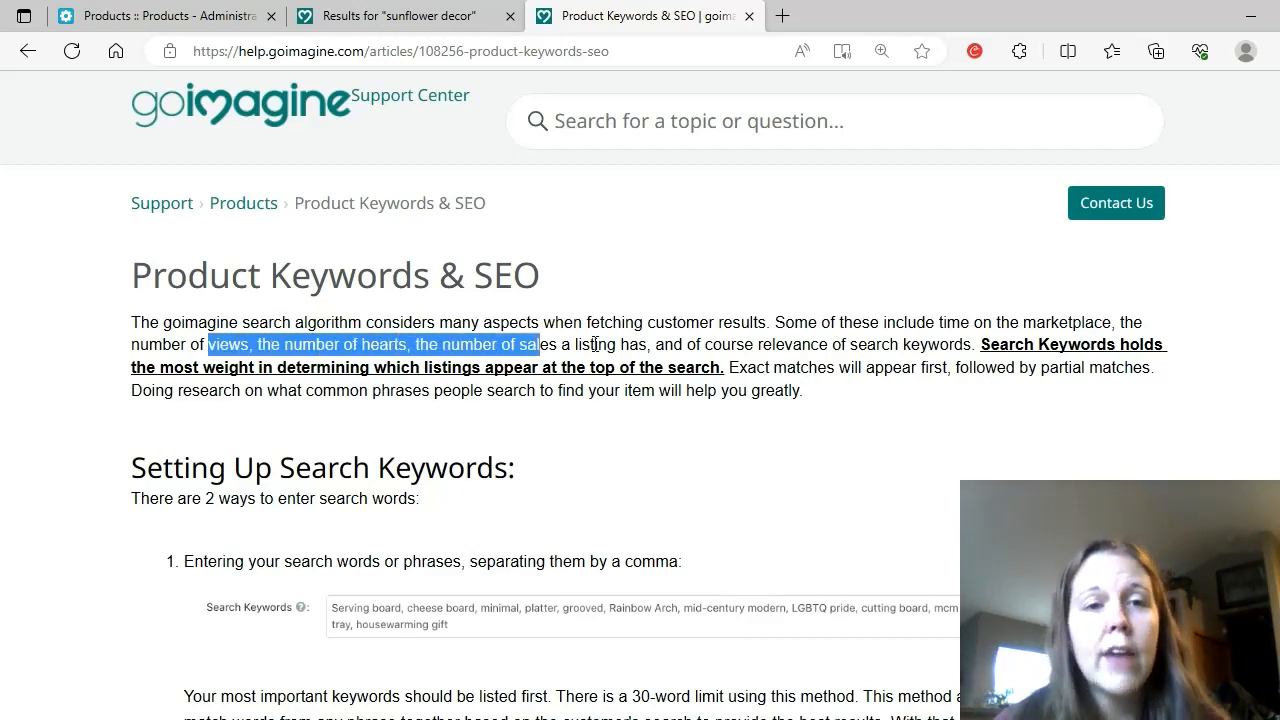
pyautogui.click(782, 461)
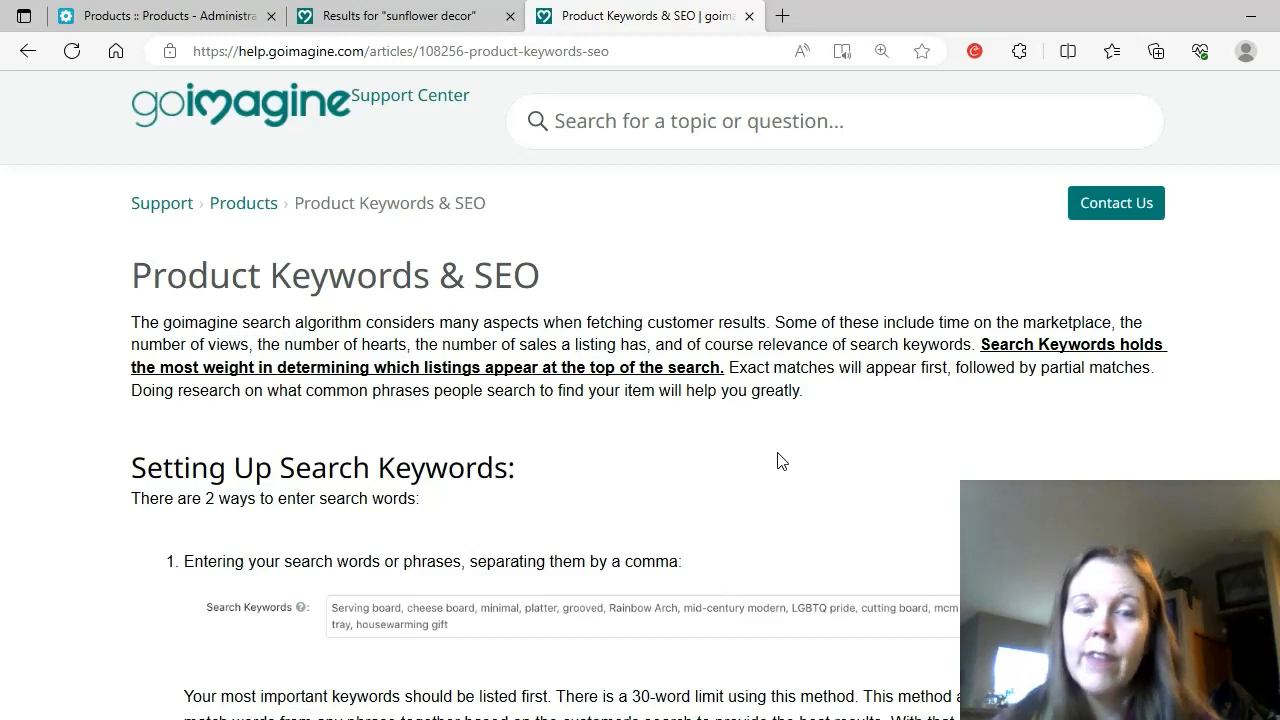
pyautogui.moveTo(1263, 364)
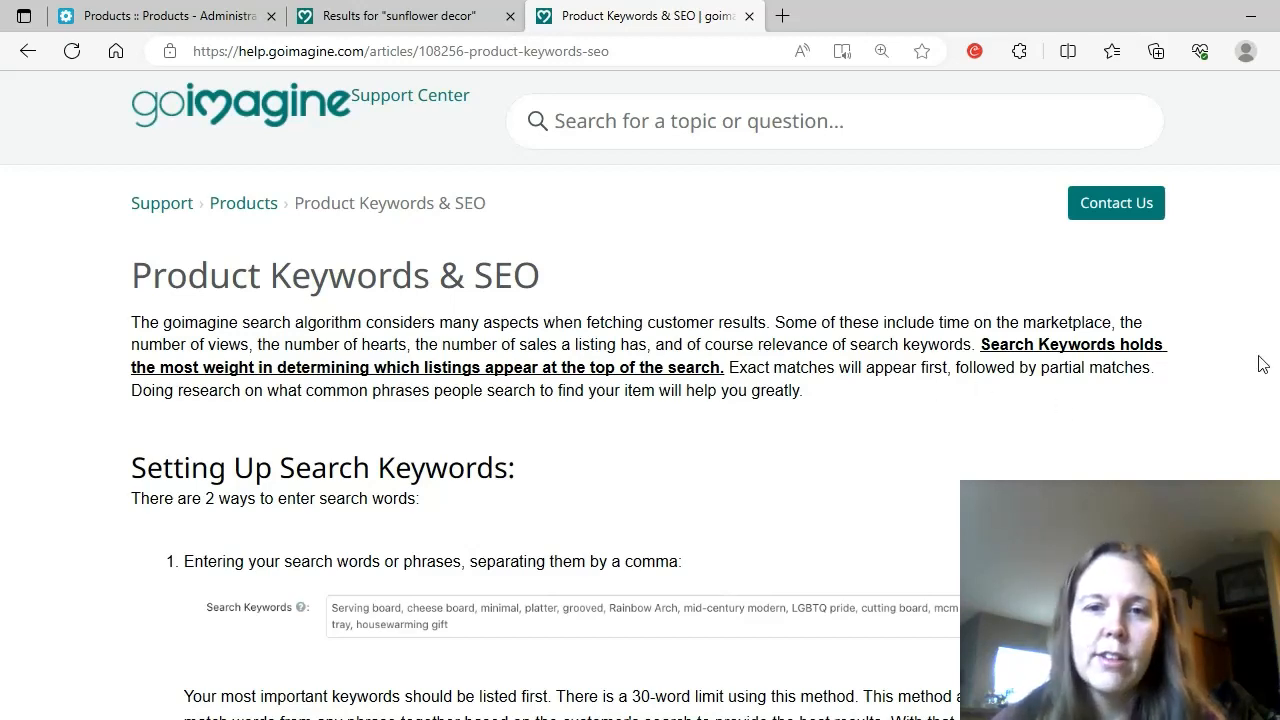
pyautogui.scroll(-3)
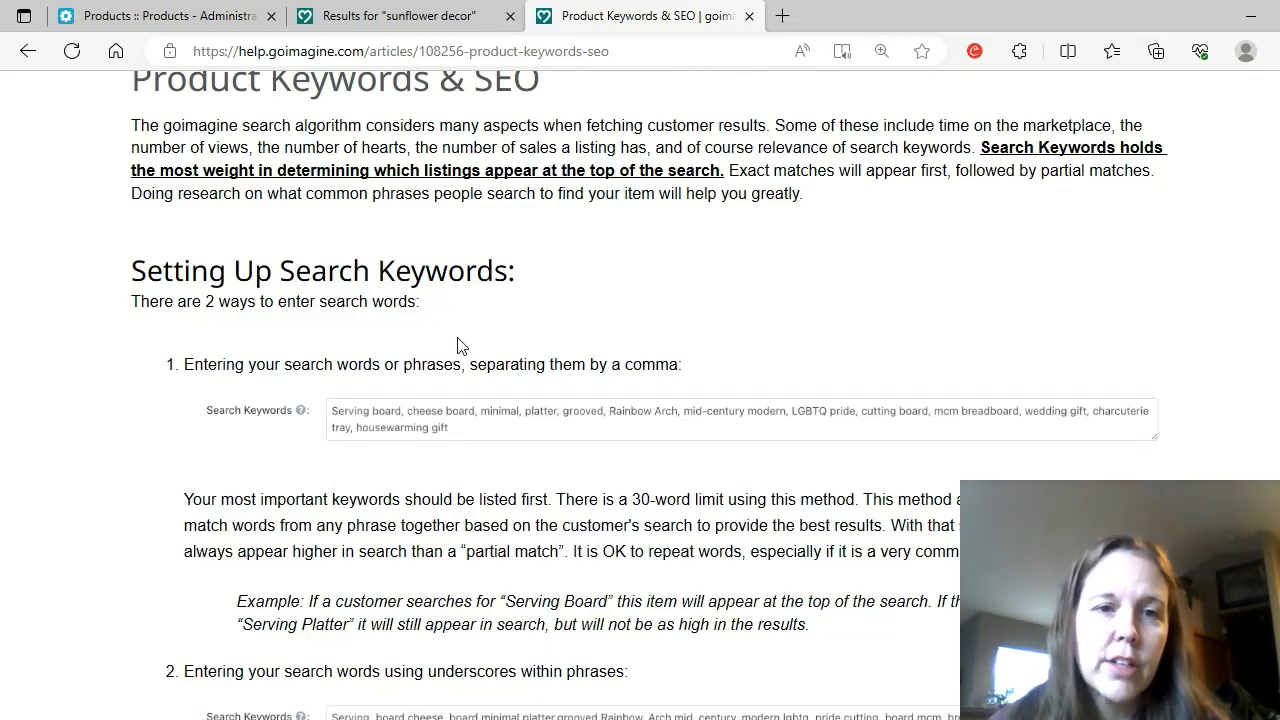
pyautogui.moveTo(491, 389)
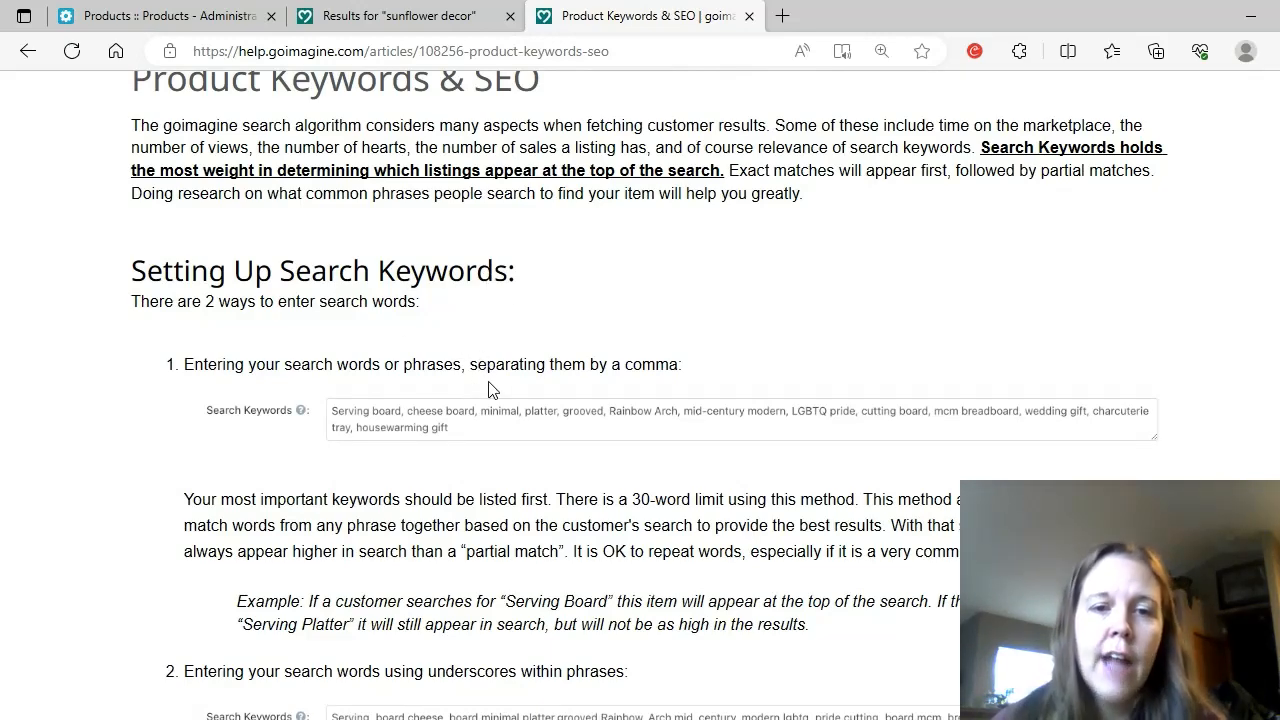
pyautogui.scroll(-3)
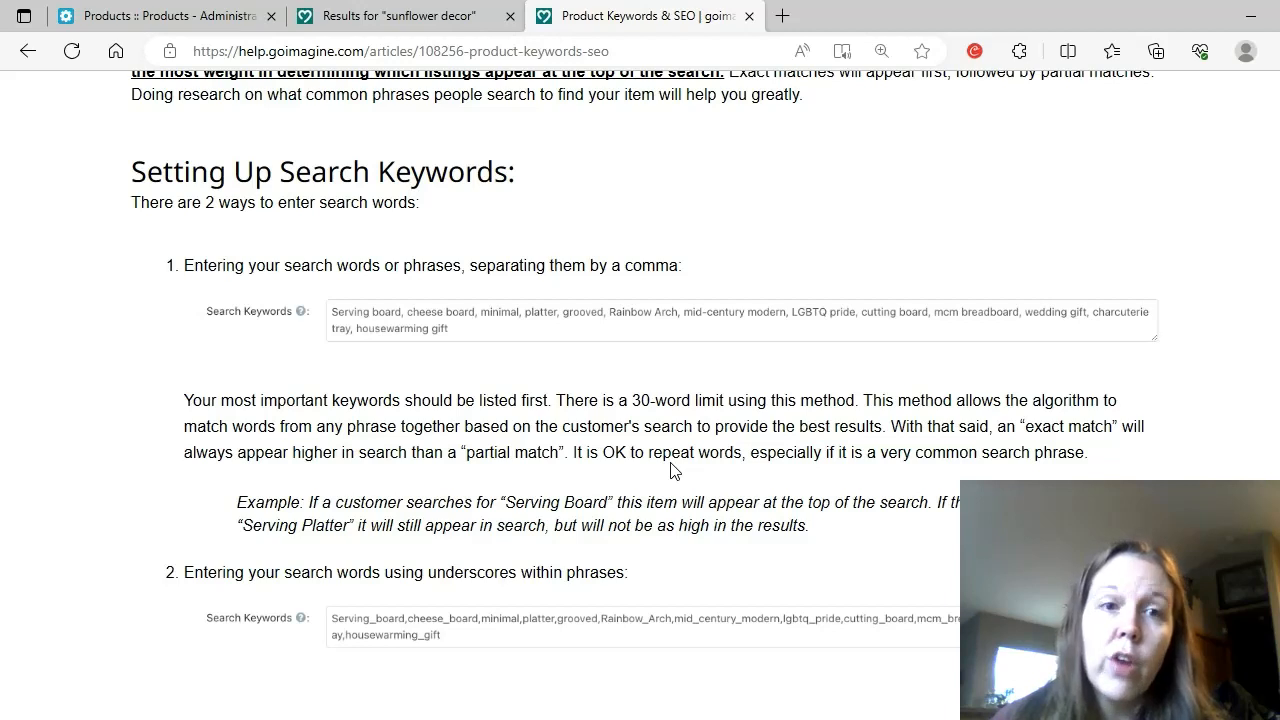
pyautogui.moveTo(503, 299)
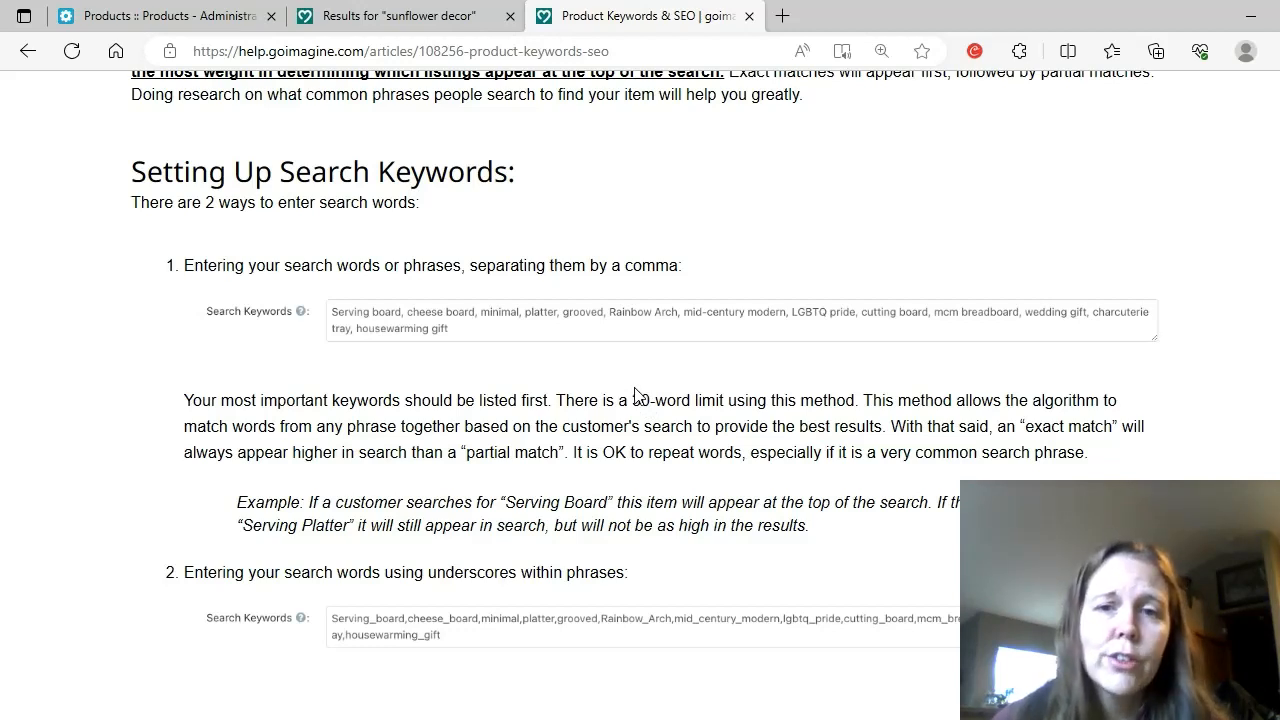
pyautogui.moveTo(497, 419)
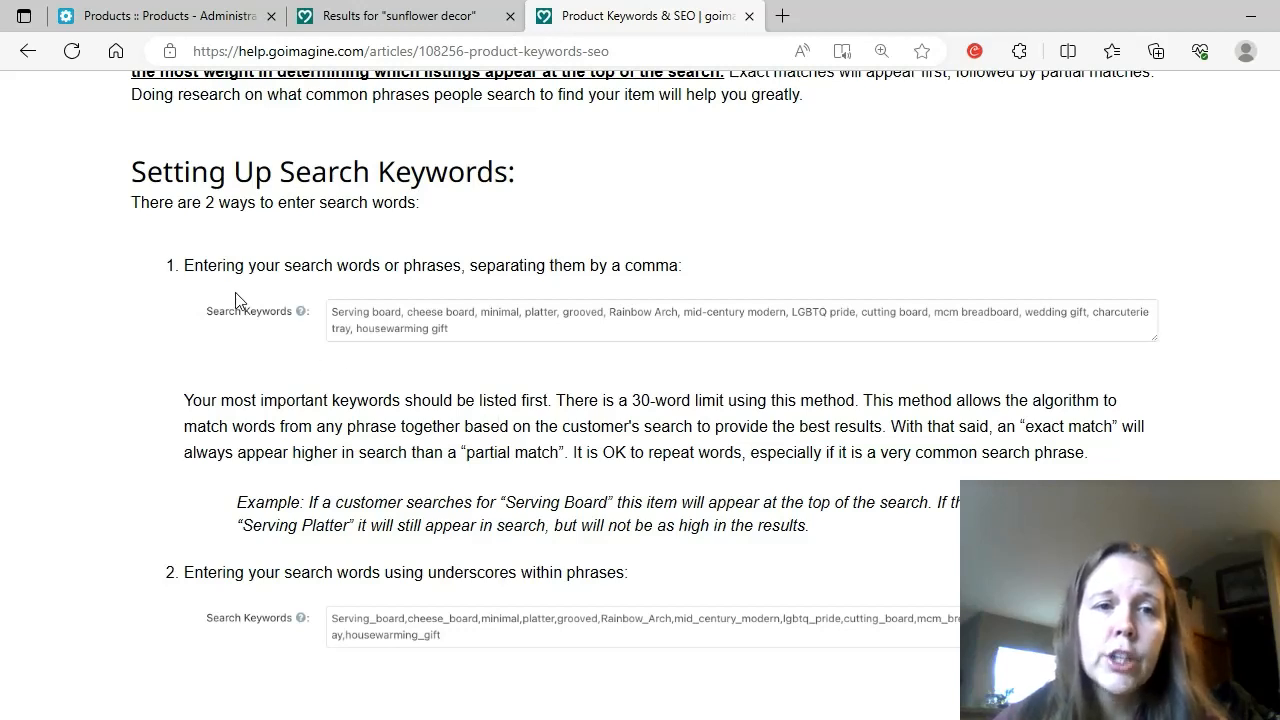
pyautogui.moveTo(519, 289)
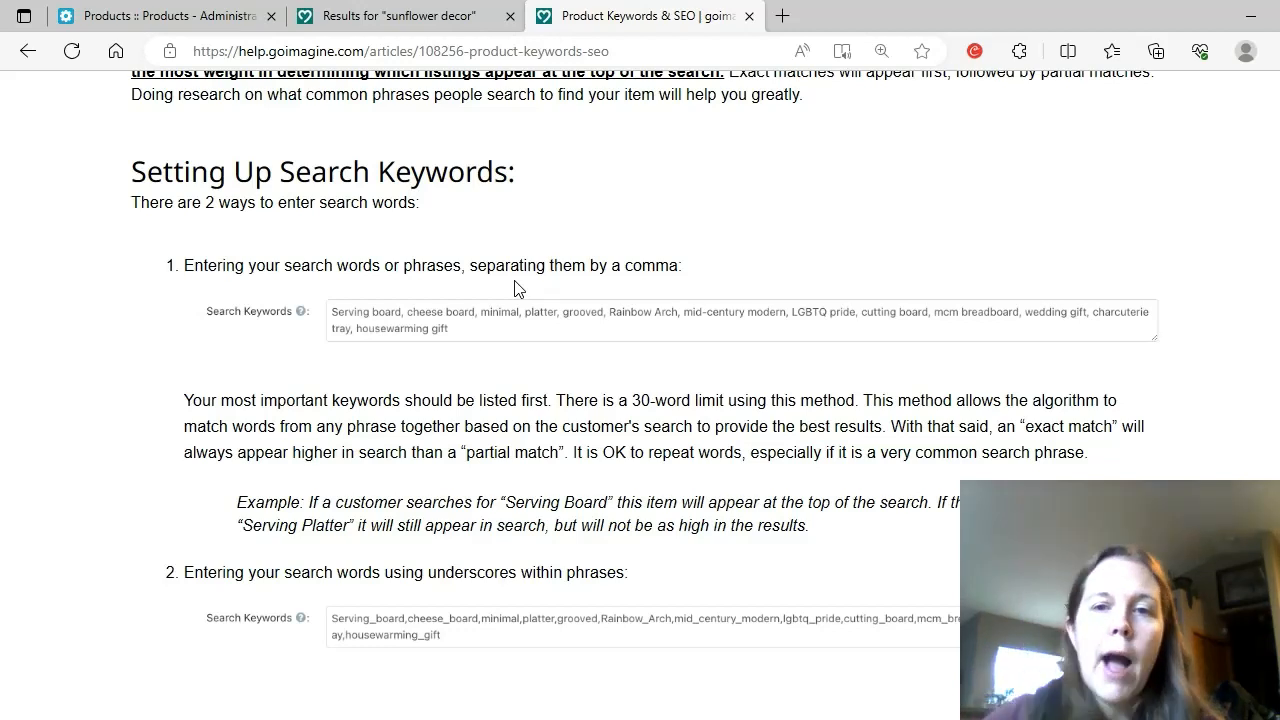
pyautogui.moveTo(378, 328)
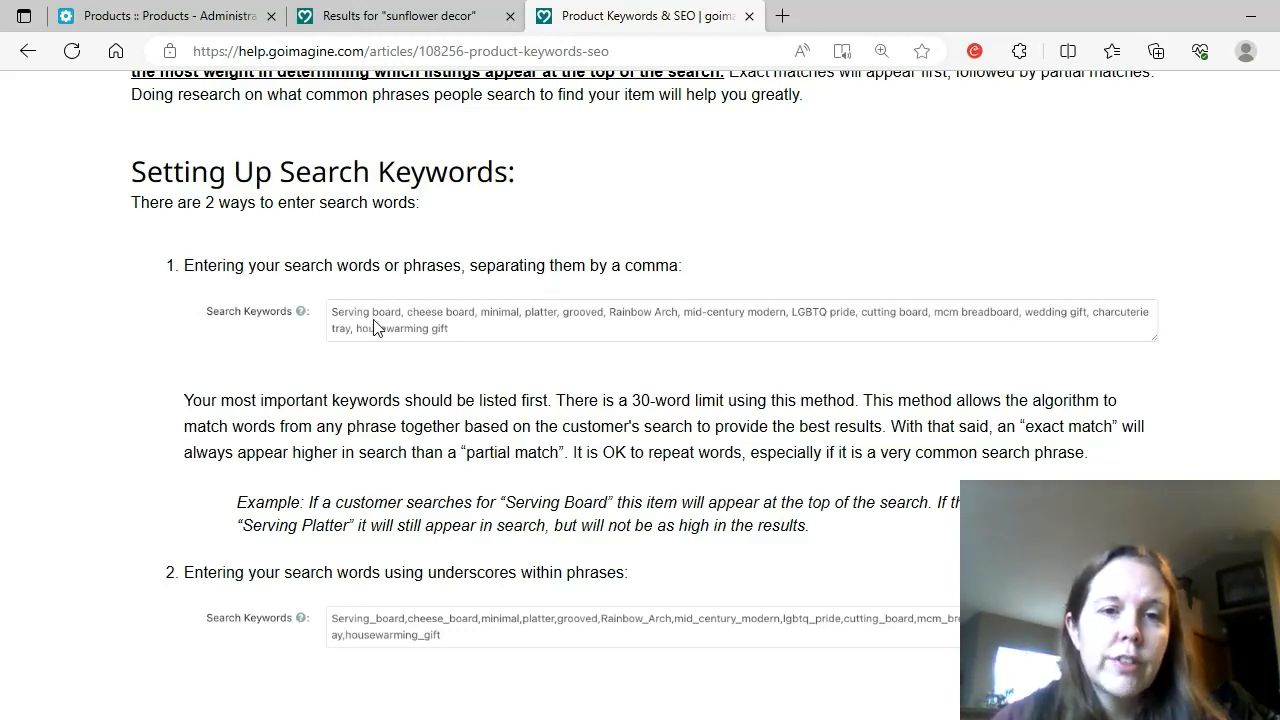
pyautogui.moveTo(405, 327)
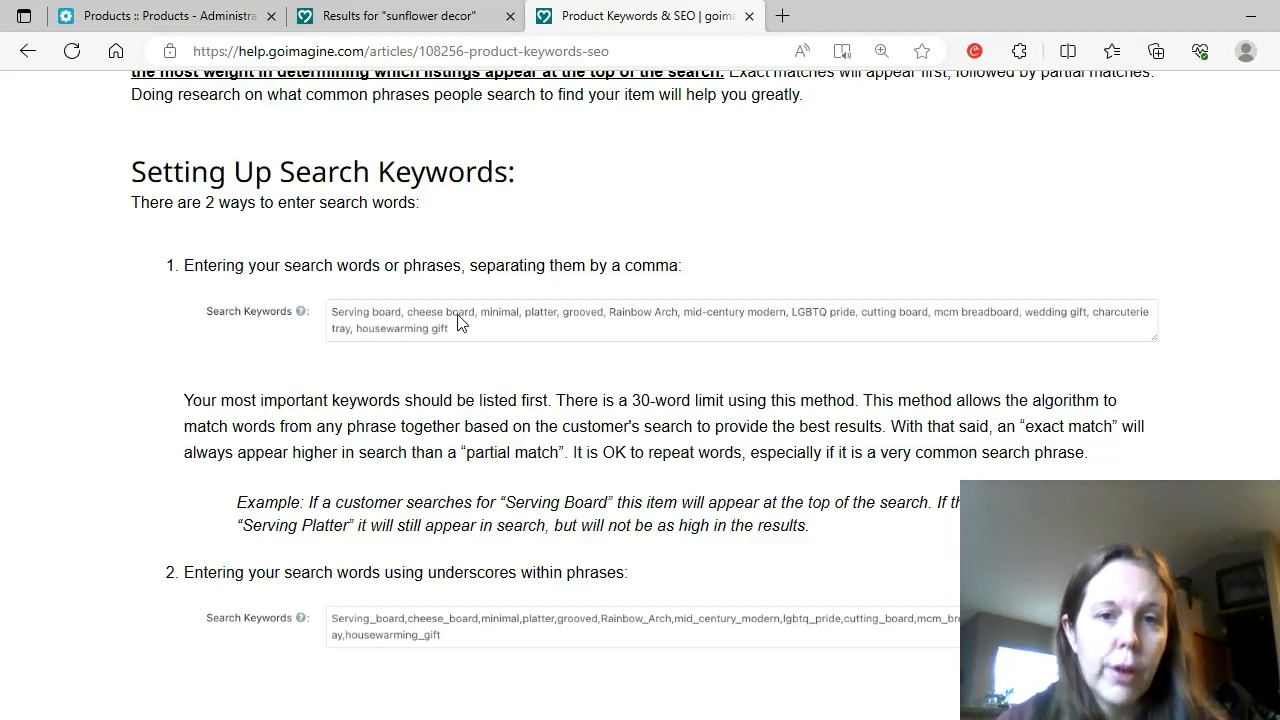
pyautogui.moveTo(503, 394)
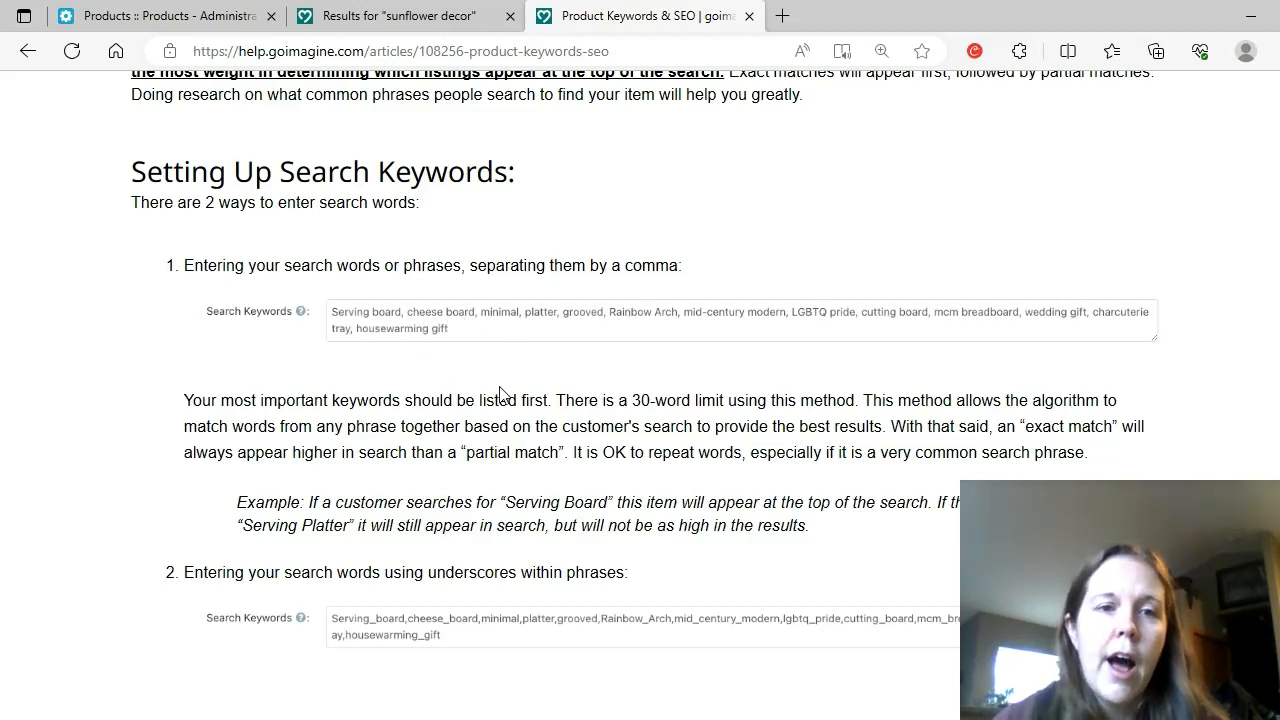
# - Highlight the sentence 'Your most important keywords should be listed first.'
pyautogui.scroll(-3)
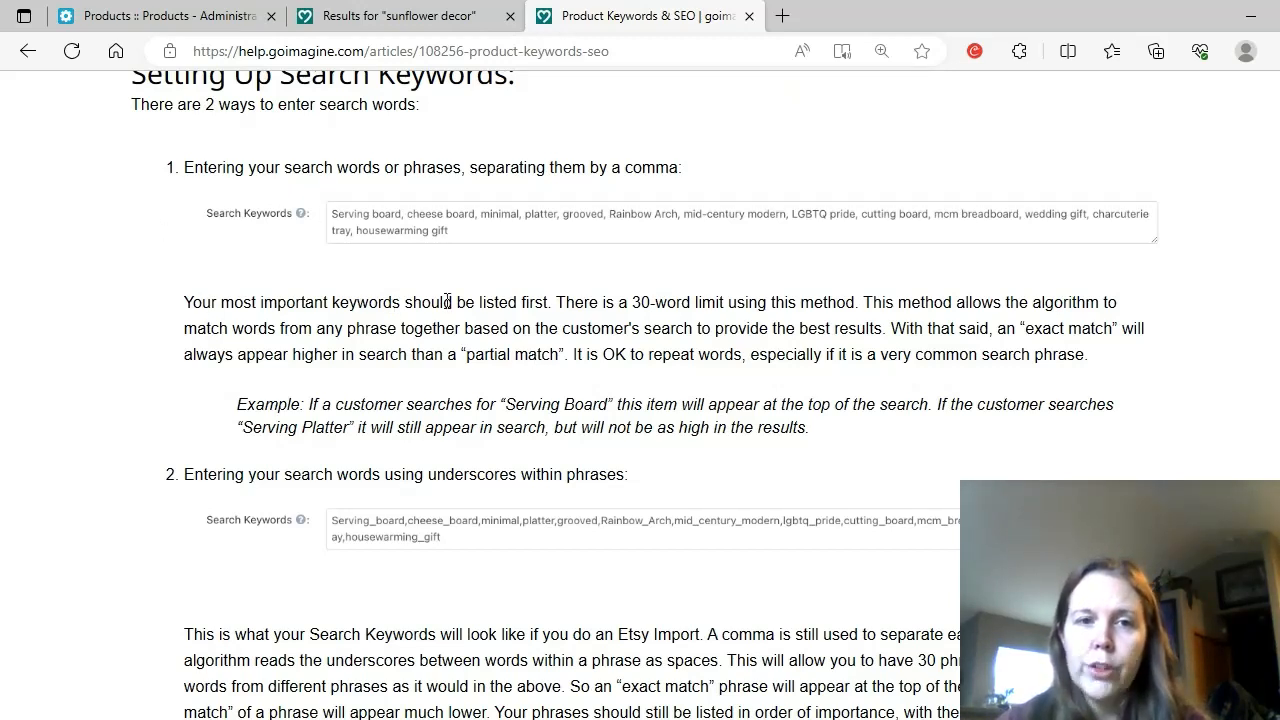
pyautogui.moveTo(184, 302); pyautogui.dragTo(232, 302)
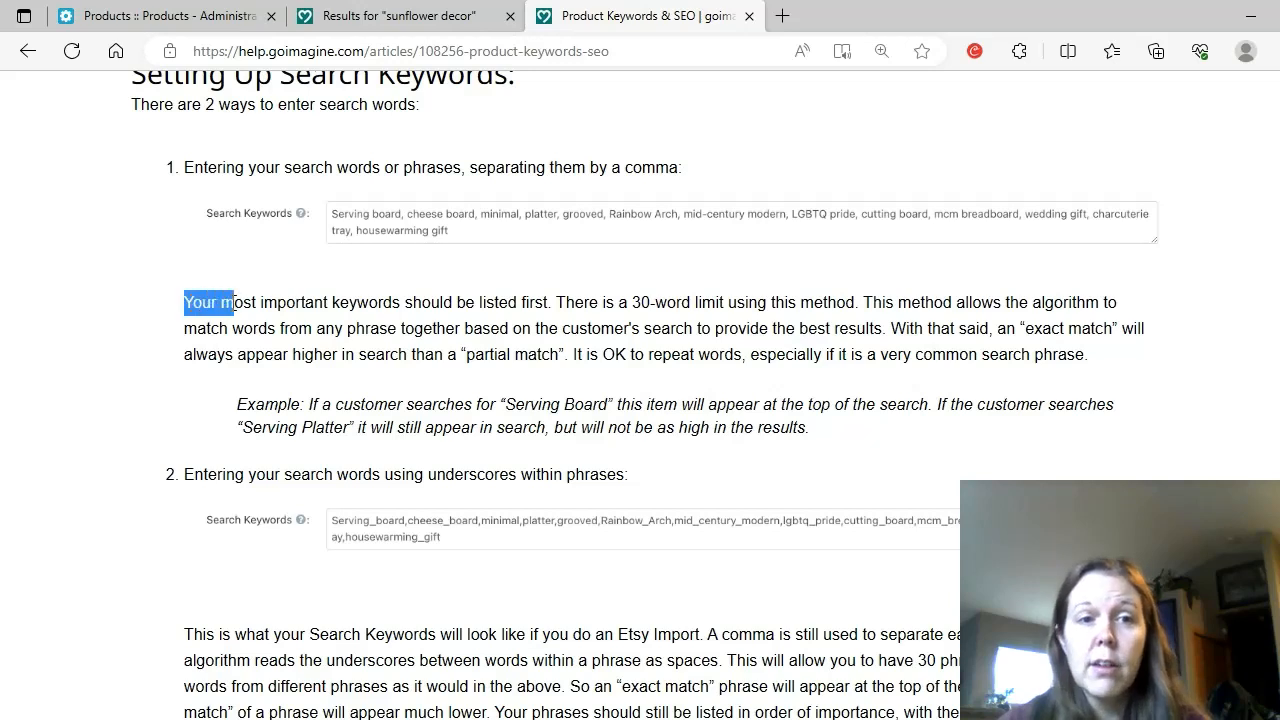
pyautogui.moveTo(230, 302); pyautogui.dragTo(548, 302)
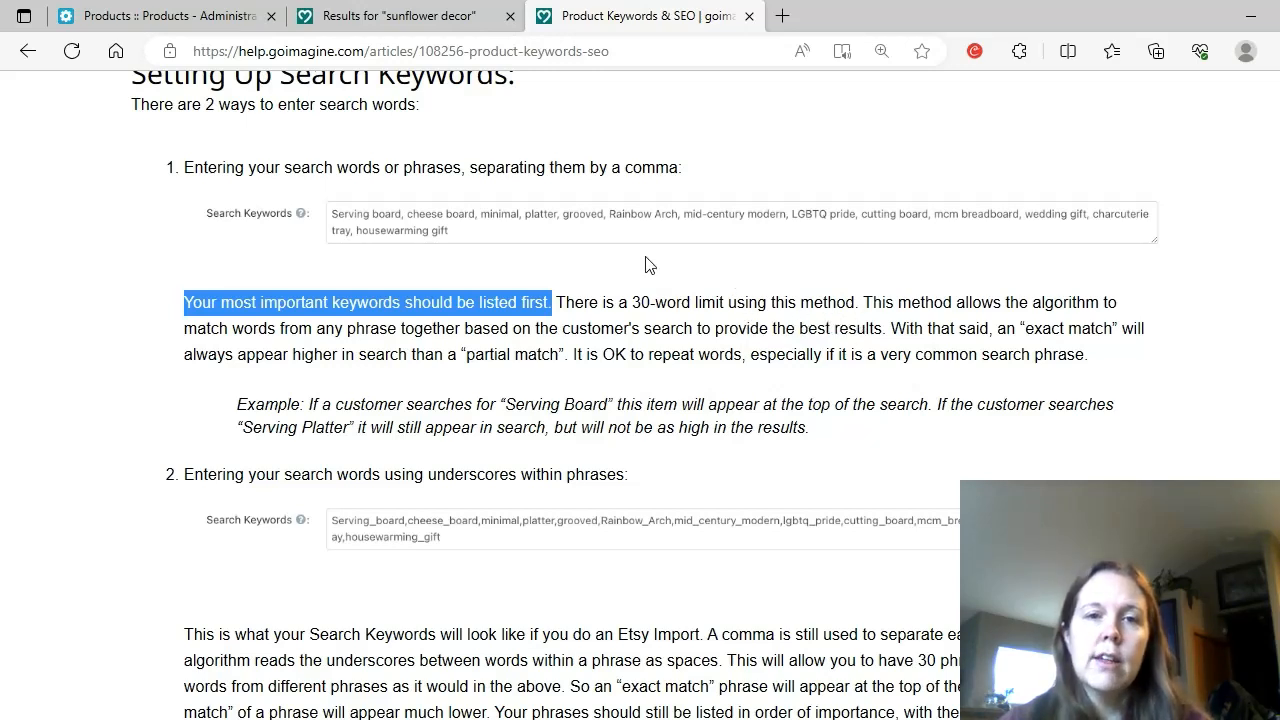
pyautogui.moveTo(743, 285)
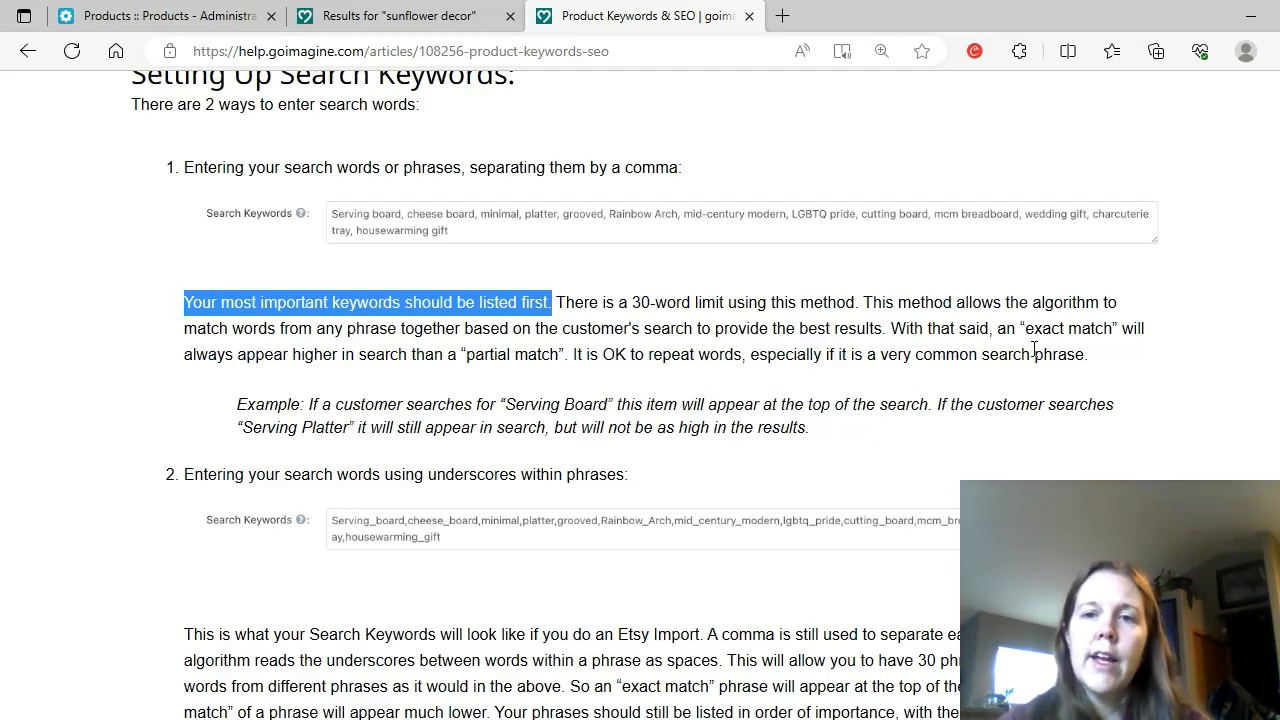
pyautogui.moveTo(450, 378)
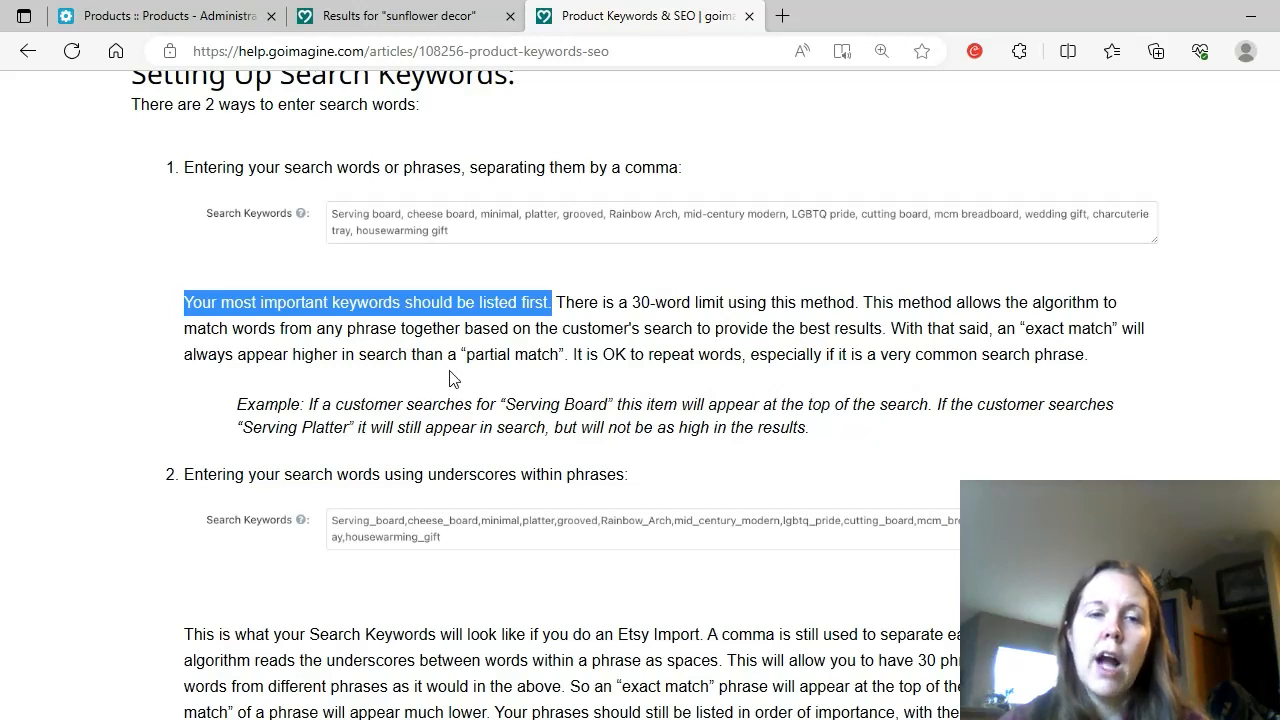
pyautogui.moveTo(530, 371)
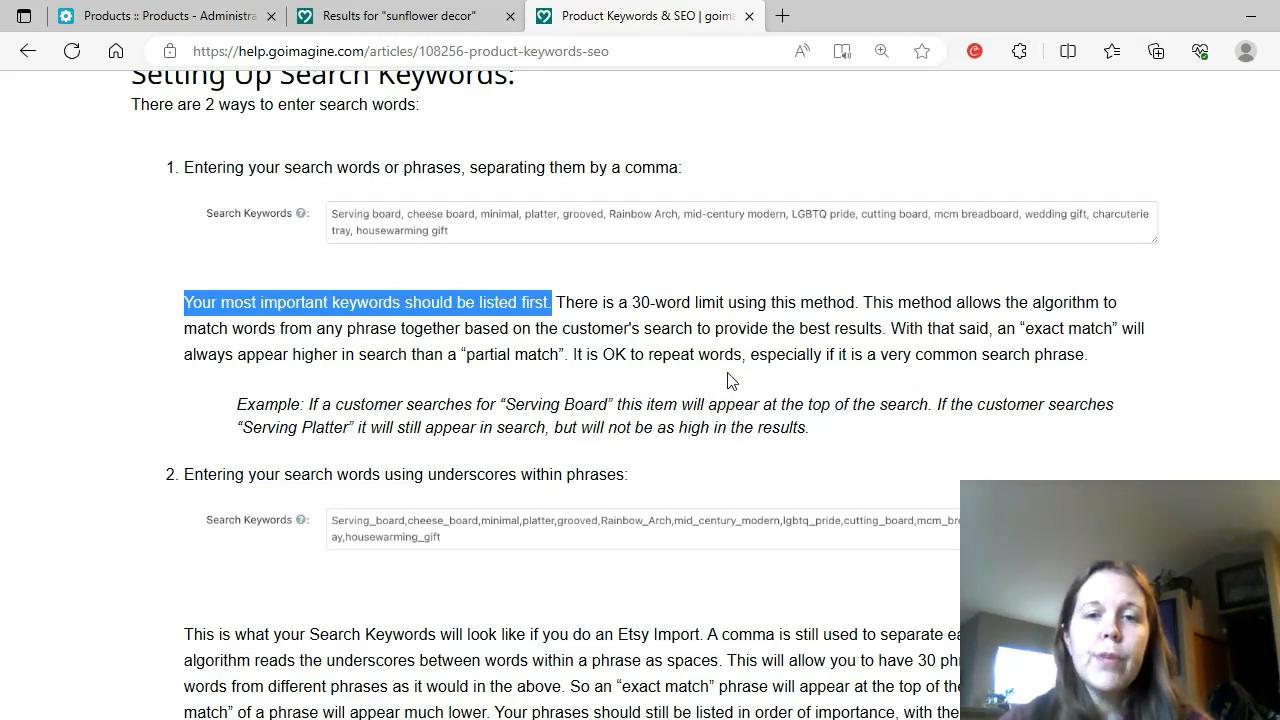
pyautogui.moveTo(850, 380)
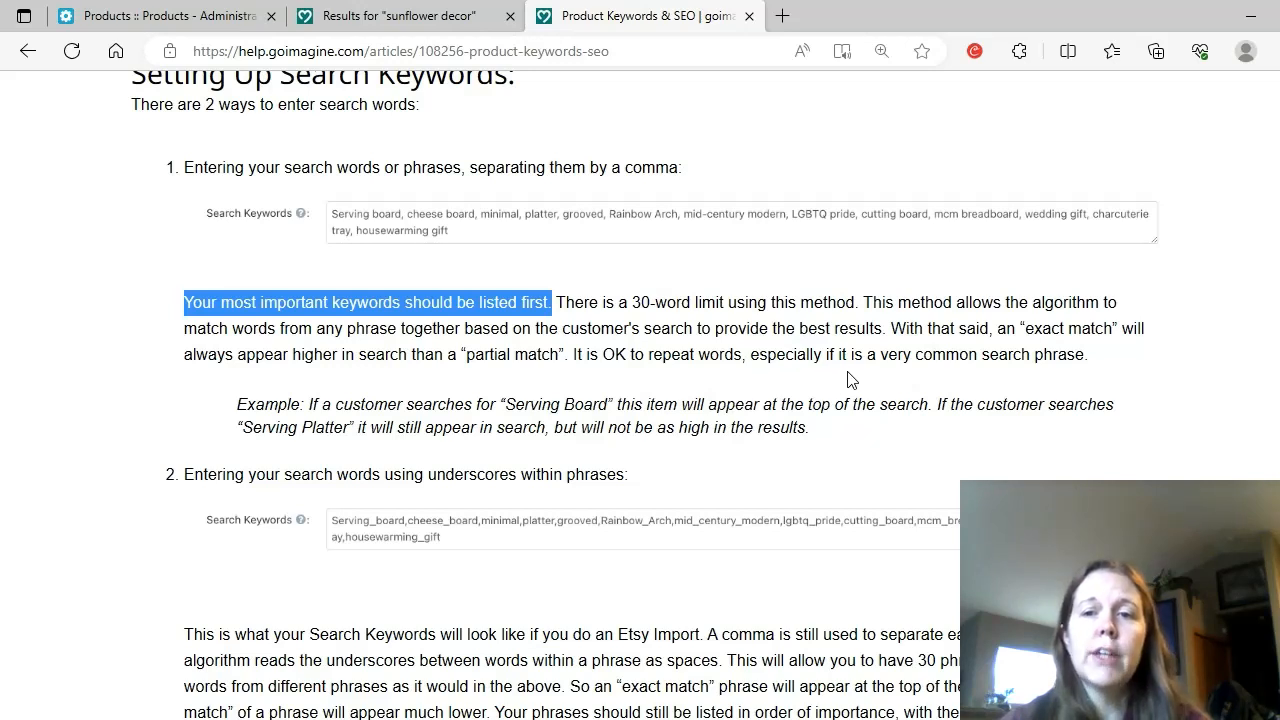
pyautogui.moveTo(1037, 384)
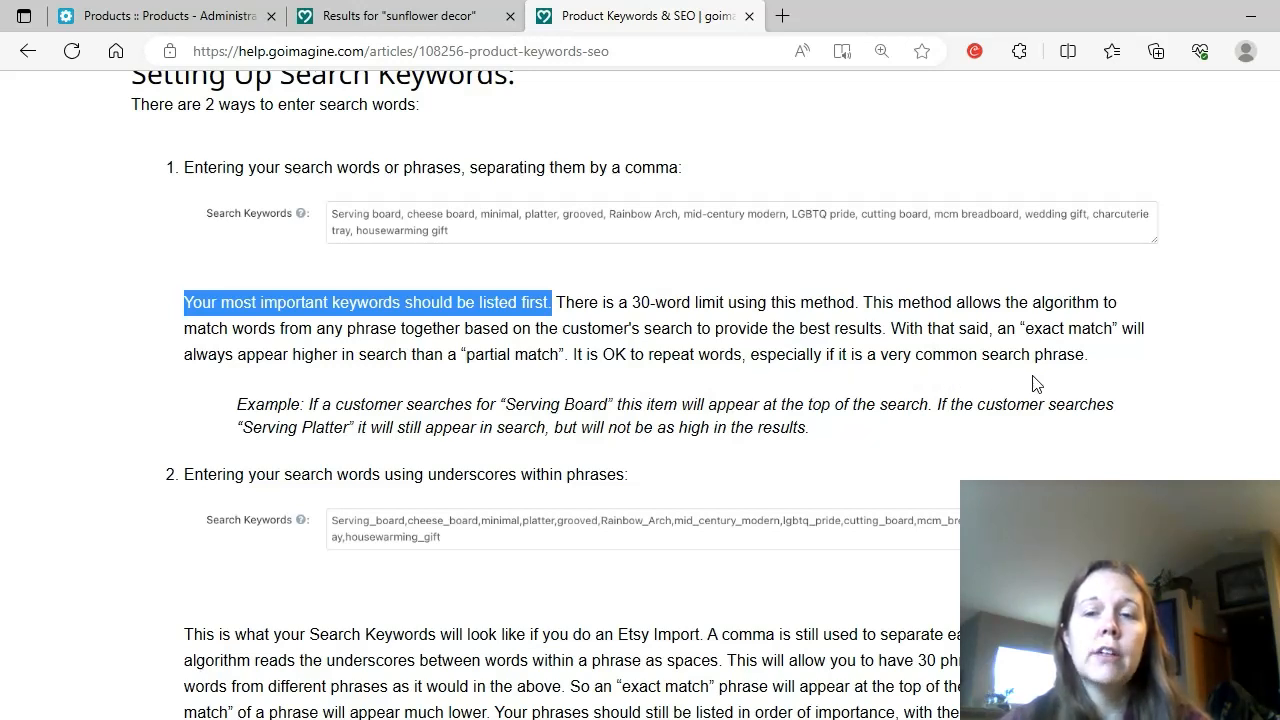
pyautogui.moveTo(615, 388)
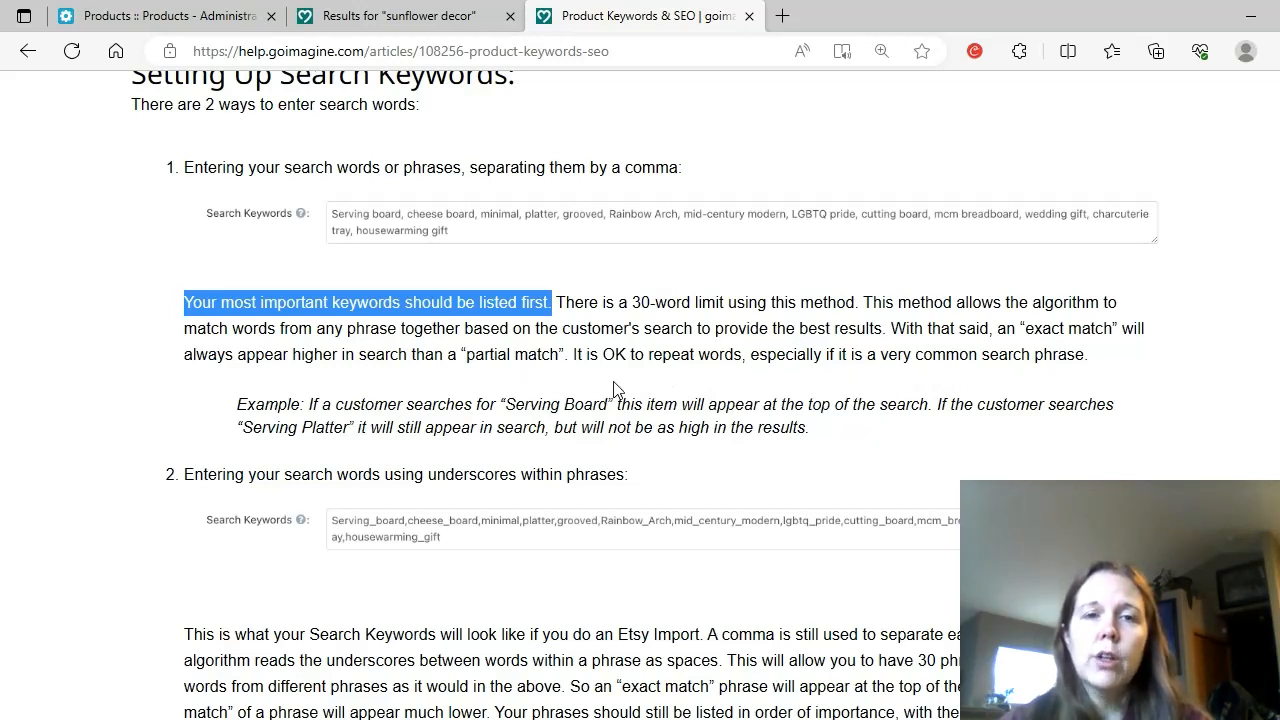
pyautogui.moveTo(400, 270)
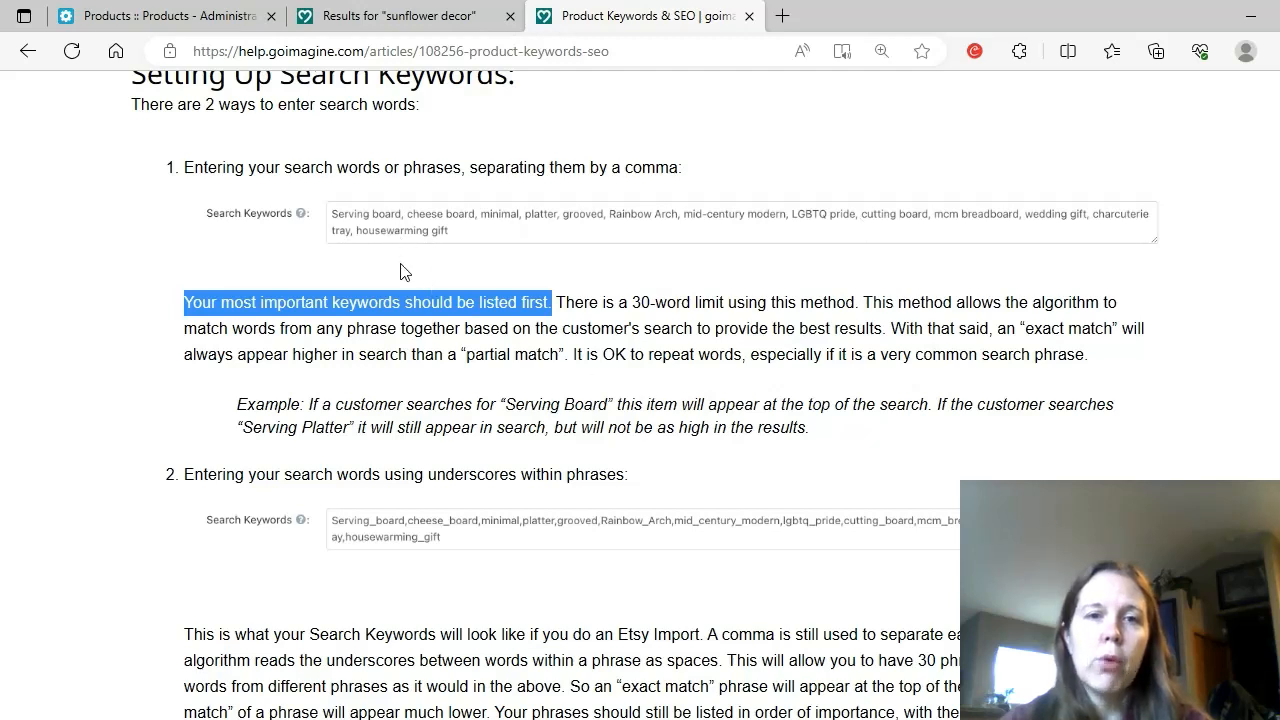
pyautogui.moveTo(377, 225)
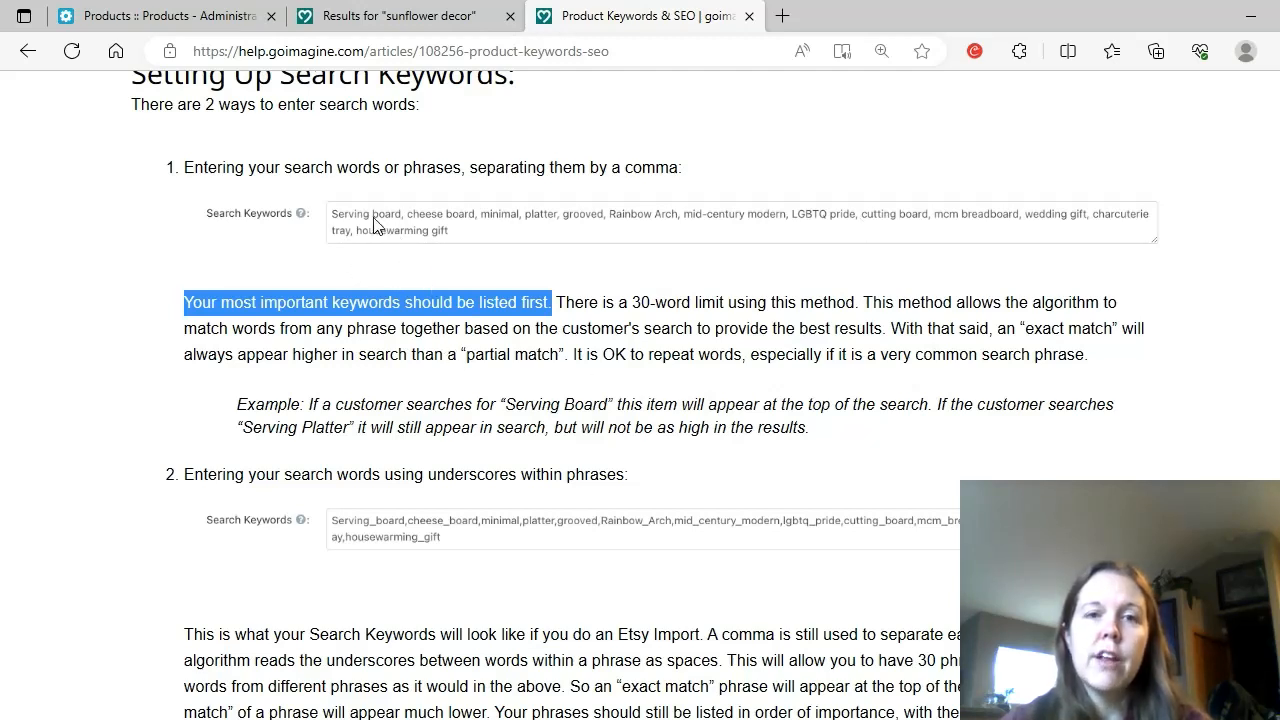
pyautogui.moveTo(418, 230)
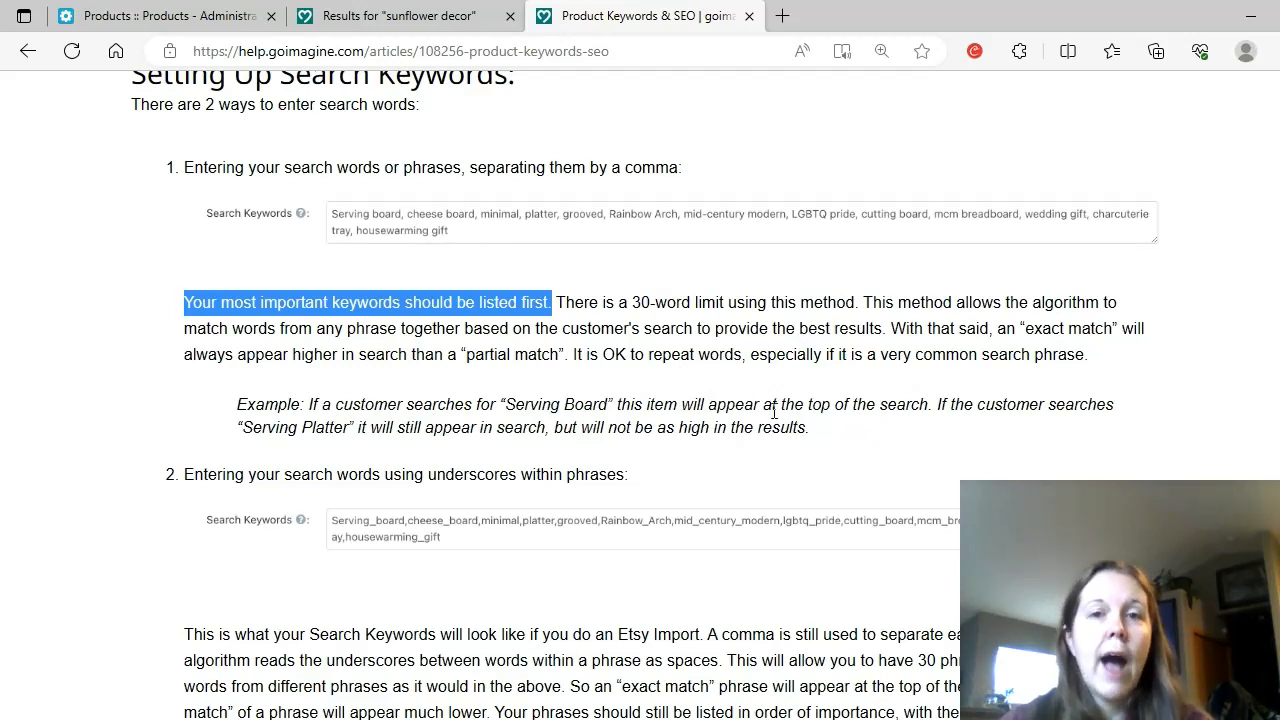
pyautogui.moveTo(908, 243)
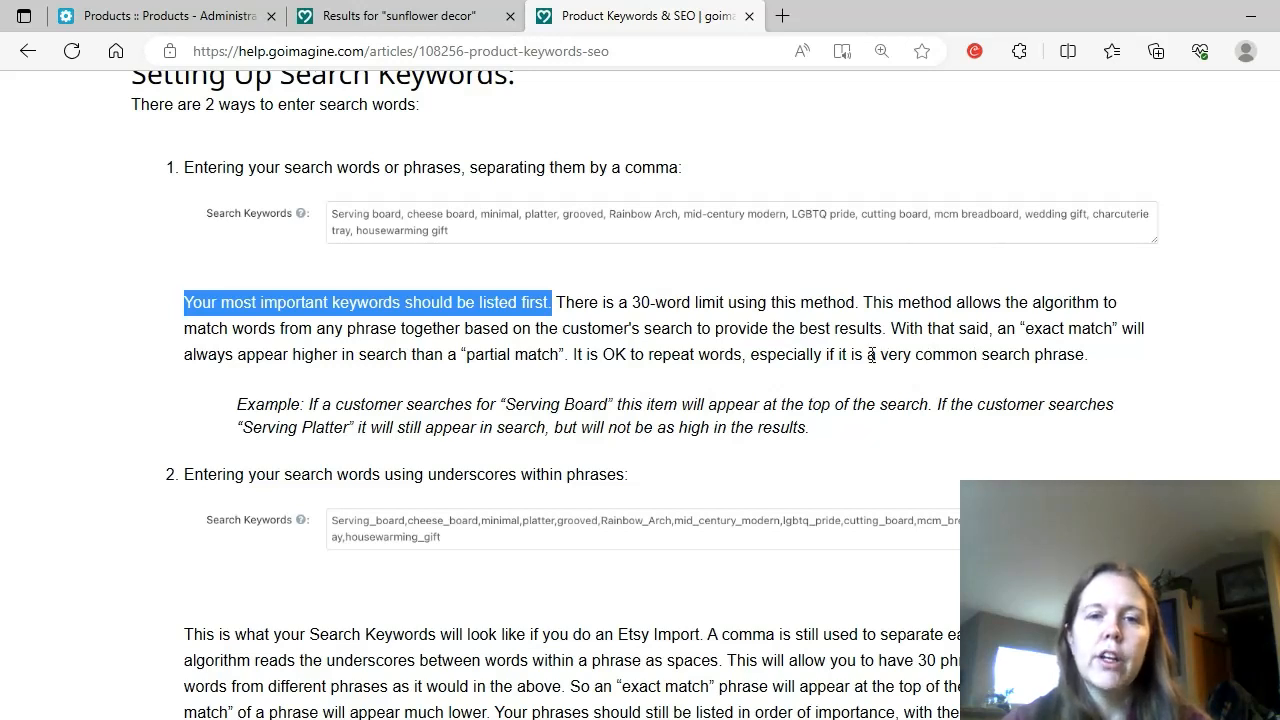
pyautogui.moveTo(832, 320)
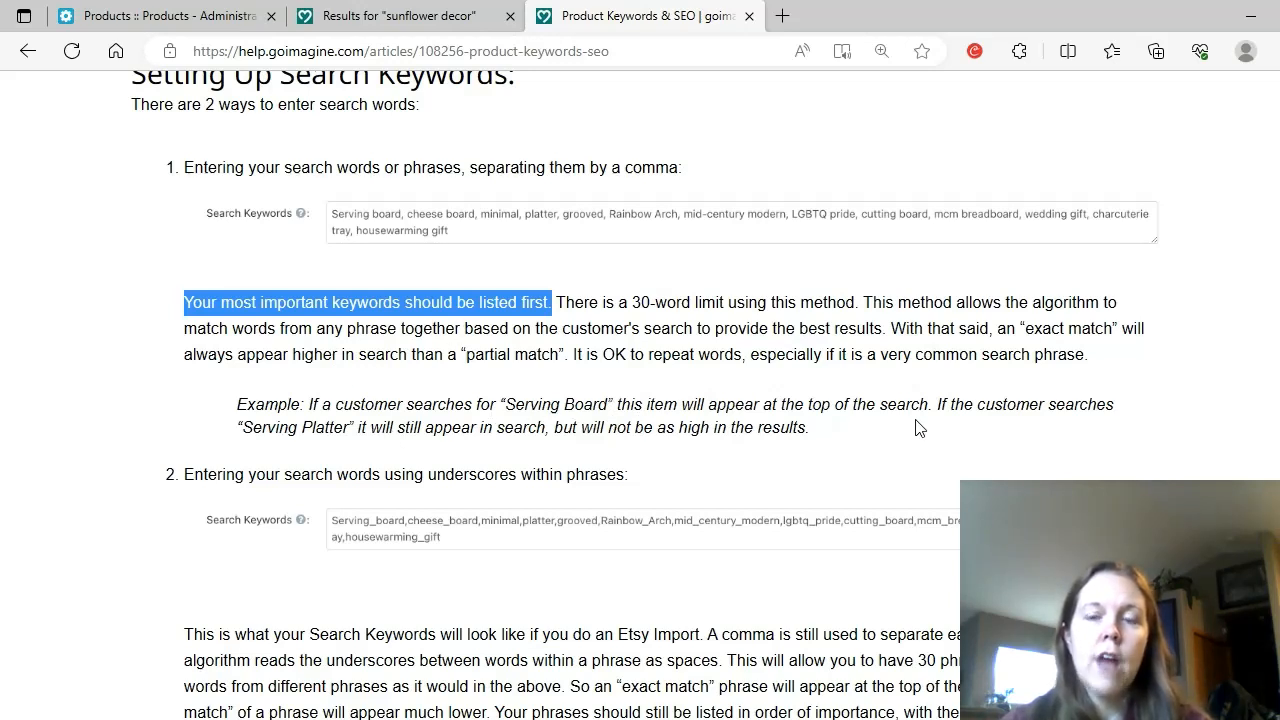
pyautogui.moveTo(1043, 426)
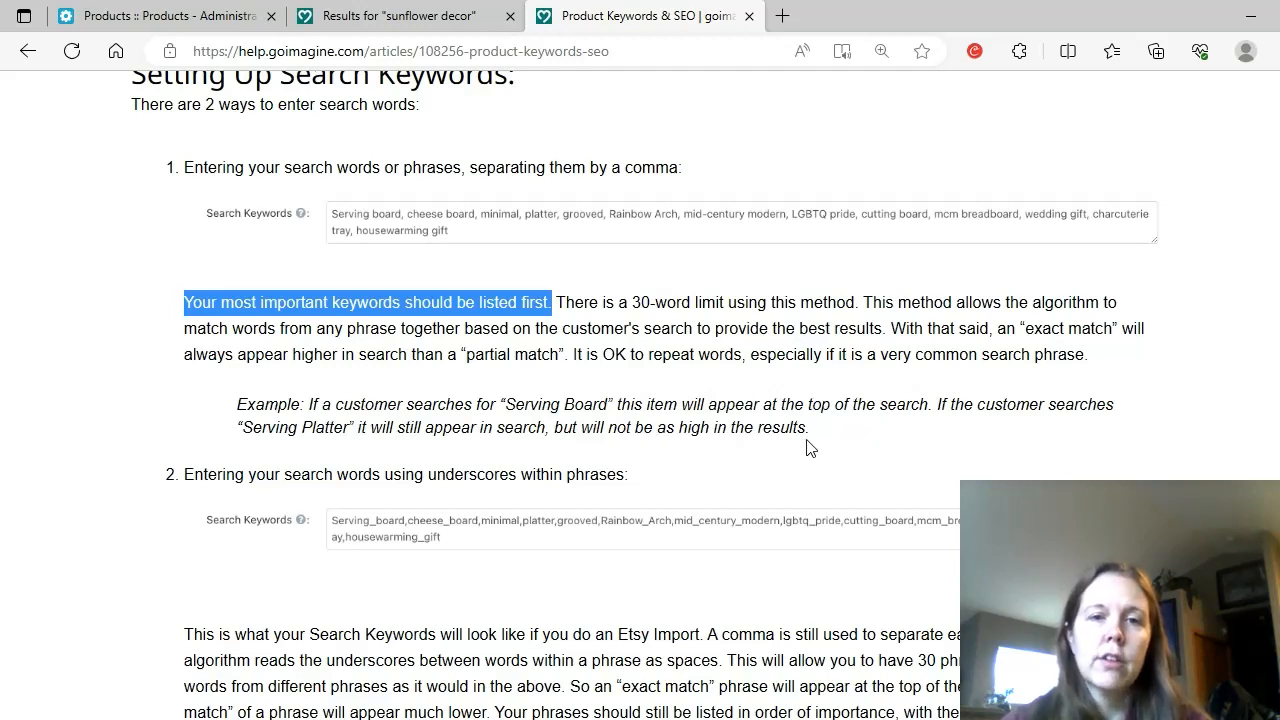
pyautogui.moveTo(603, 234)
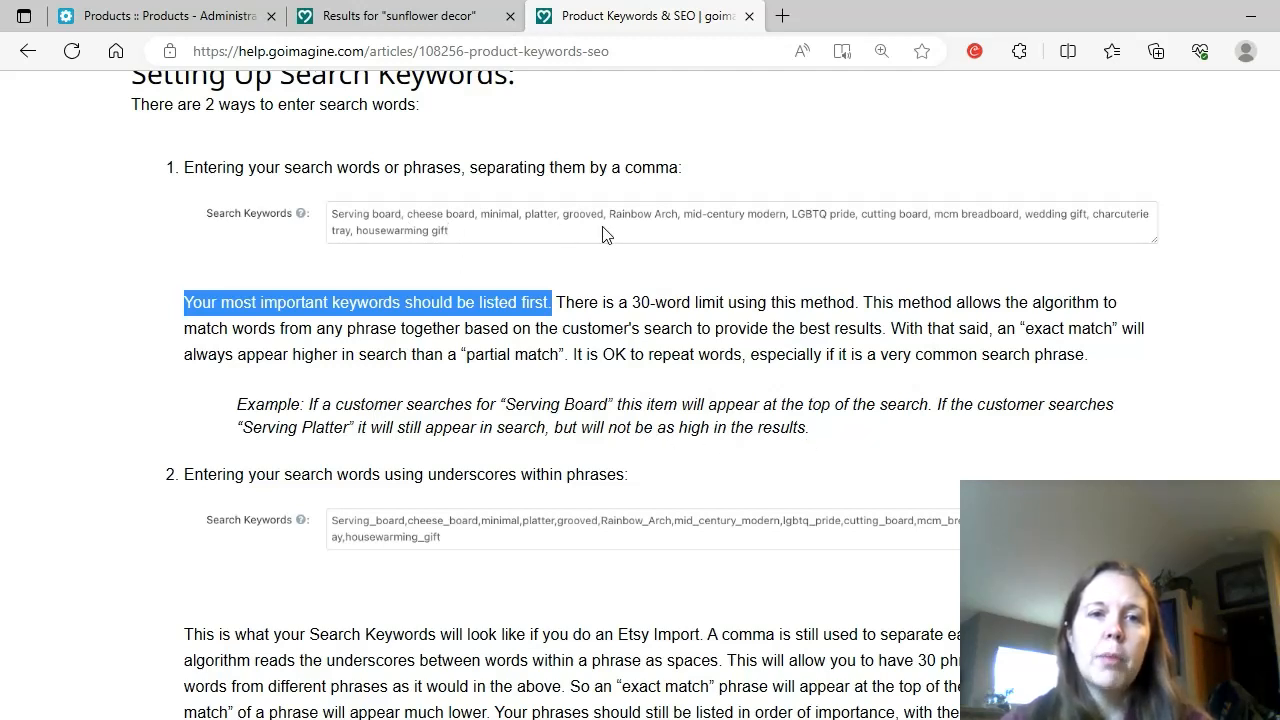
pyautogui.moveTo(390, 217)
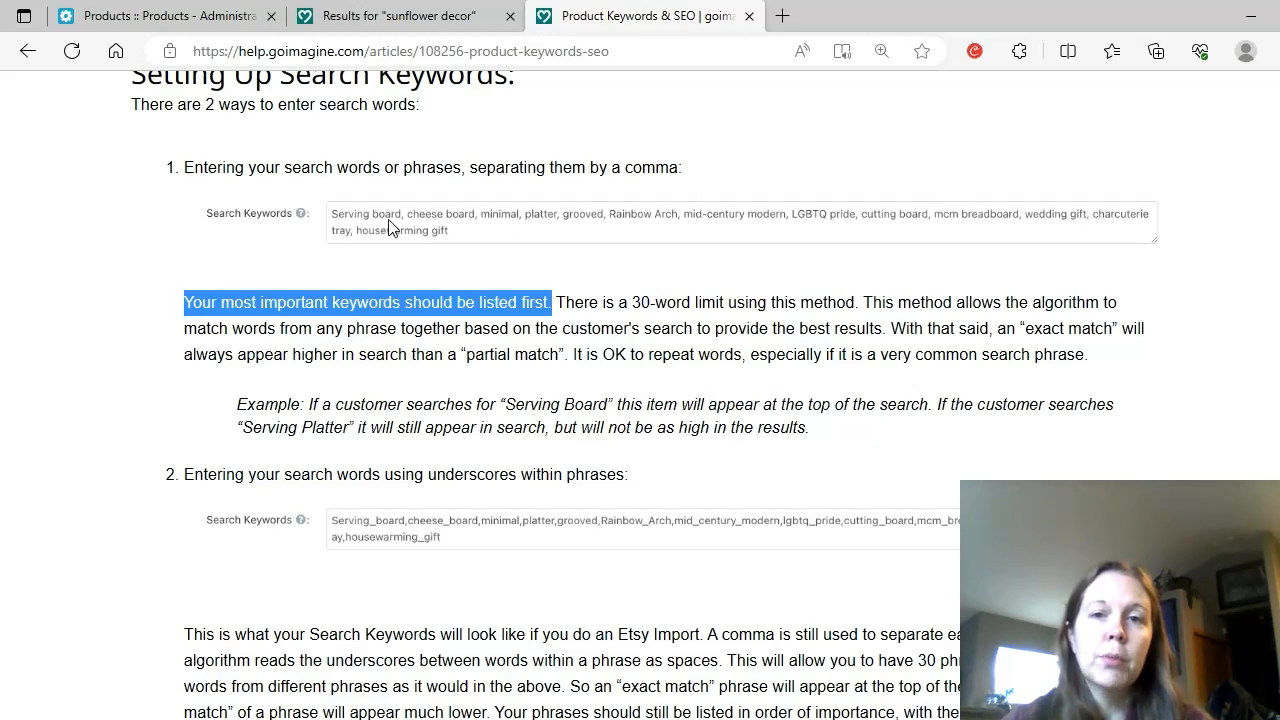
pyautogui.moveTo(597, 233)
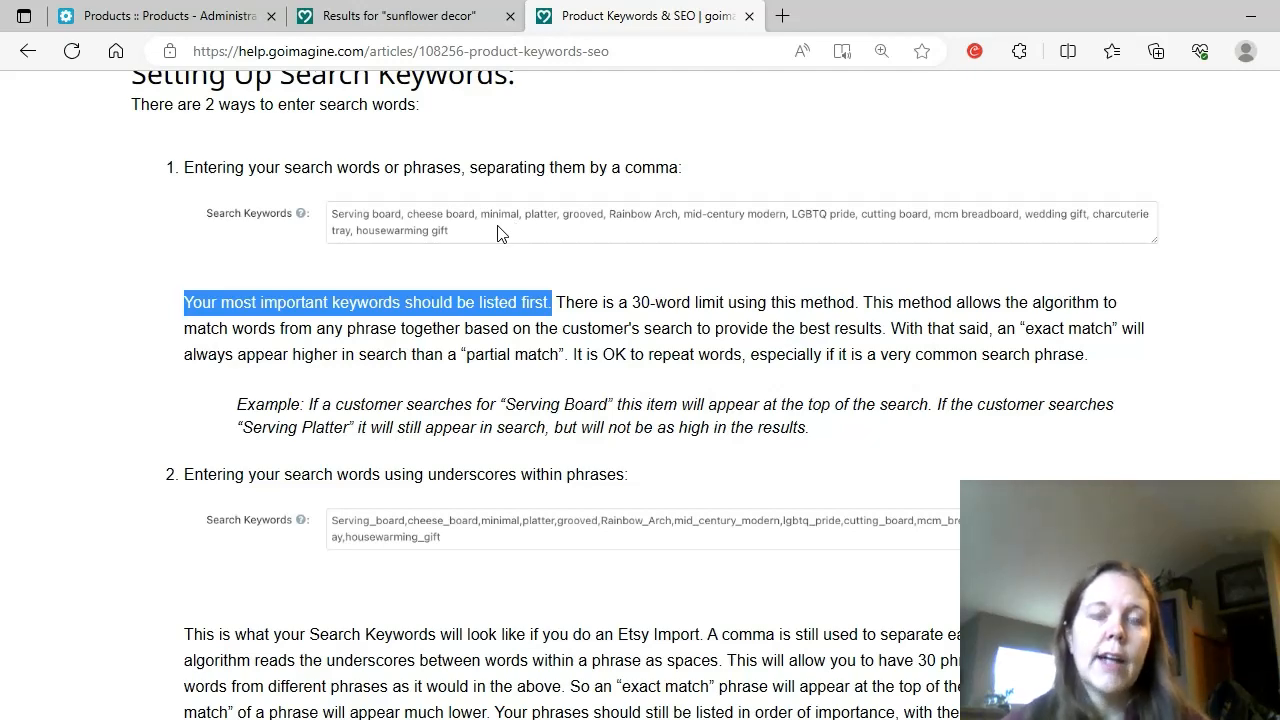
# - Scroll down to reveal the underscore keyword example and its Etsy Import explanation
pyautogui.scroll(-3)
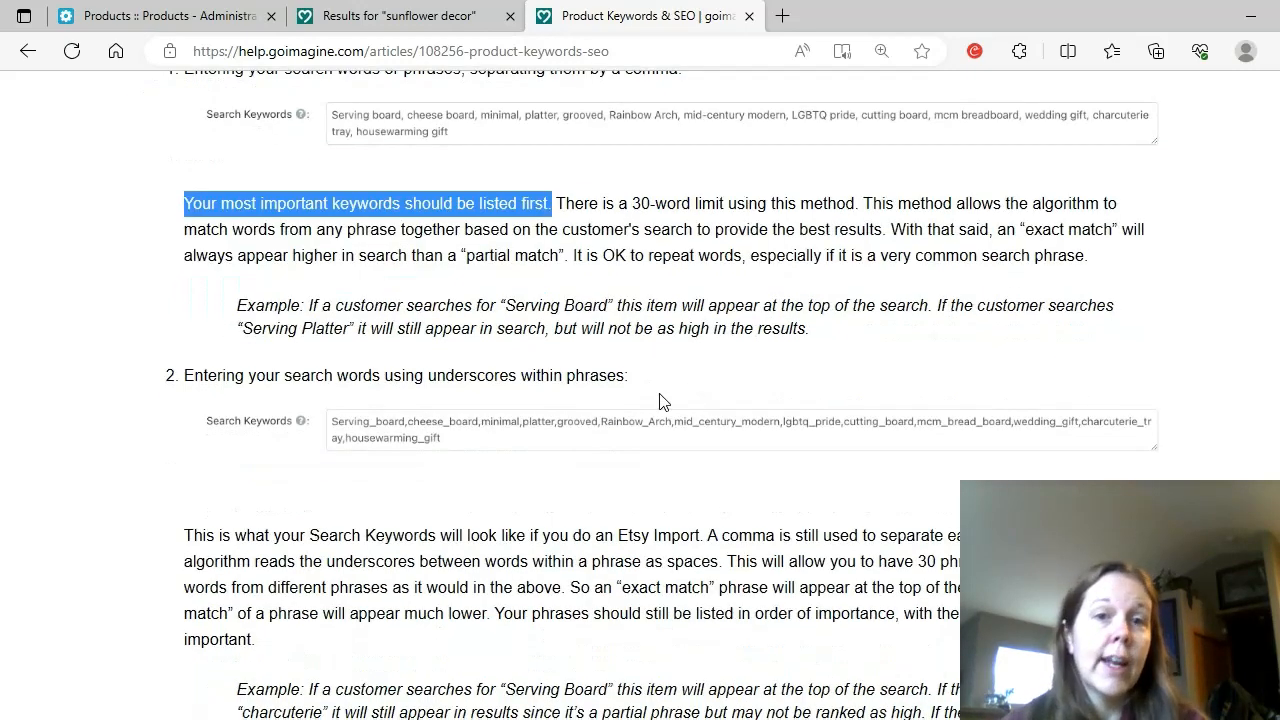
pyautogui.moveTo(270, 163)
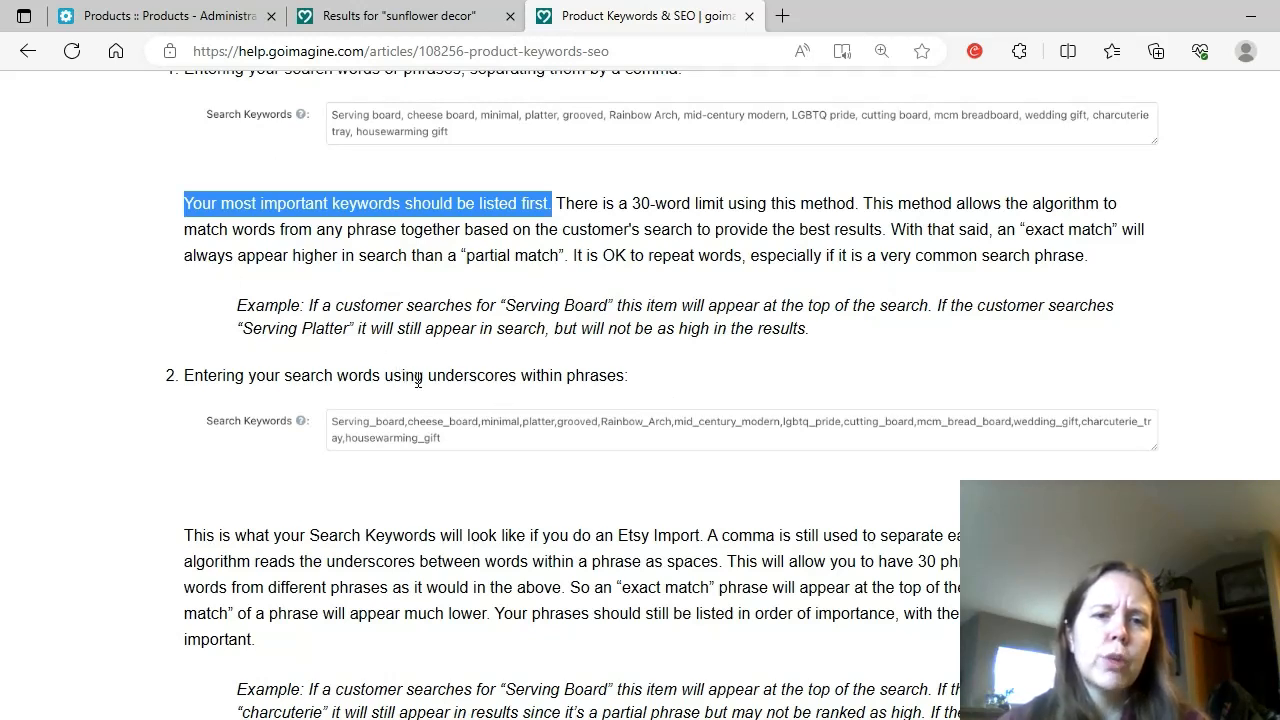
pyautogui.moveTo(477, 427)
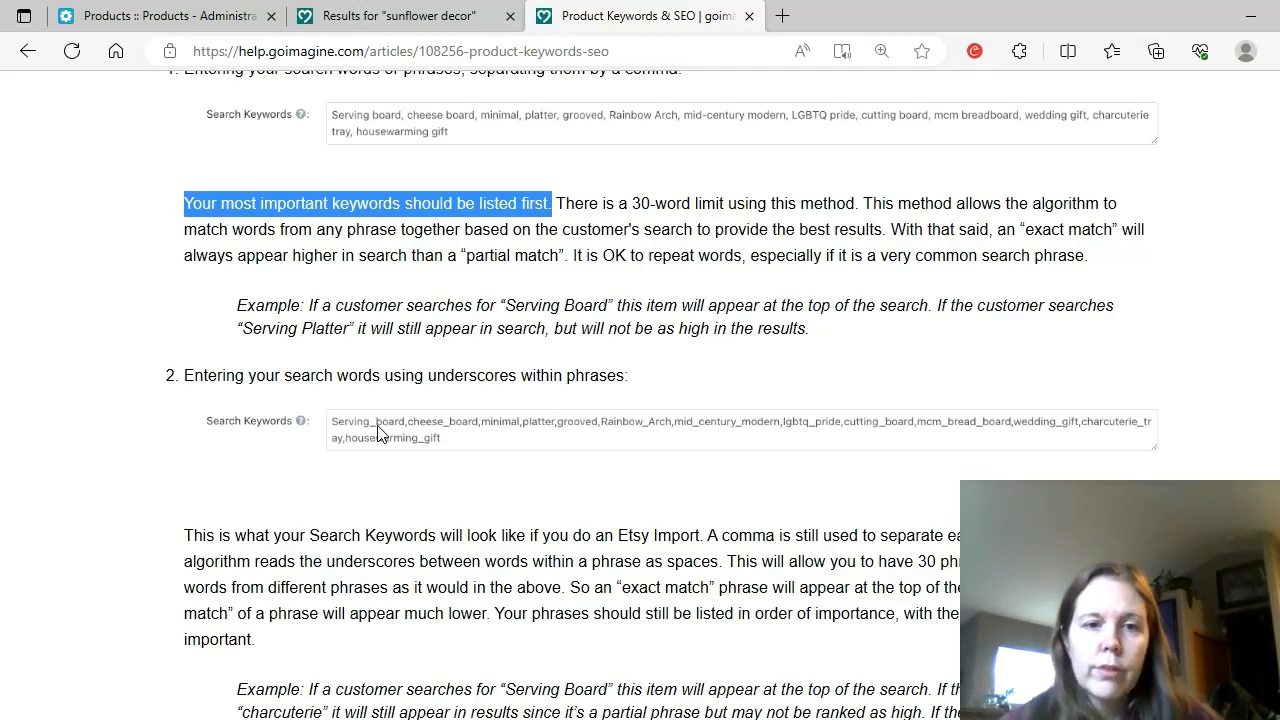
pyautogui.scroll(-3)
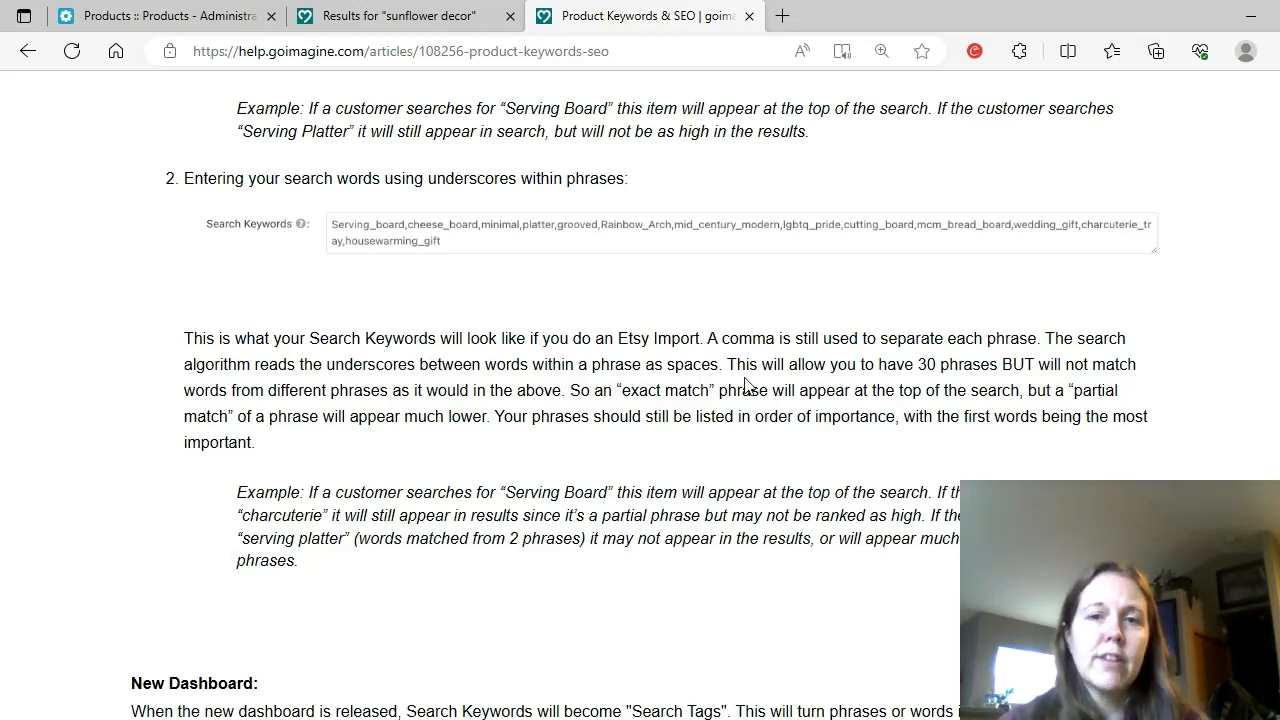
pyautogui.moveTo(865, 375)
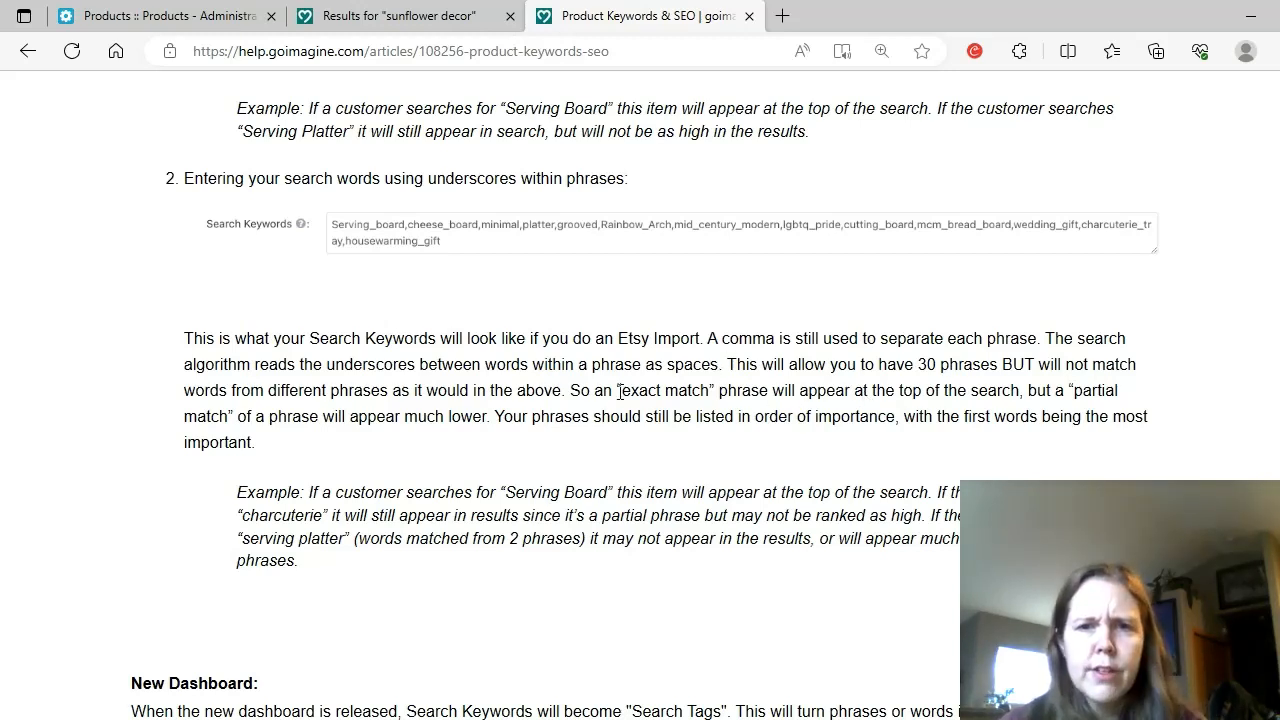
pyautogui.moveTo(950, 383)
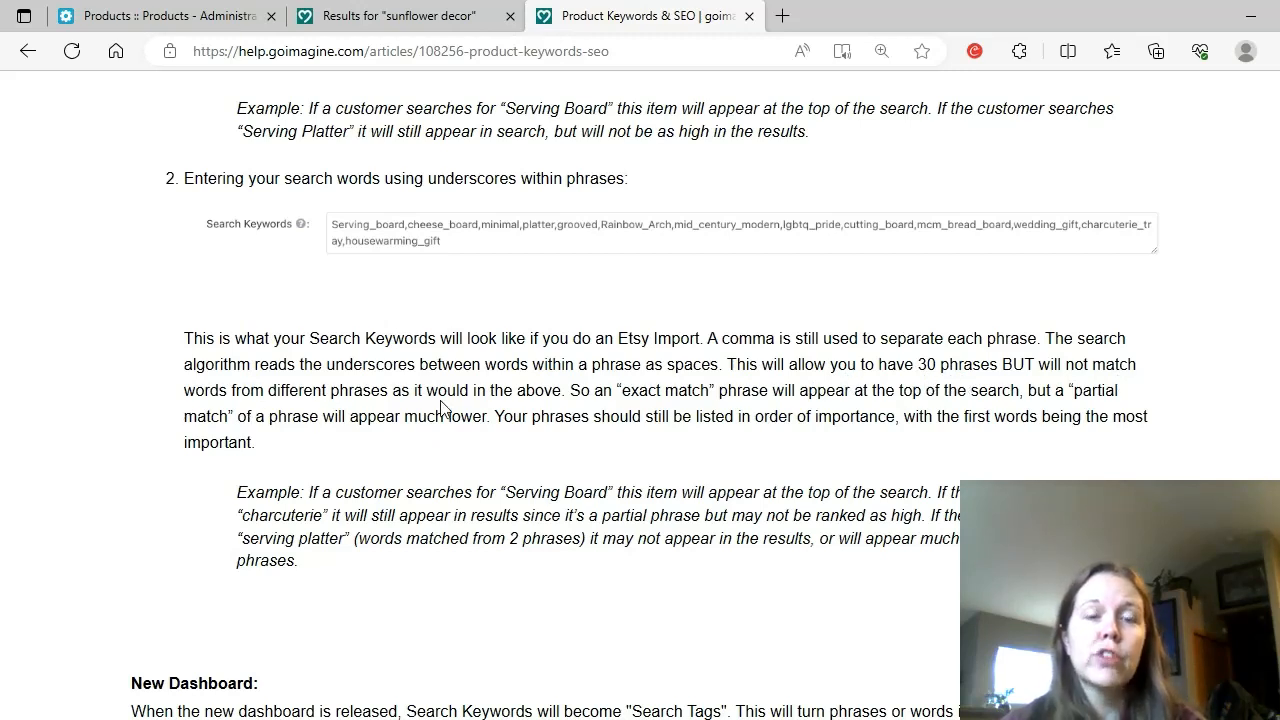
pyautogui.moveTo(540, 410)
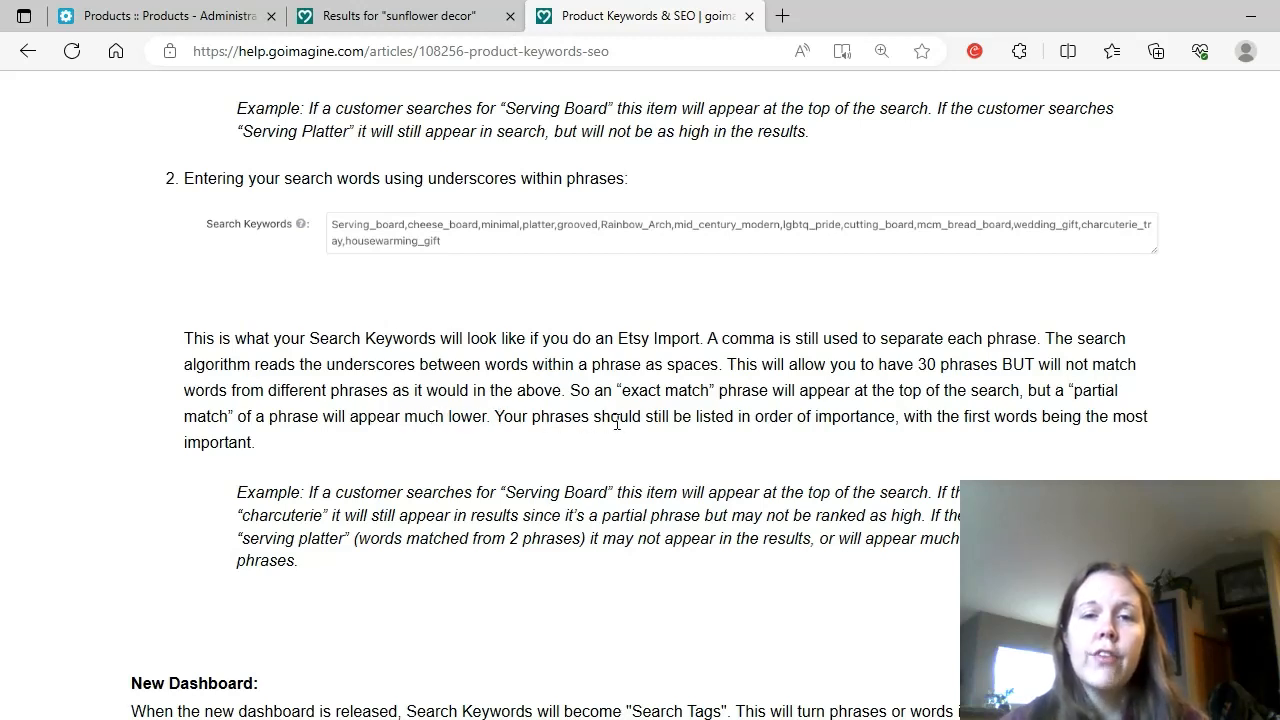
pyautogui.moveTo(975, 422)
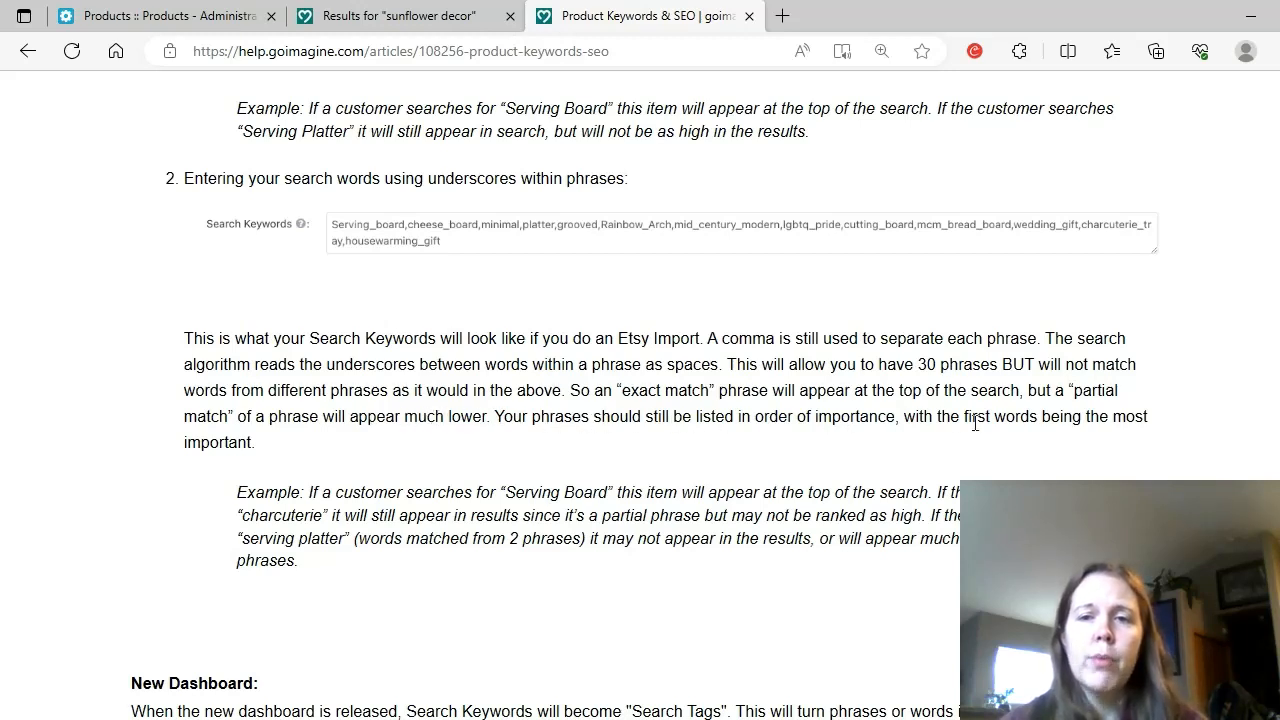
pyautogui.moveTo(697, 517)
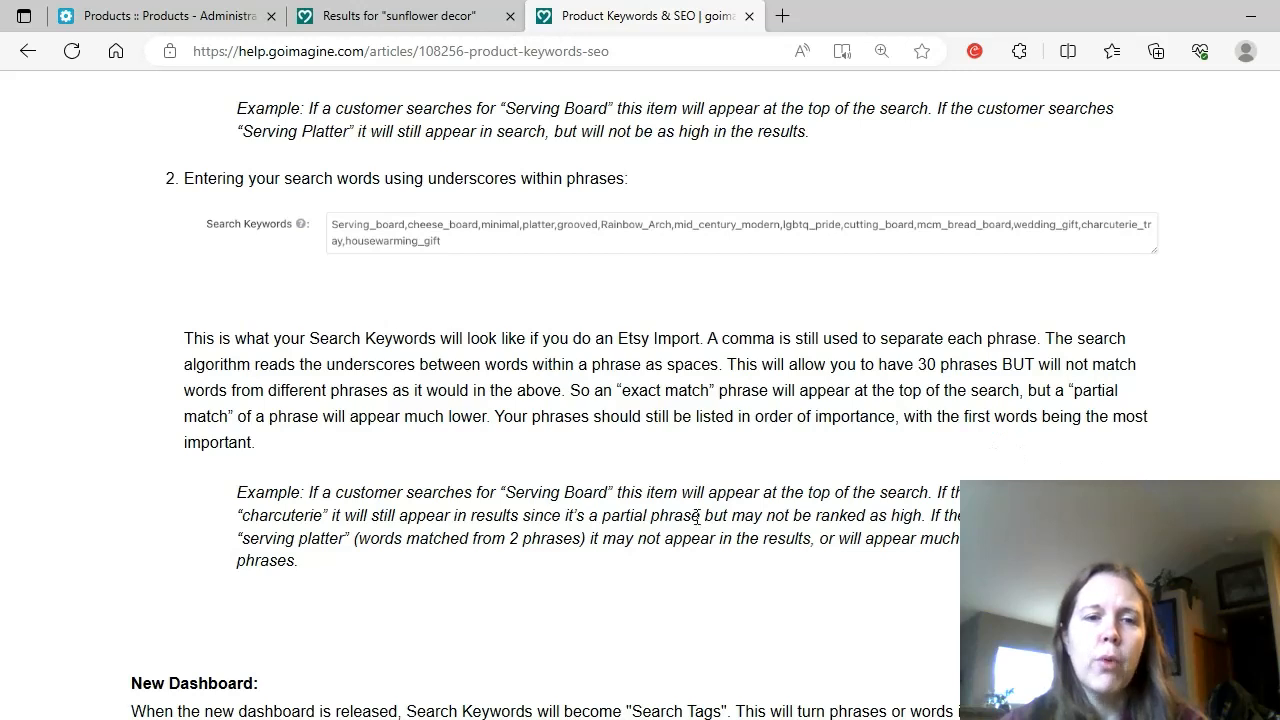
pyautogui.moveTo(560, 512)
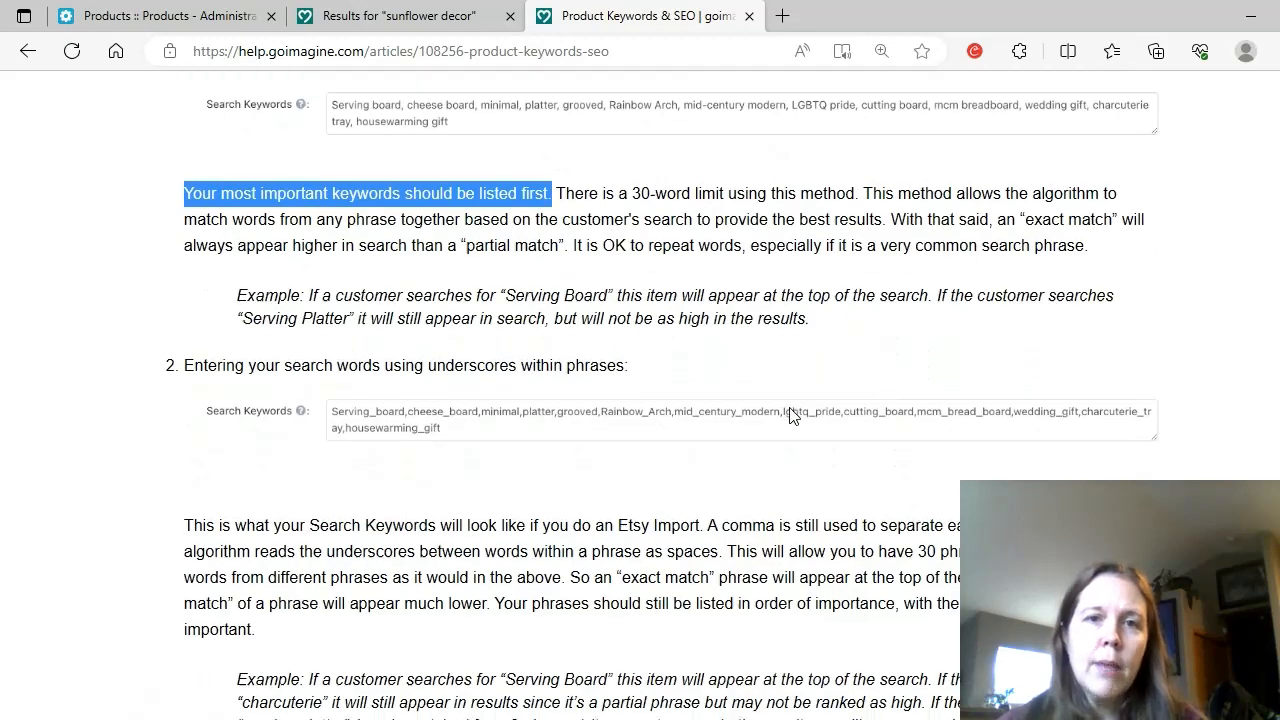
pyautogui.scroll(3)
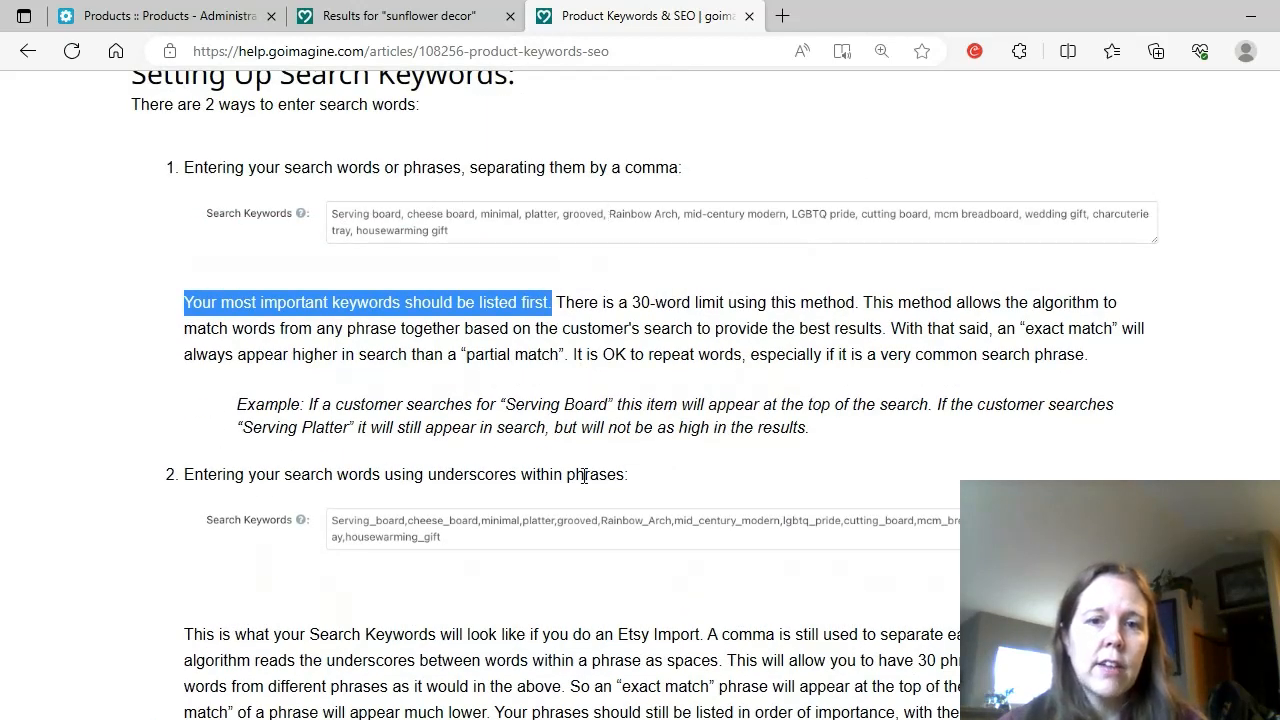
pyautogui.scroll(-3)
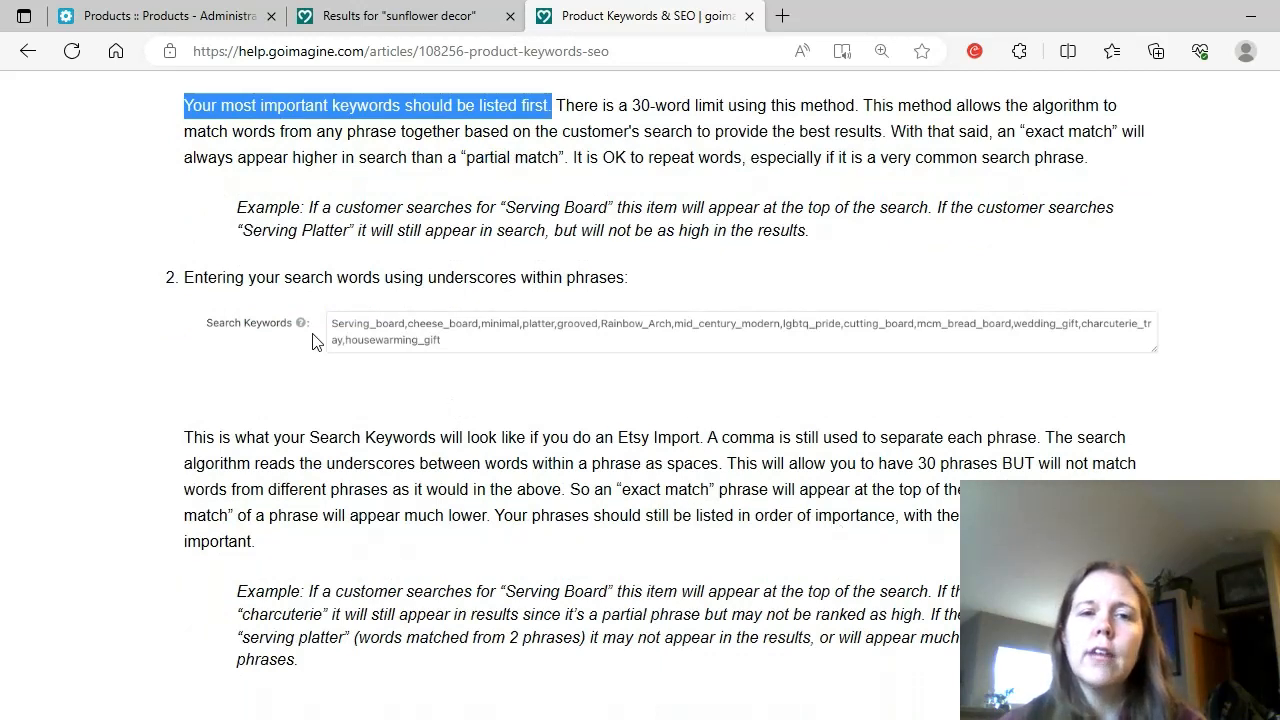
pyautogui.moveTo(435, 378)
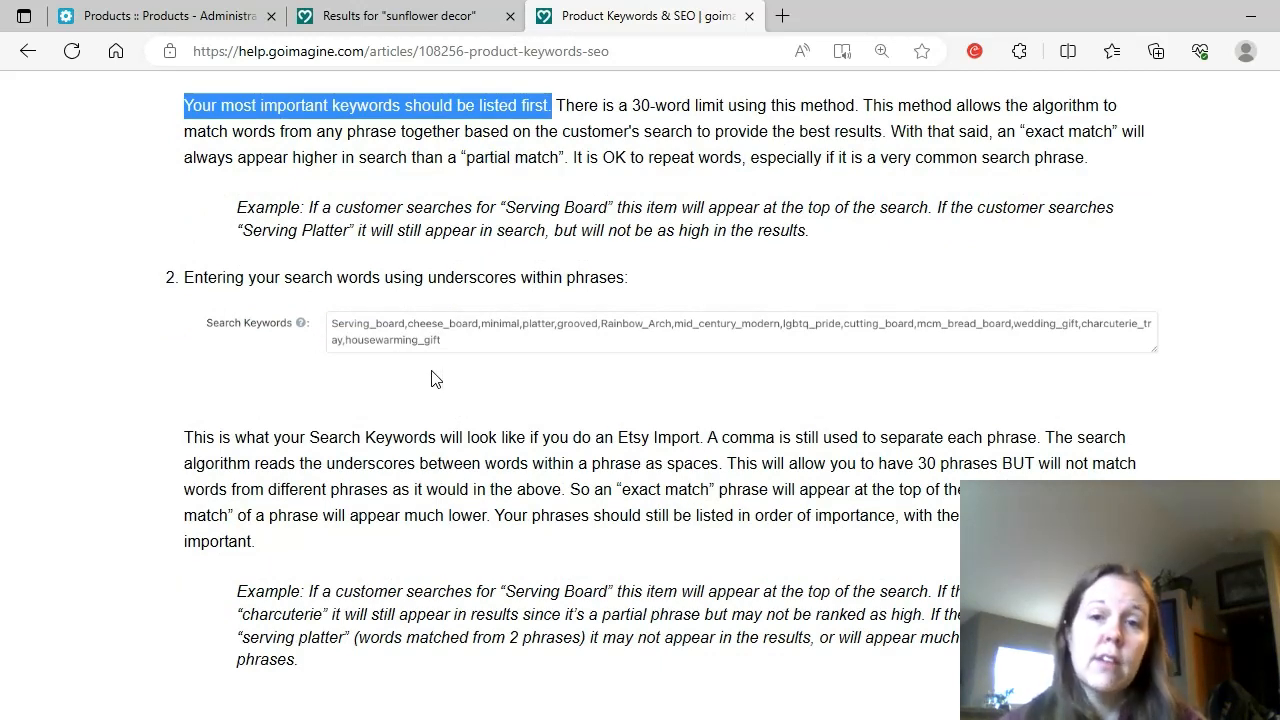
pyautogui.moveTo(519, 341)
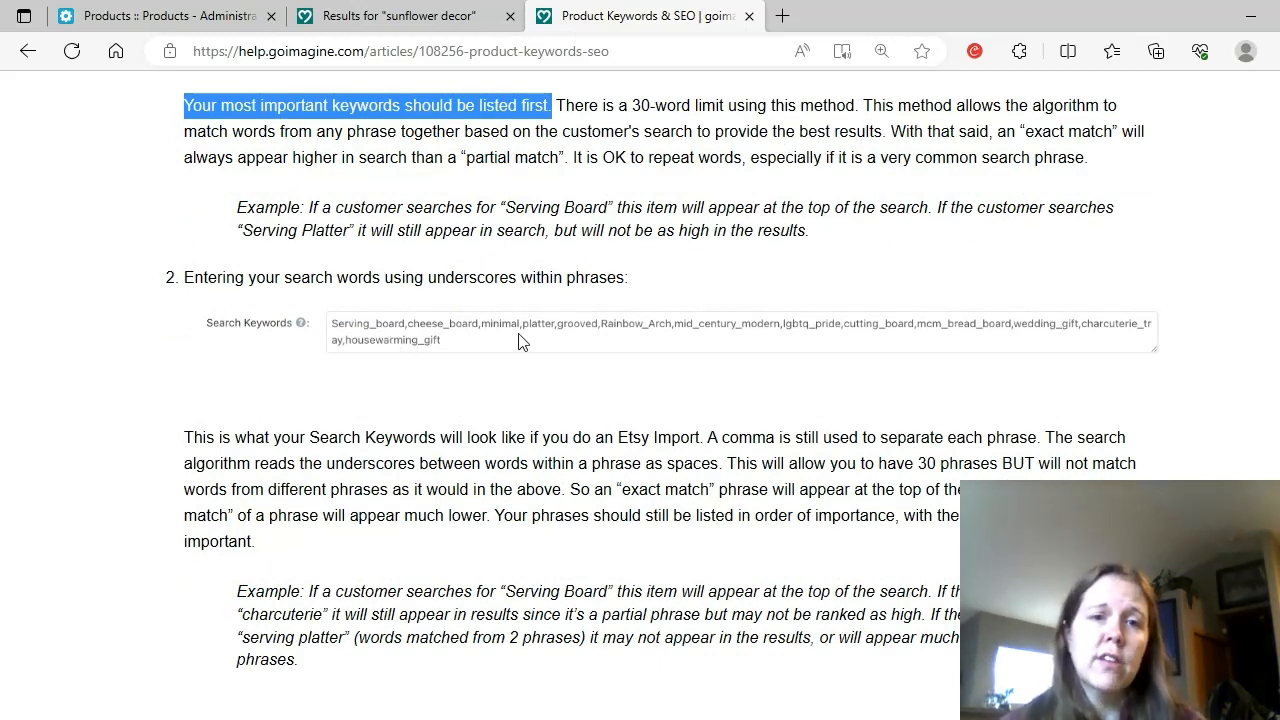
pyautogui.scroll(-3)
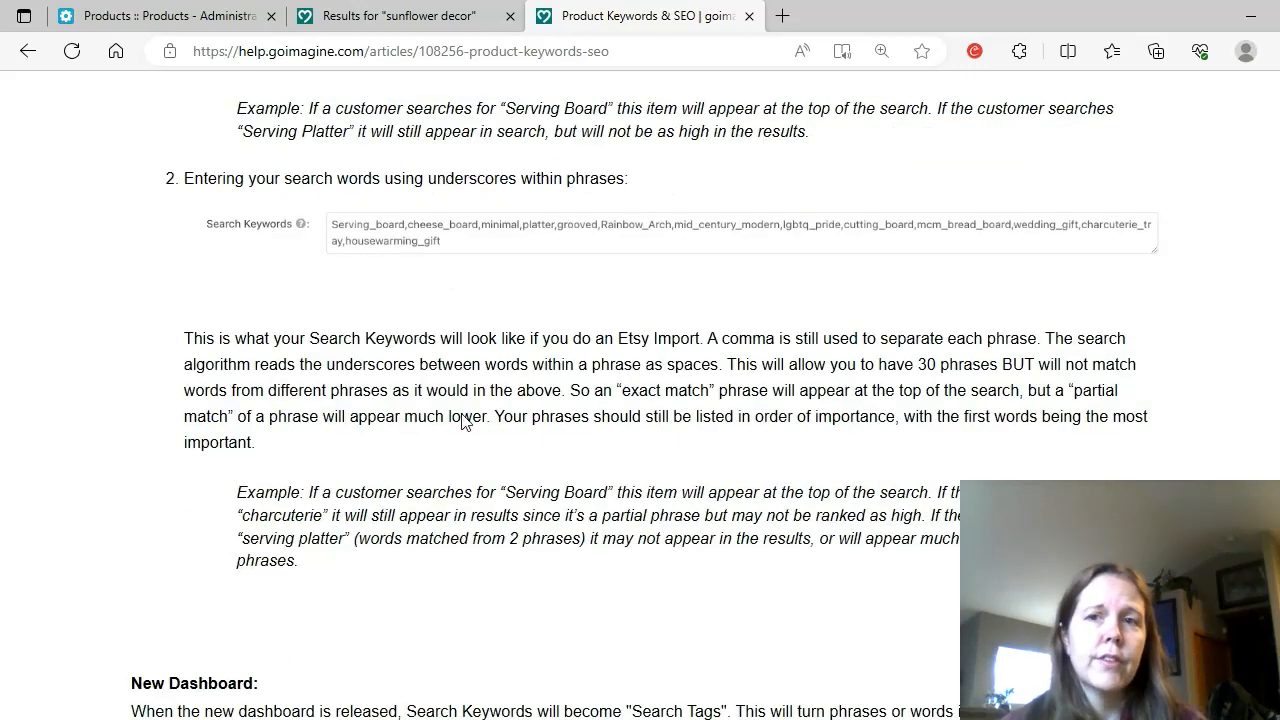
pyautogui.moveTo(573, 334)
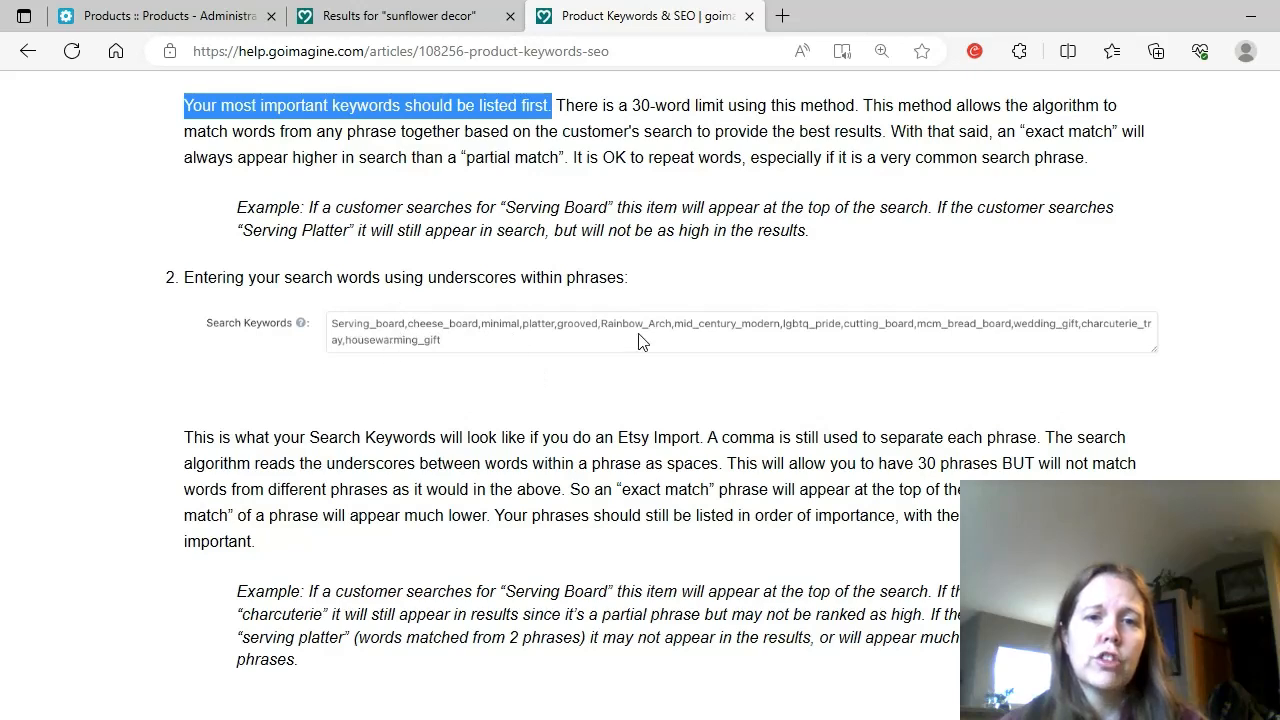
pyautogui.moveTo(491, 341)
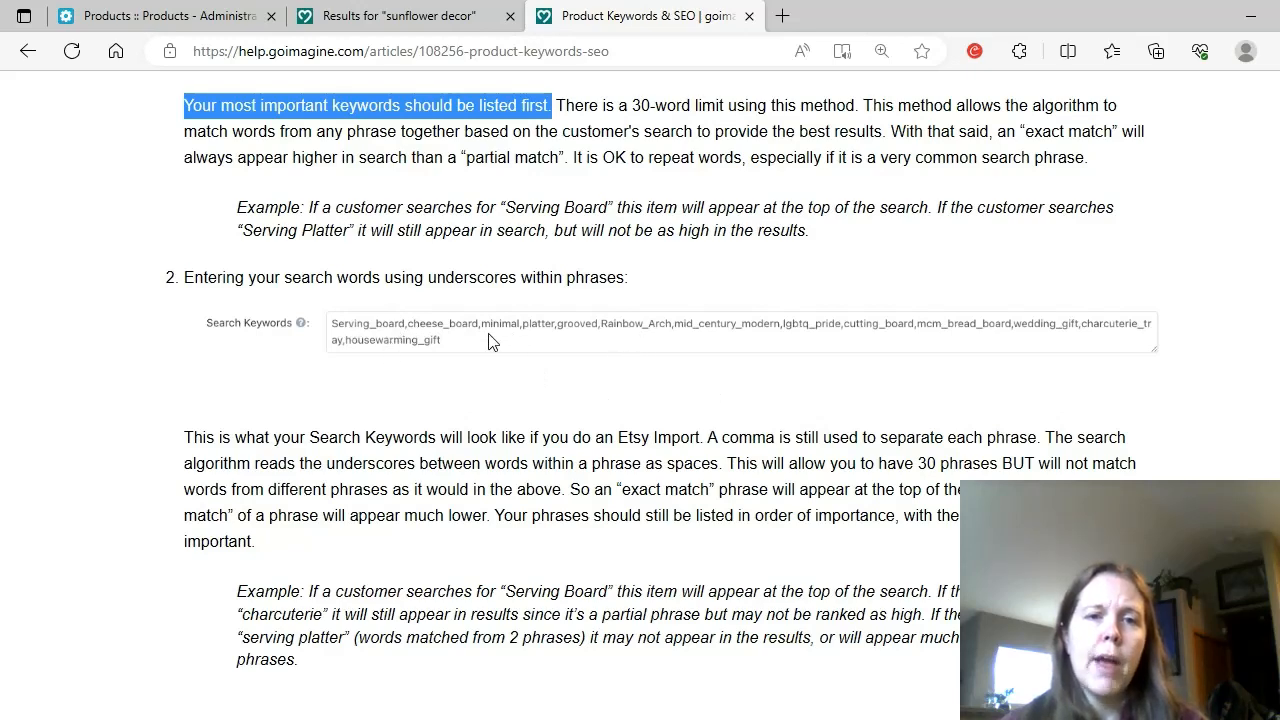
pyautogui.scroll(-3)
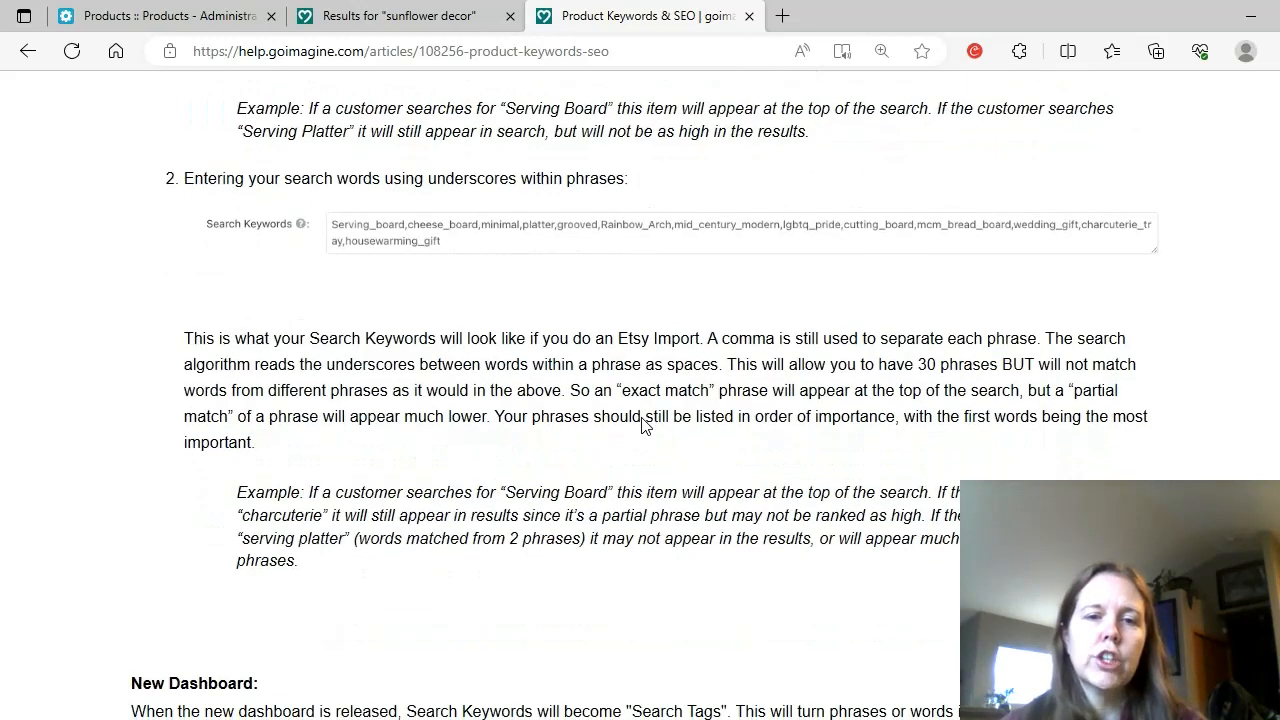
pyautogui.scroll(-3)
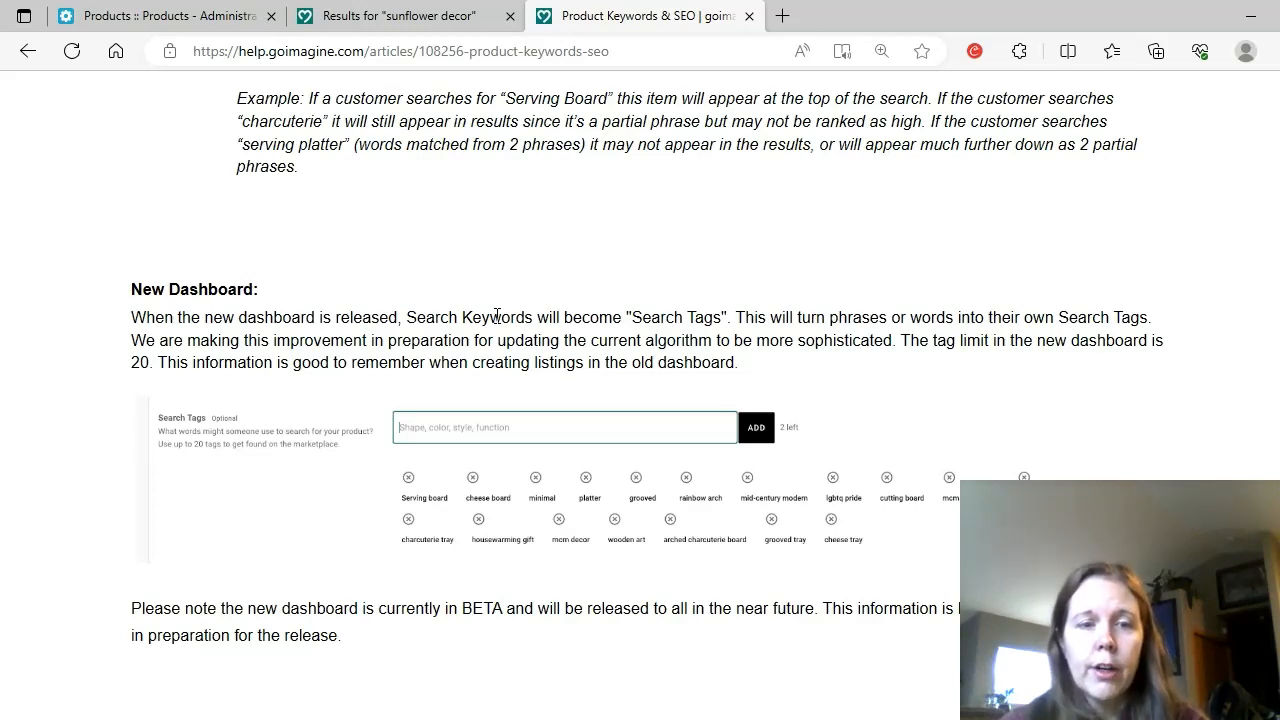
pyautogui.moveTo(763, 385)
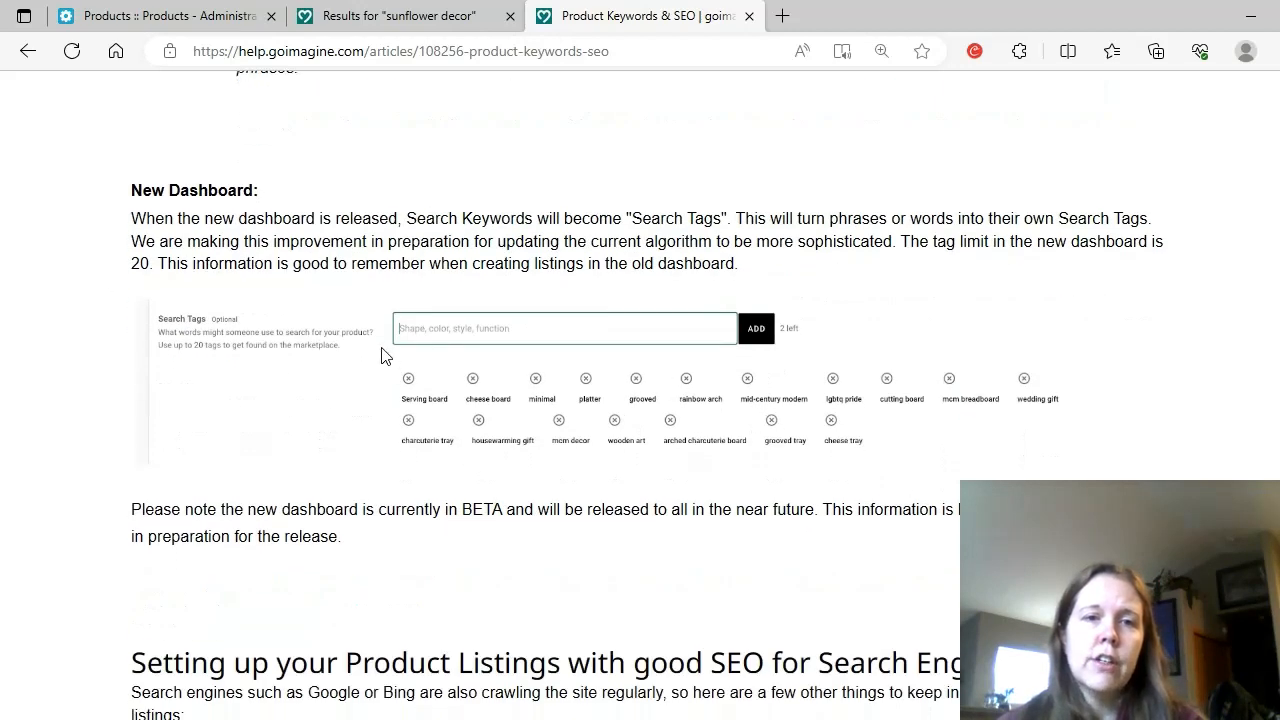
pyautogui.moveTo(870, 389)
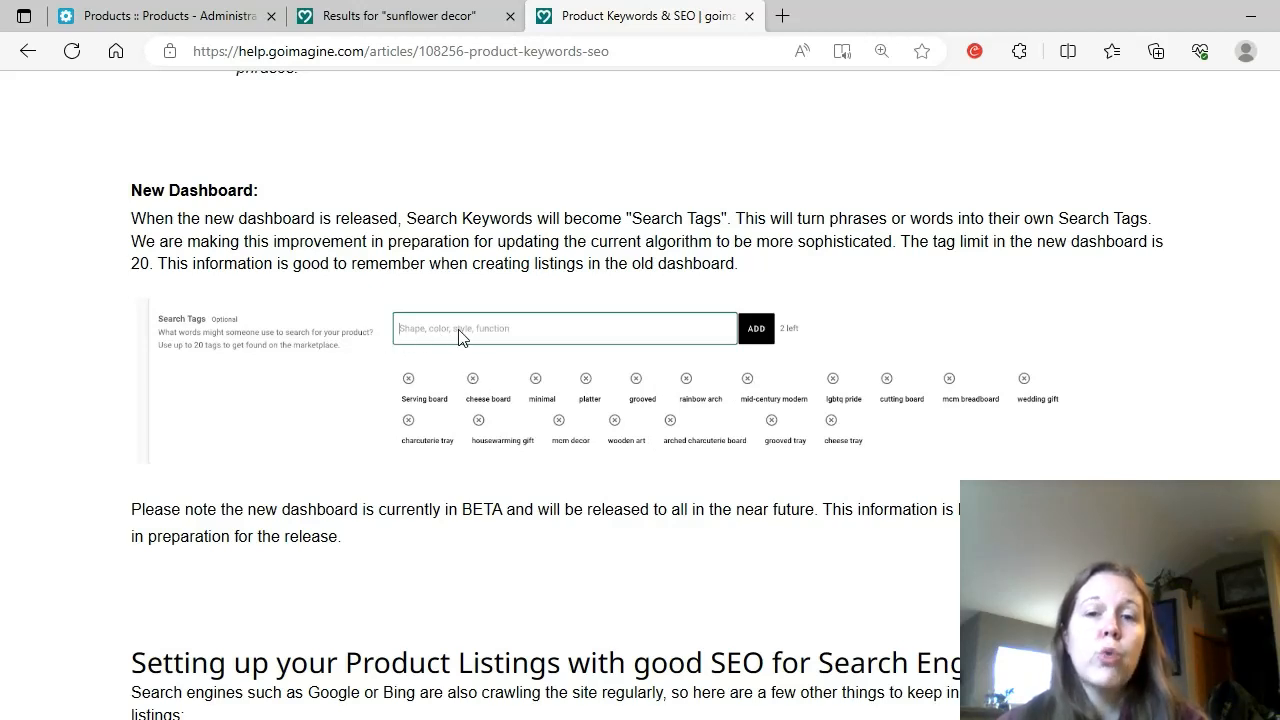
pyautogui.moveTo(615, 347)
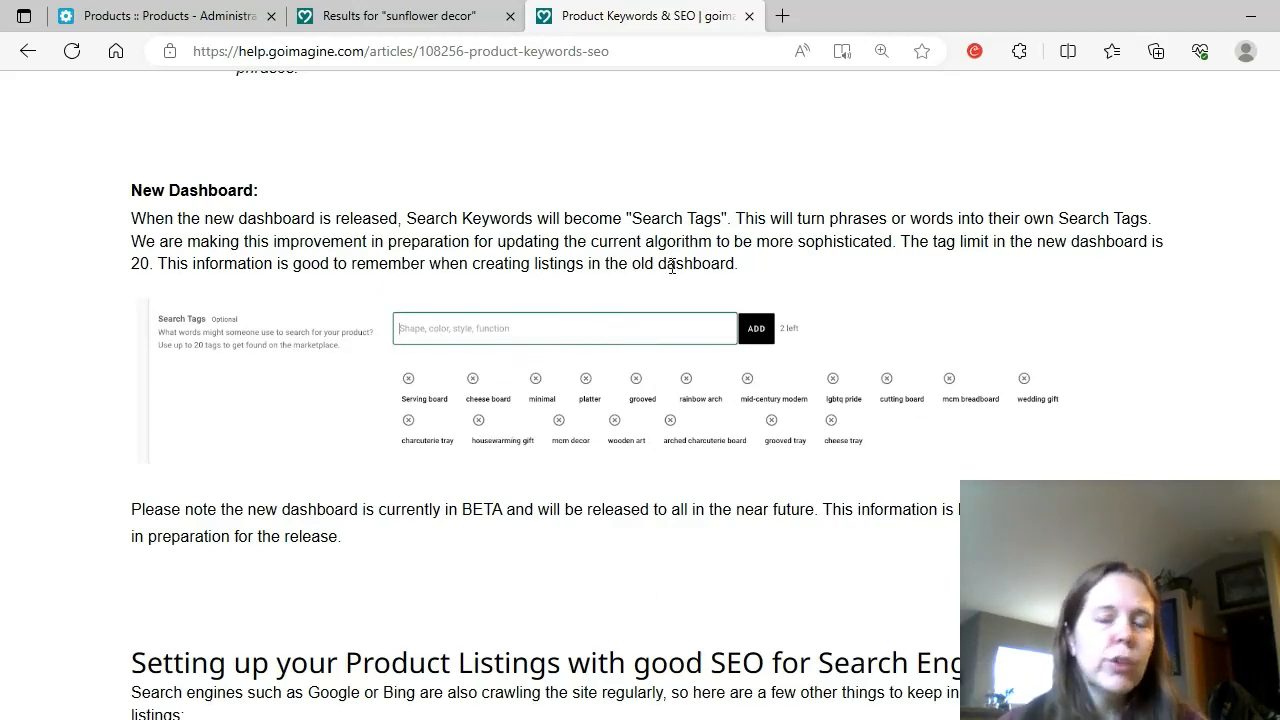
pyautogui.moveTo(673, 300)
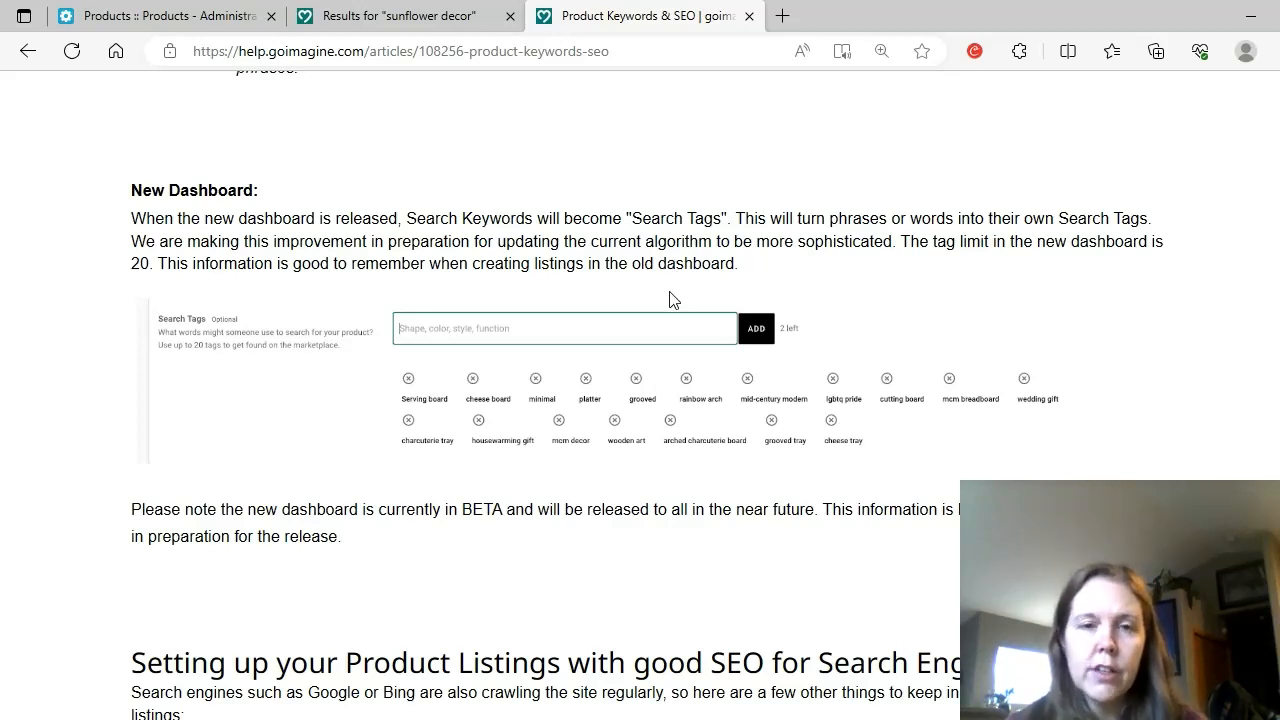
pyautogui.moveTo(407, 227)
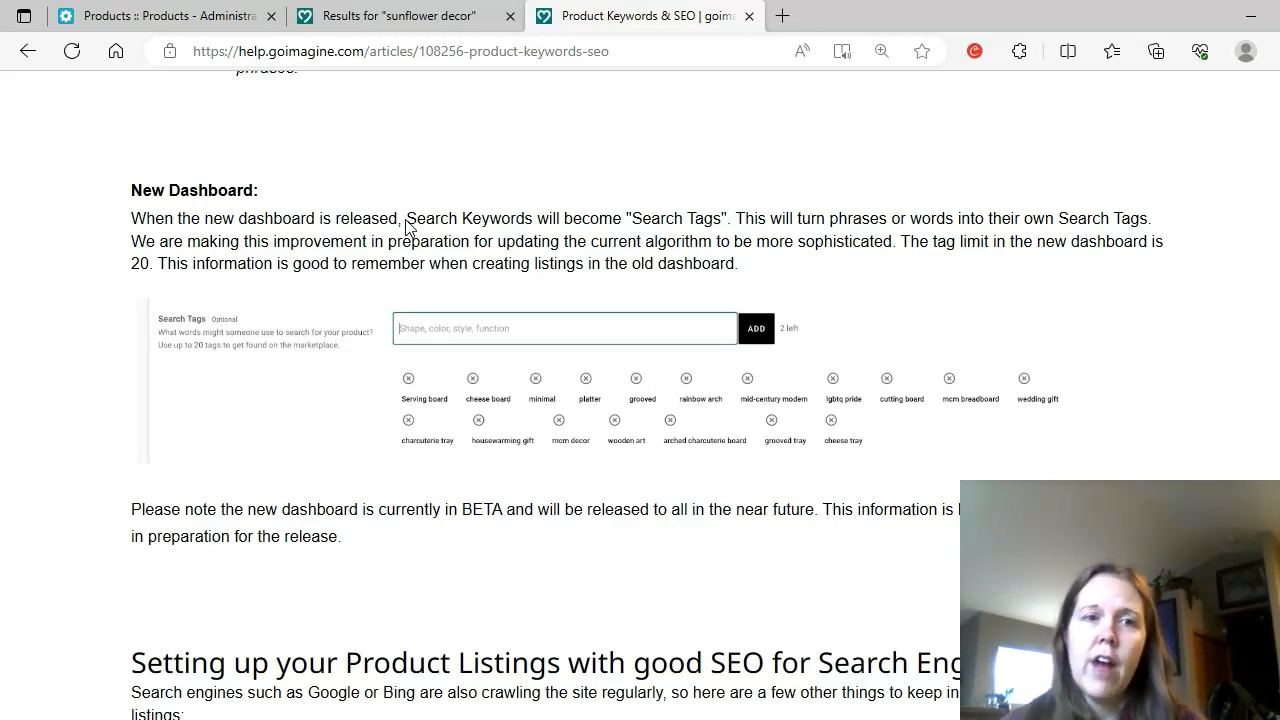
pyautogui.moveTo(969, 121)
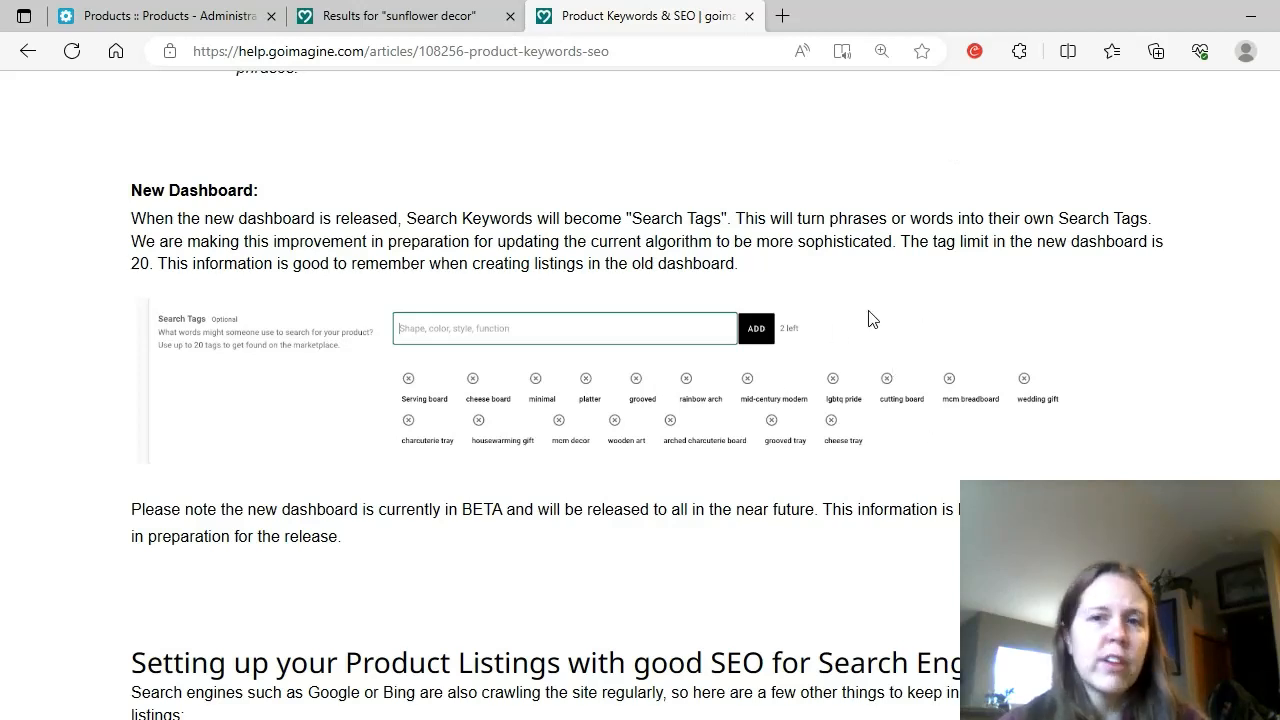
pyautogui.moveTo(782, 408)
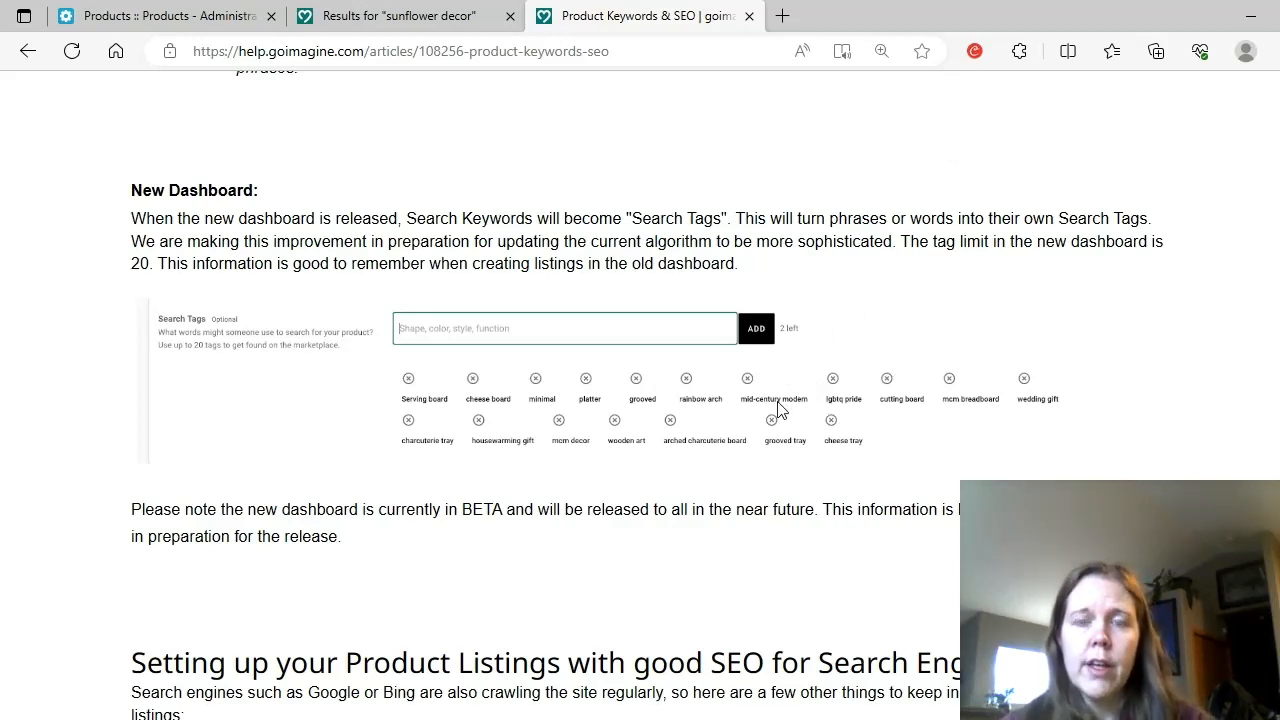
pyautogui.moveTo(293, 354)
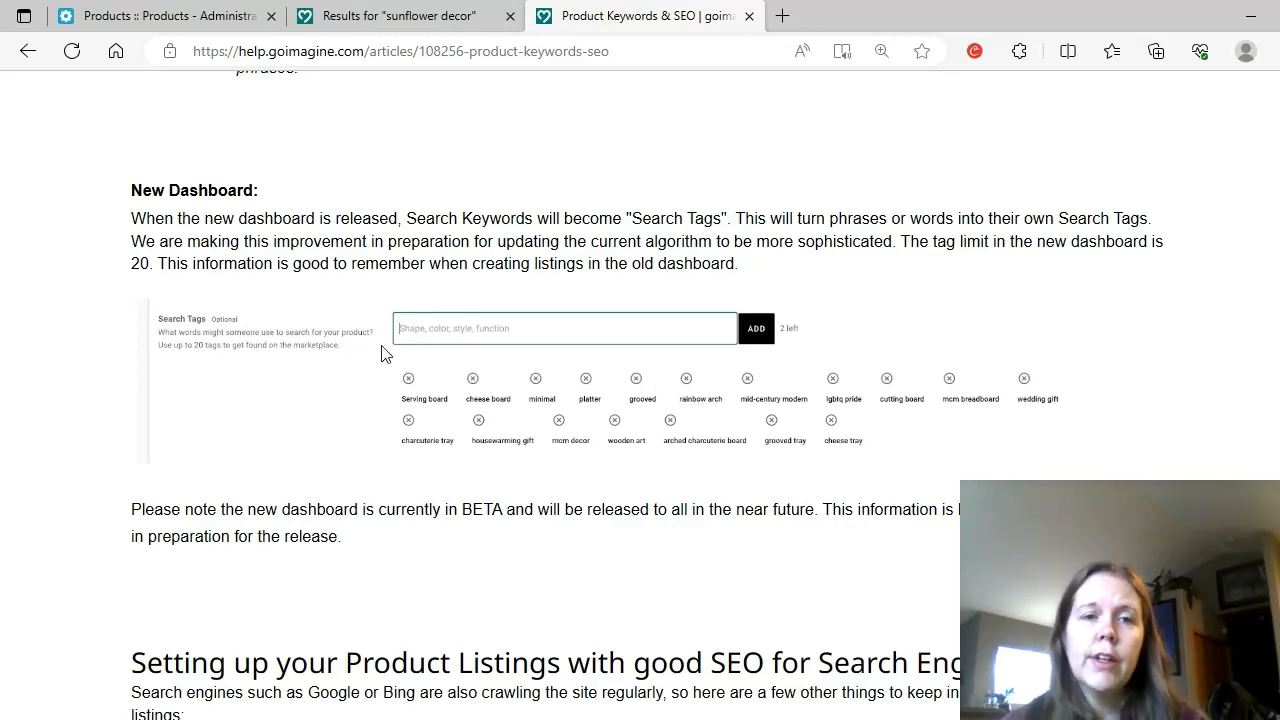
pyautogui.moveTo(967, 360)
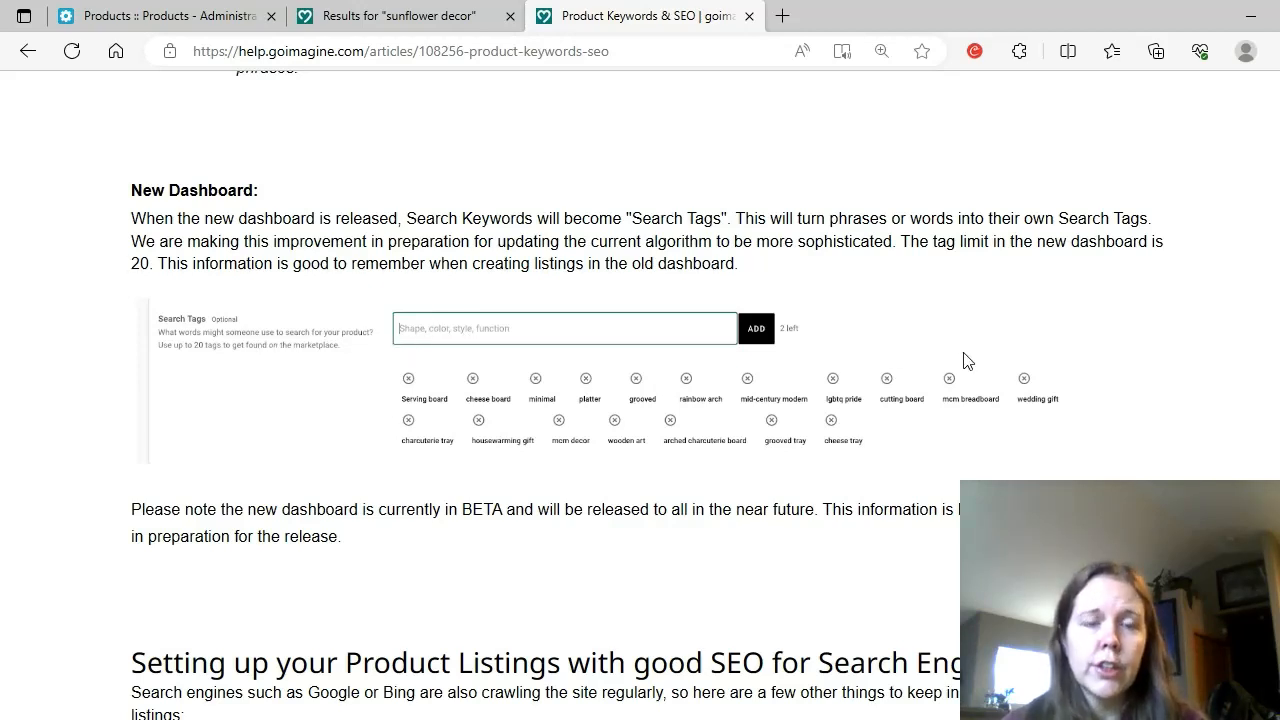
pyautogui.moveTo(800, 363)
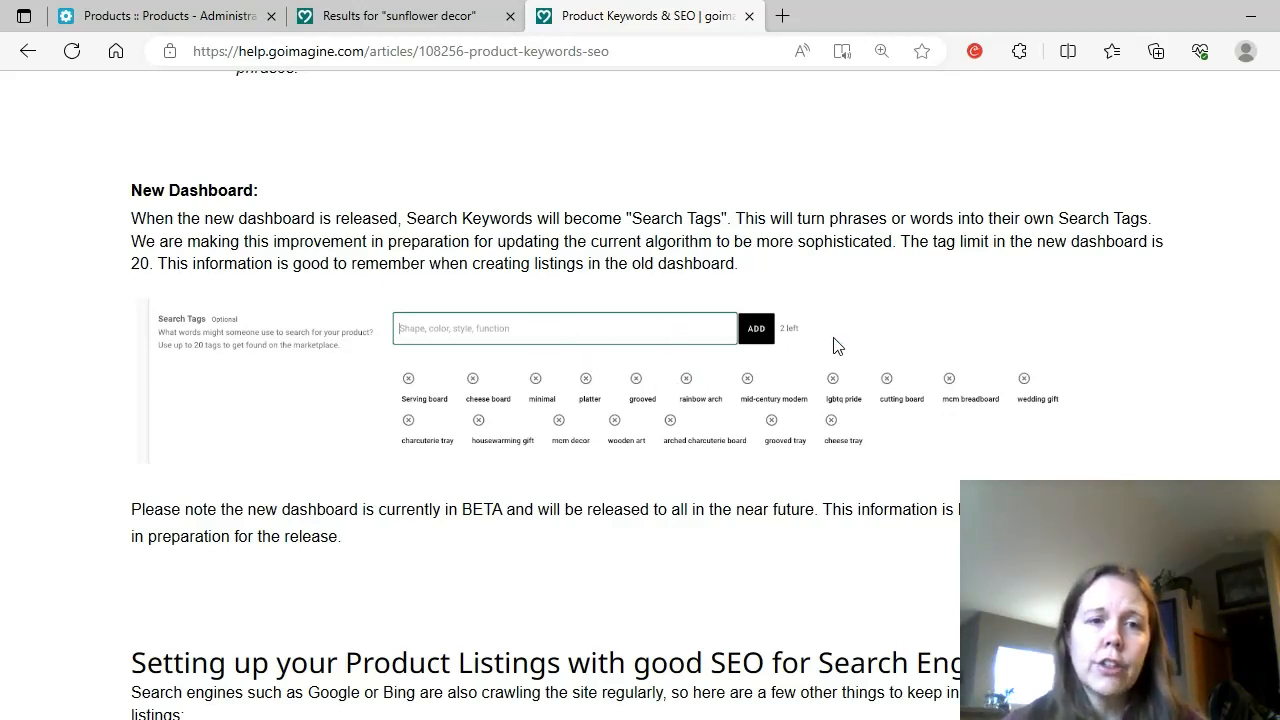
pyautogui.moveTo(994, 331)
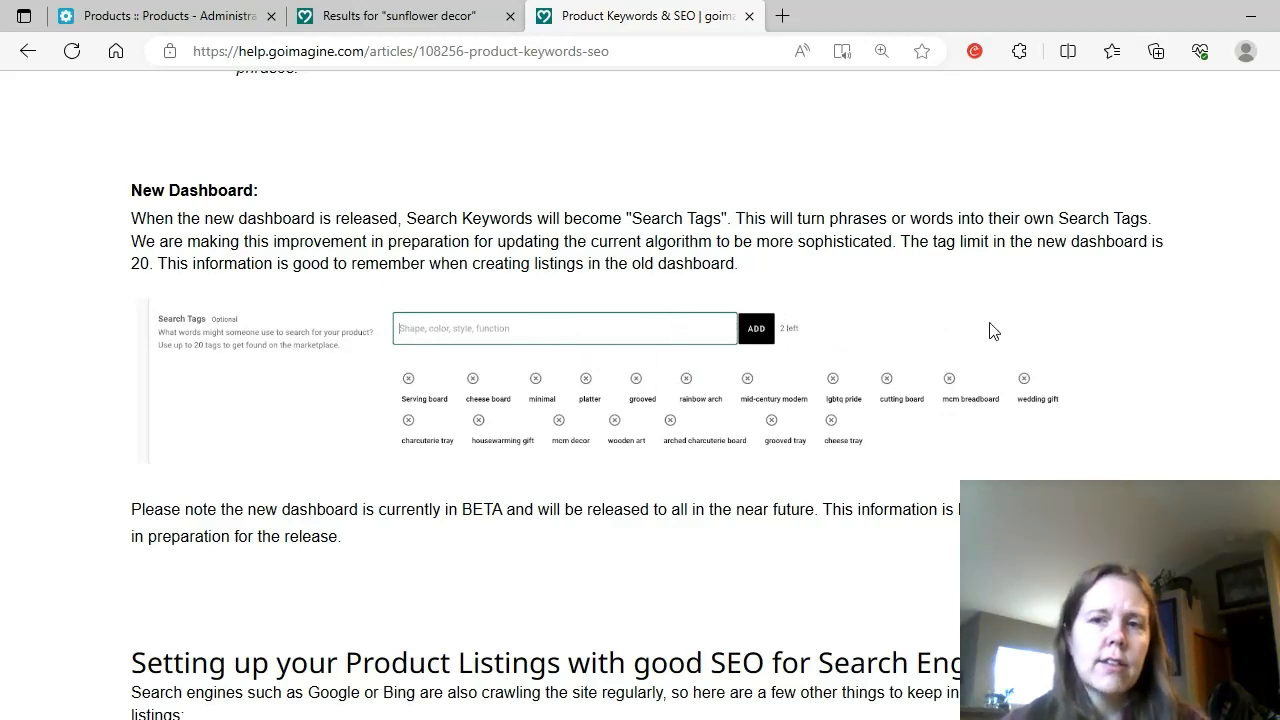
pyautogui.scroll(-3)
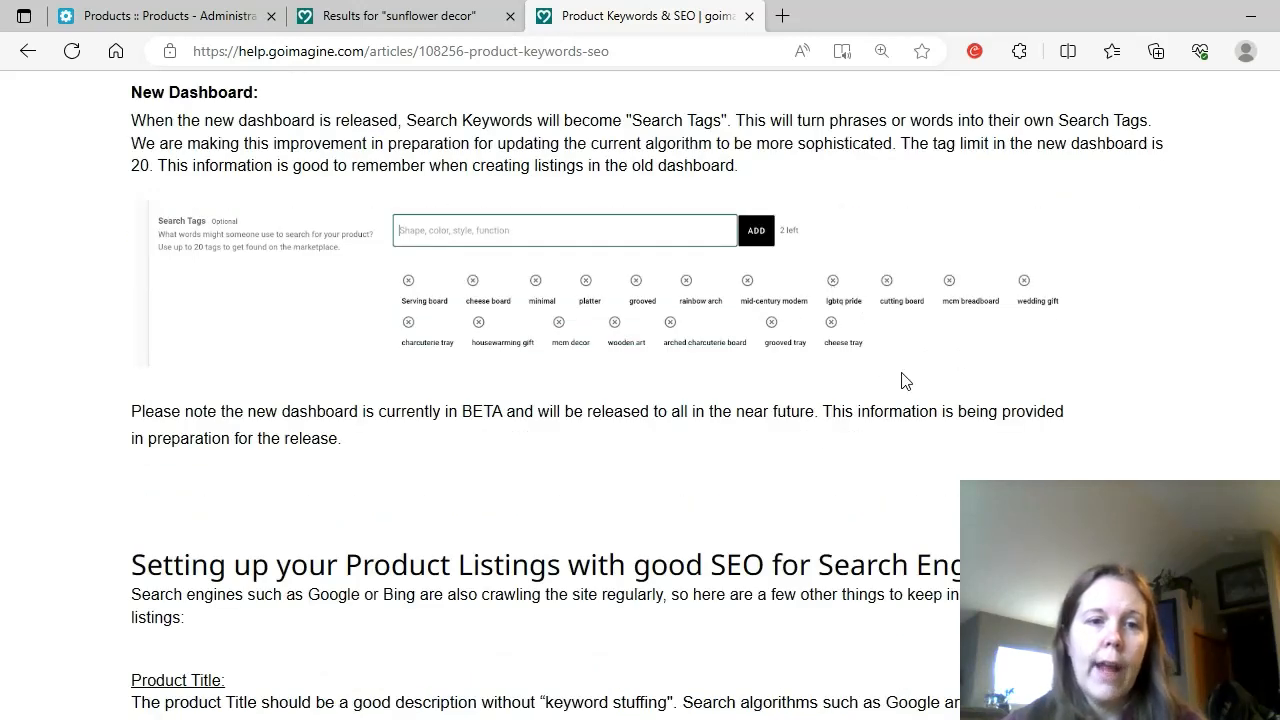
pyautogui.moveTo(740, 505)
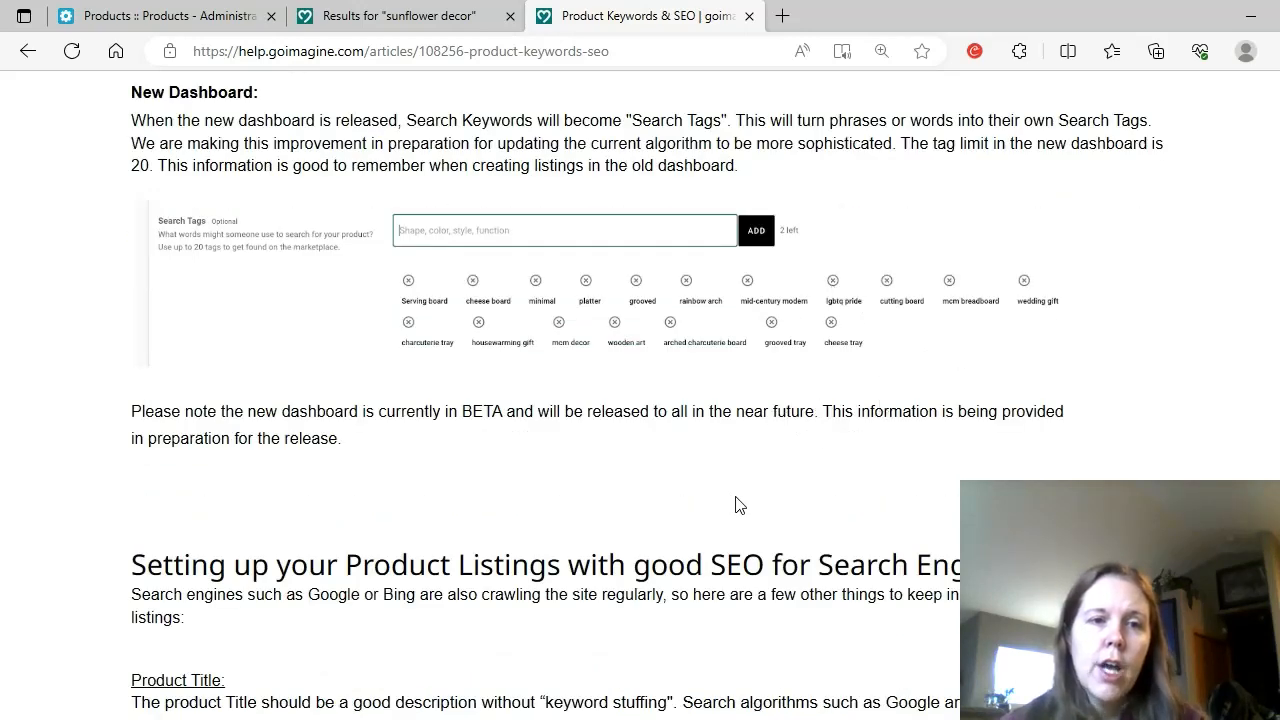
pyautogui.moveTo(595, 430)
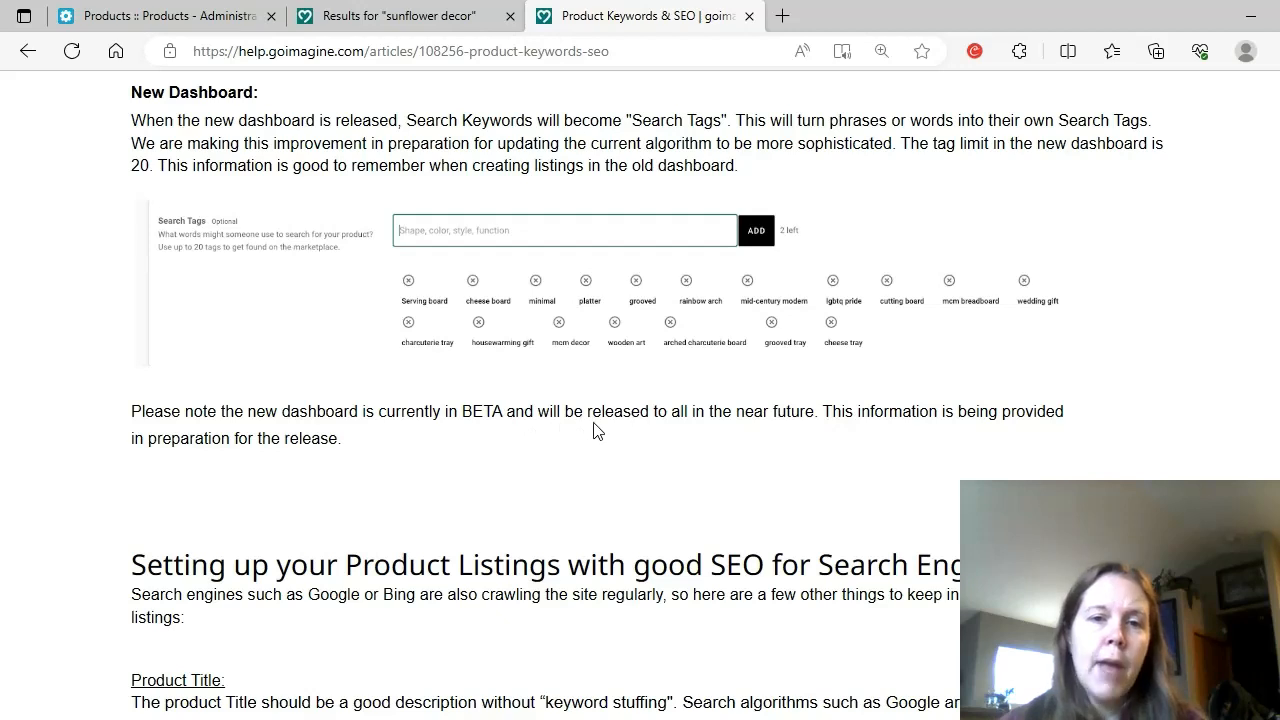
pyautogui.moveTo(797, 420)
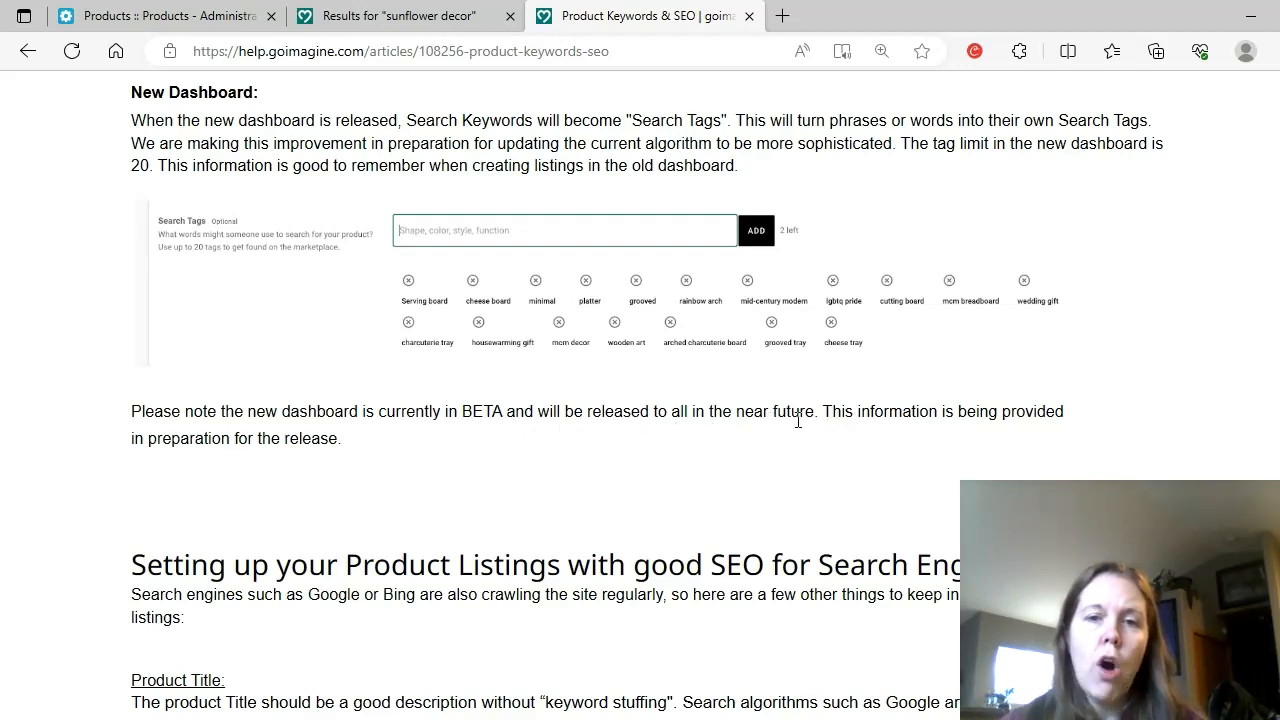
pyautogui.moveTo(310, 392)
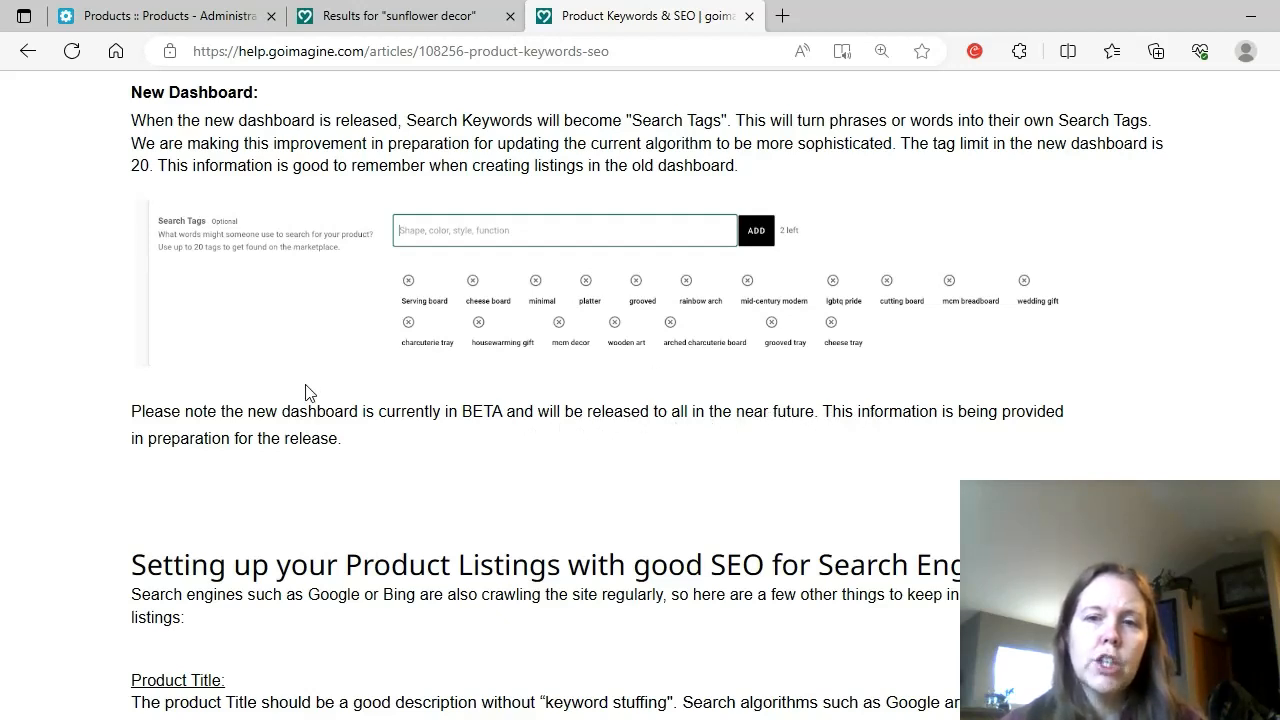
pyautogui.moveTo(338, 460)
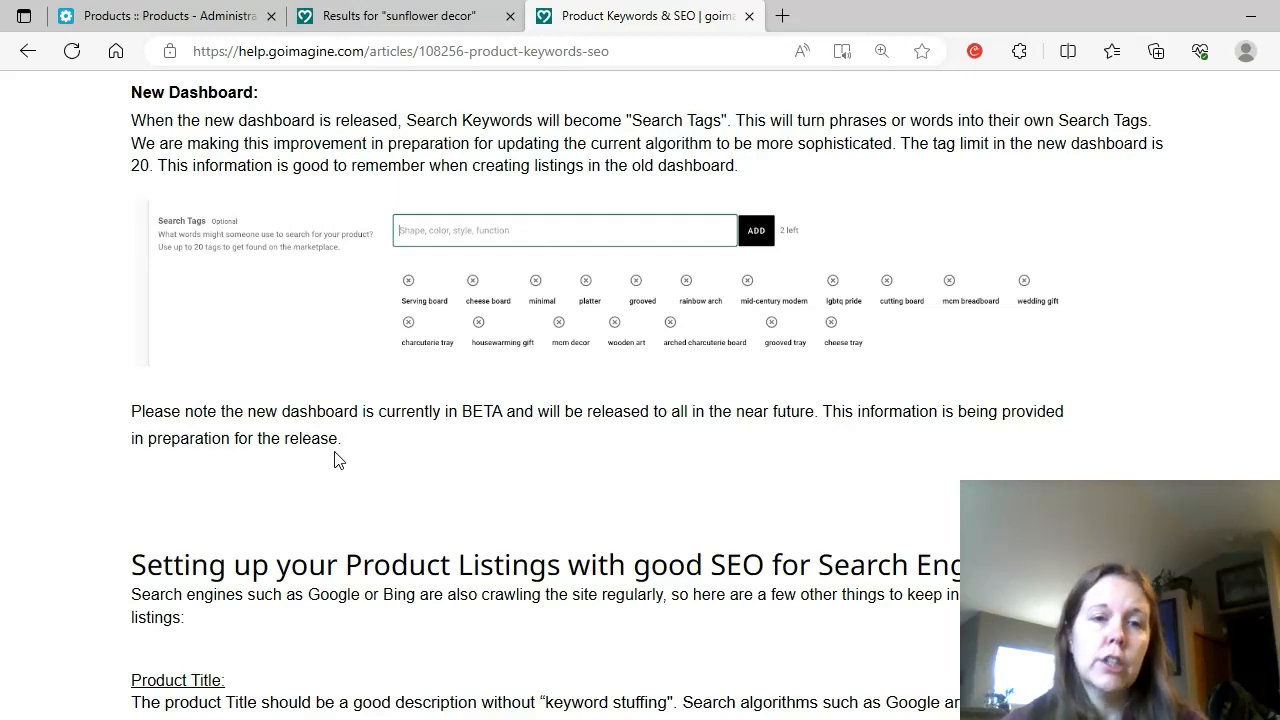
pyautogui.scroll(-3)
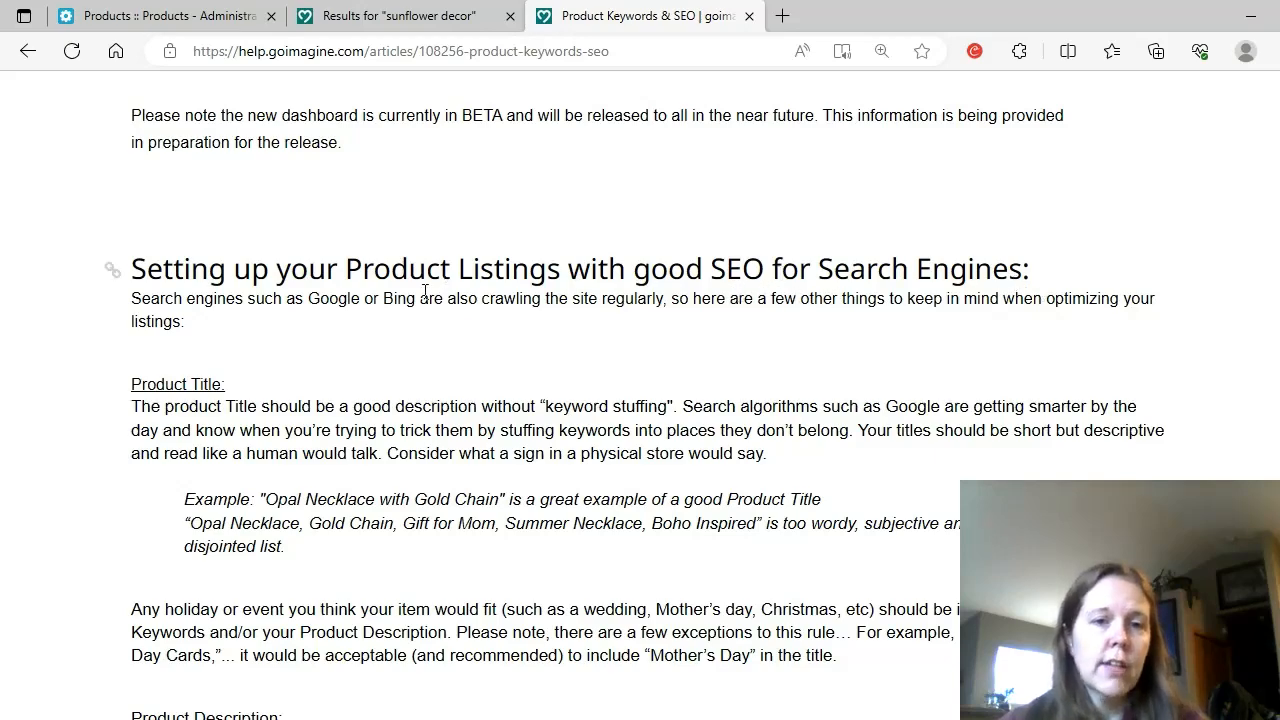
pyautogui.scroll(-3)
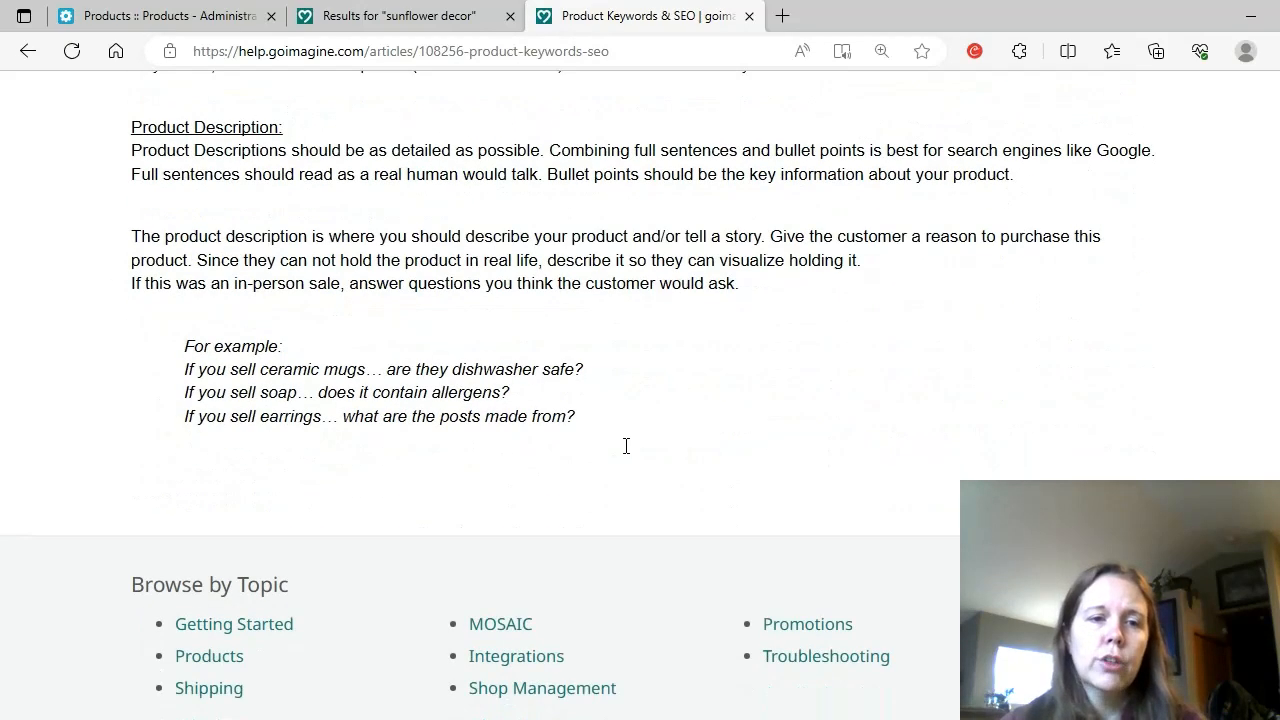
pyautogui.scroll(3)
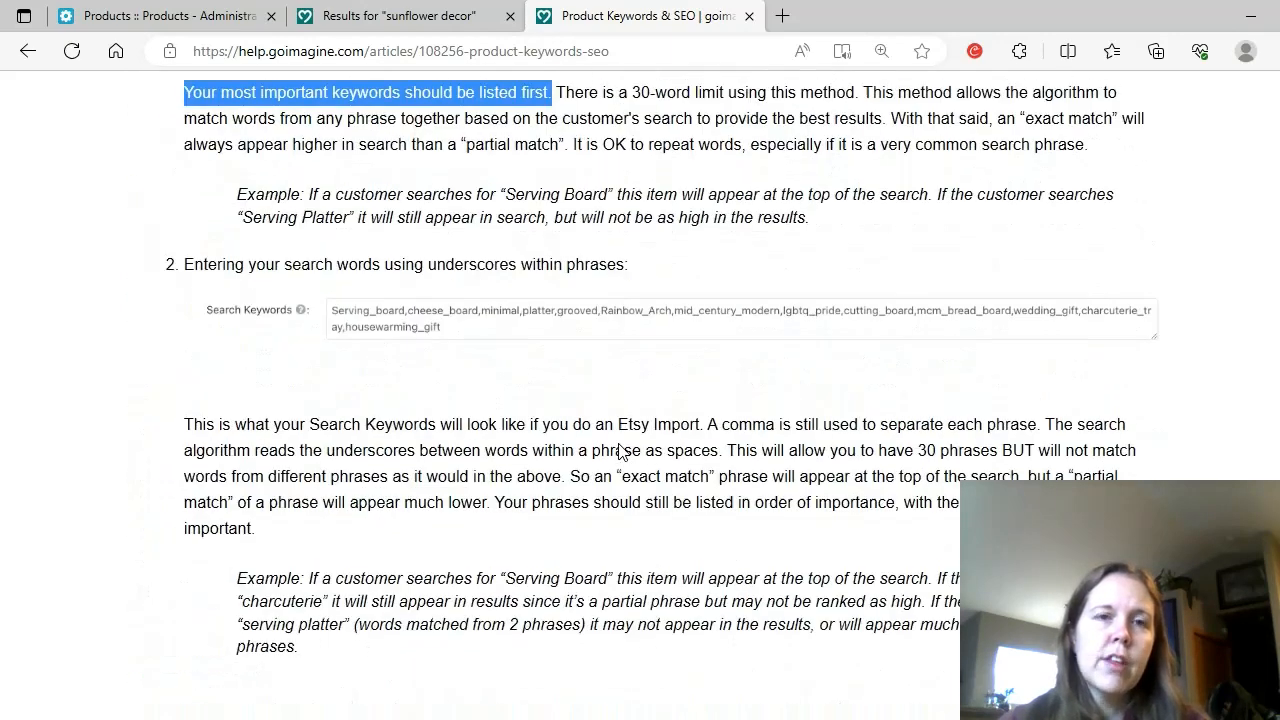
pyautogui.scroll(3)
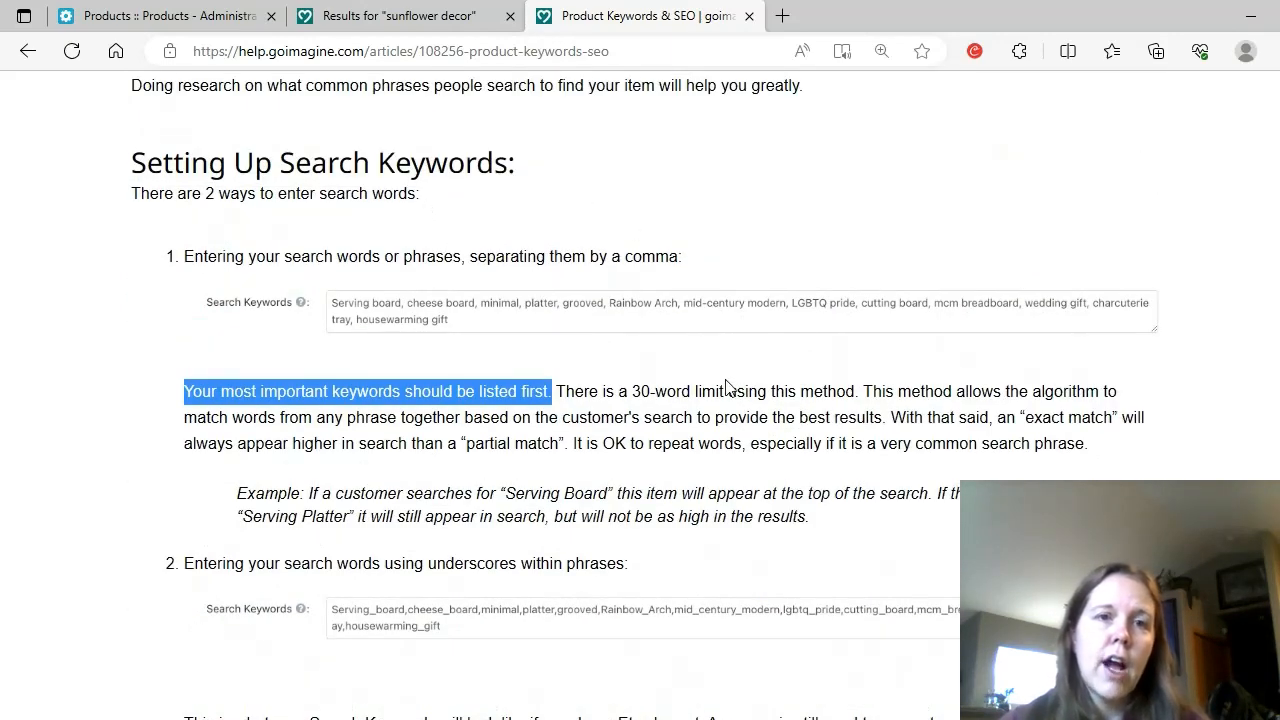
pyautogui.scroll(3)
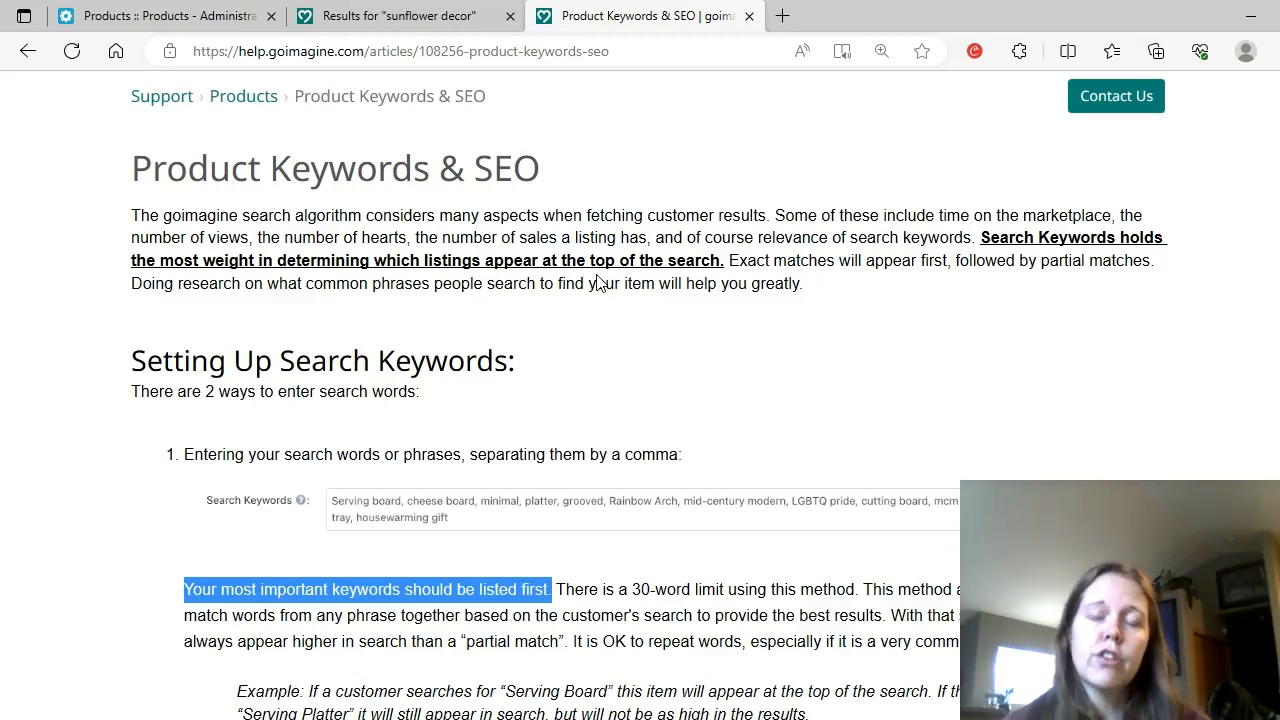
pyautogui.scroll(-3)
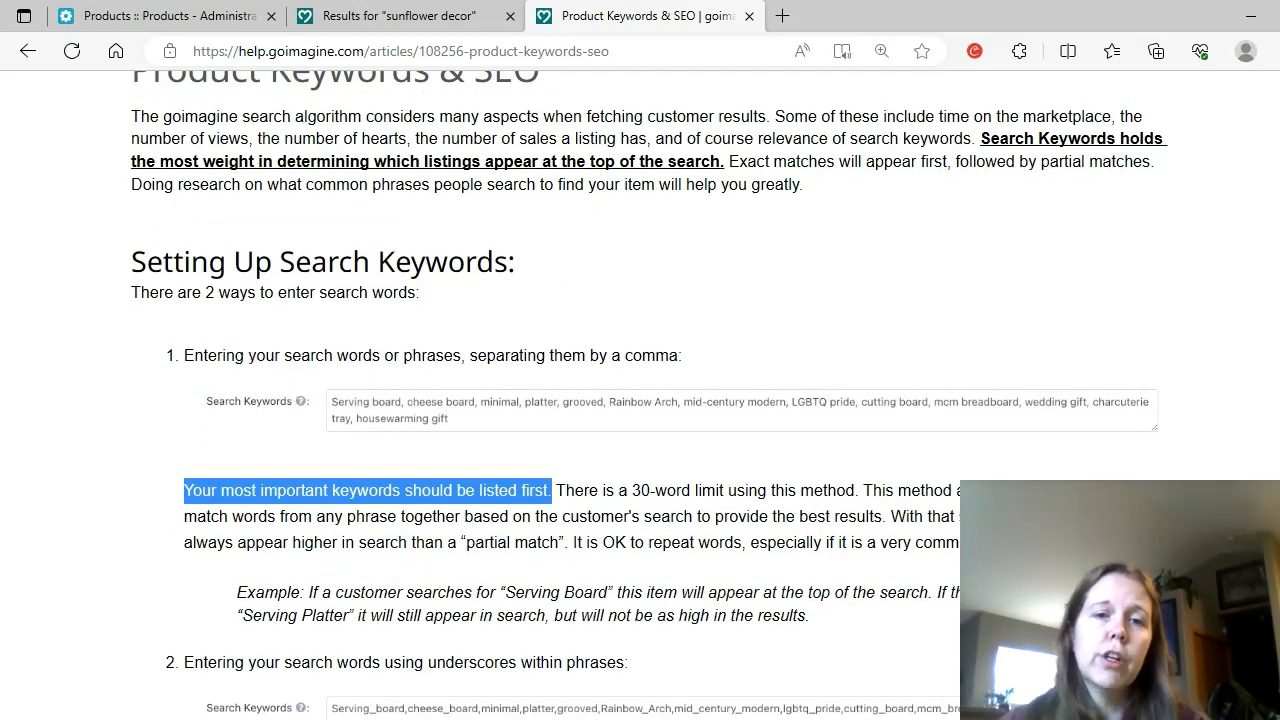
pyautogui.moveTo(509, 392)
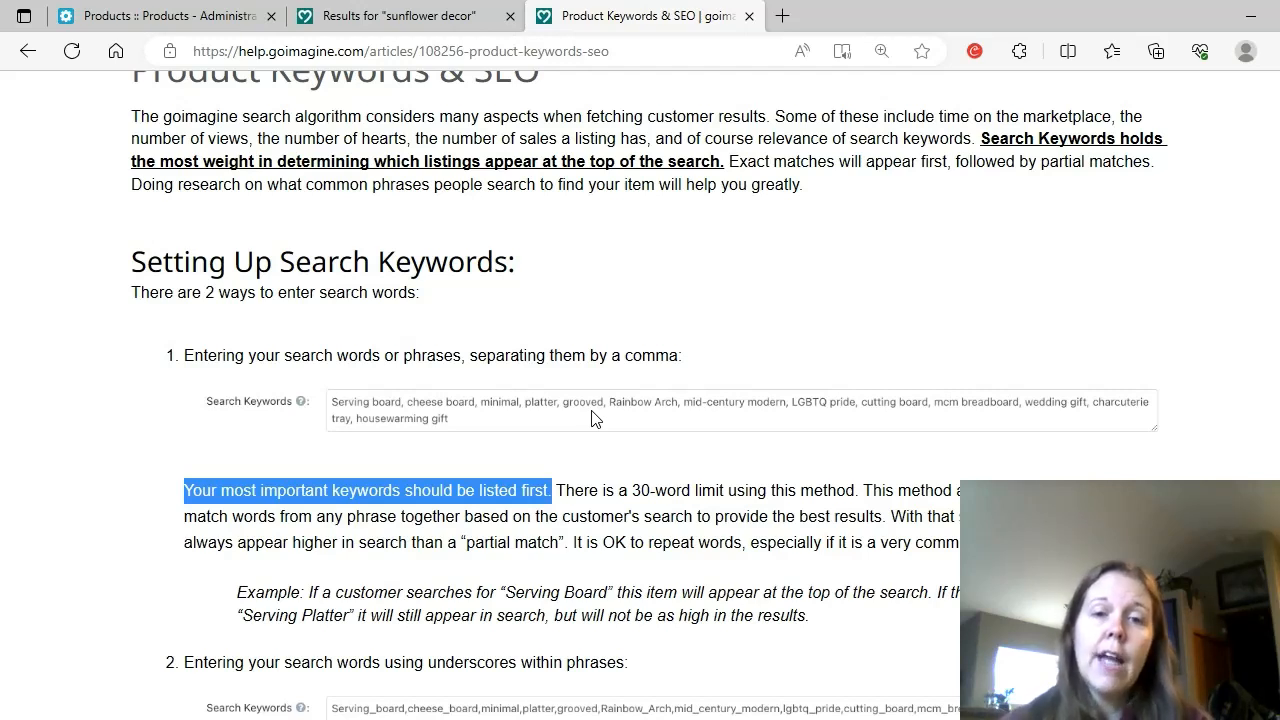
pyautogui.moveTo(455, 430)
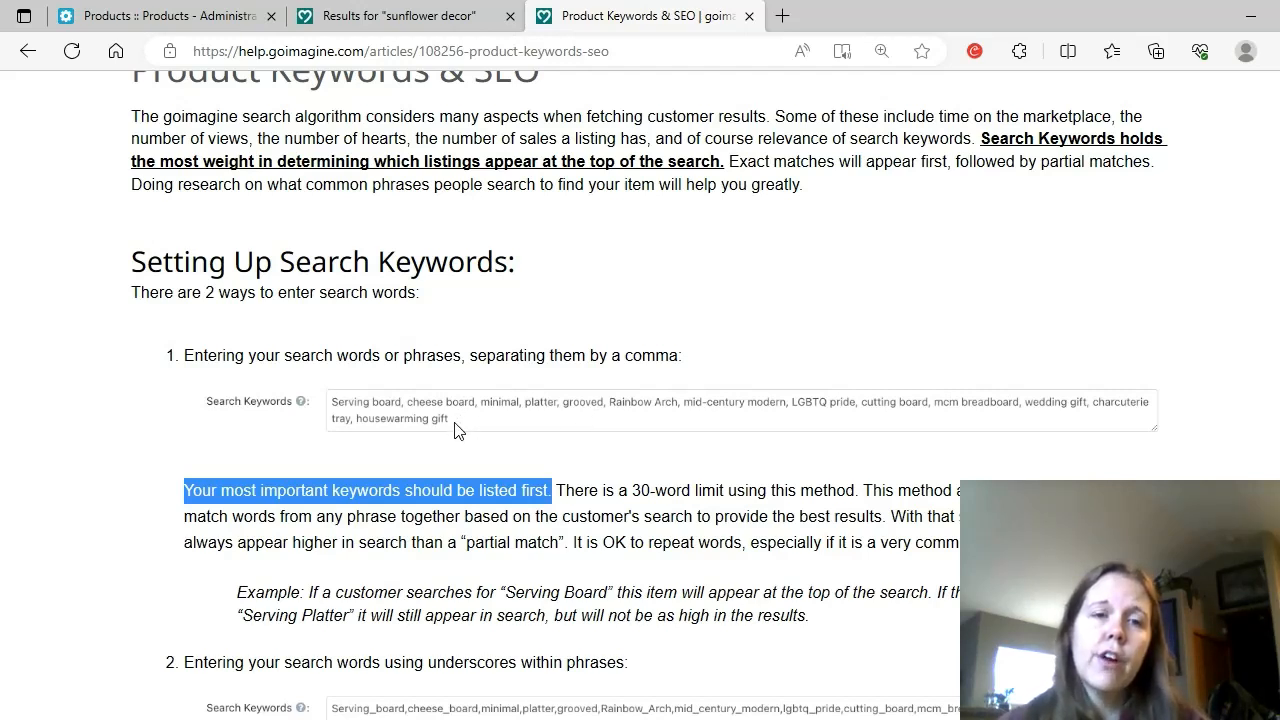
pyautogui.moveTo(385, 417)
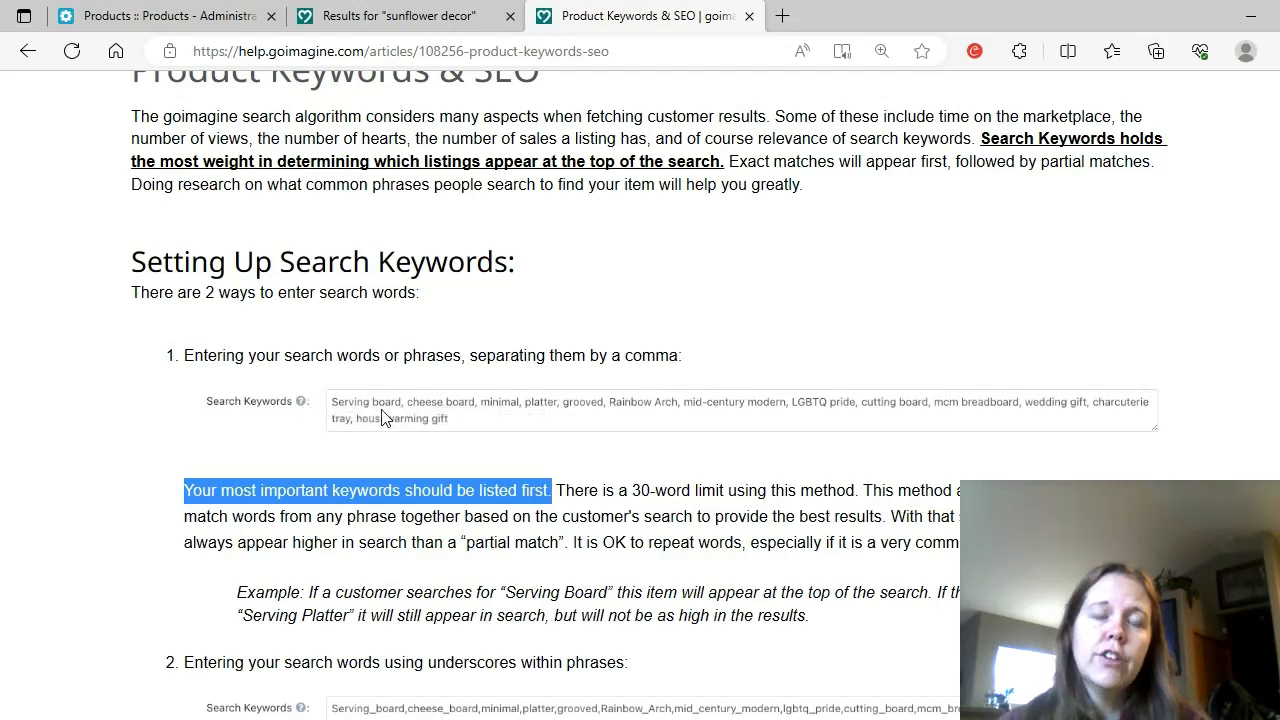
pyautogui.moveTo(618, 404)
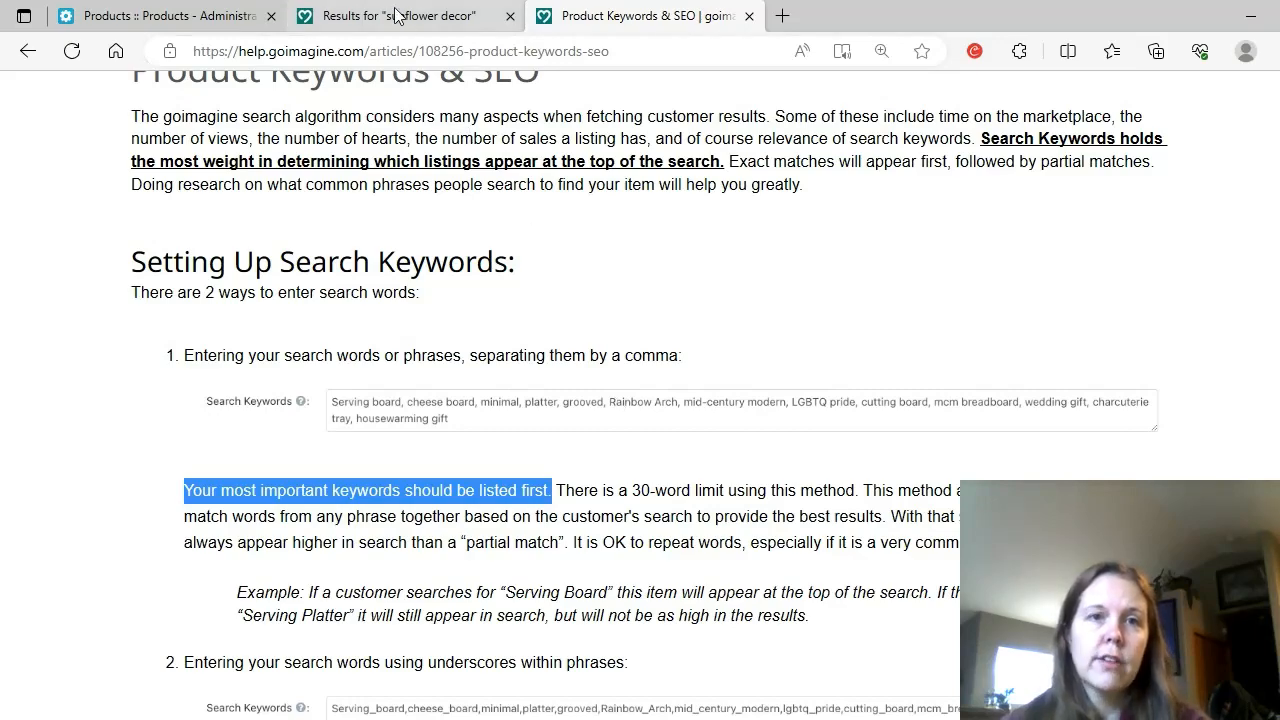
pyautogui.click(400, 15)
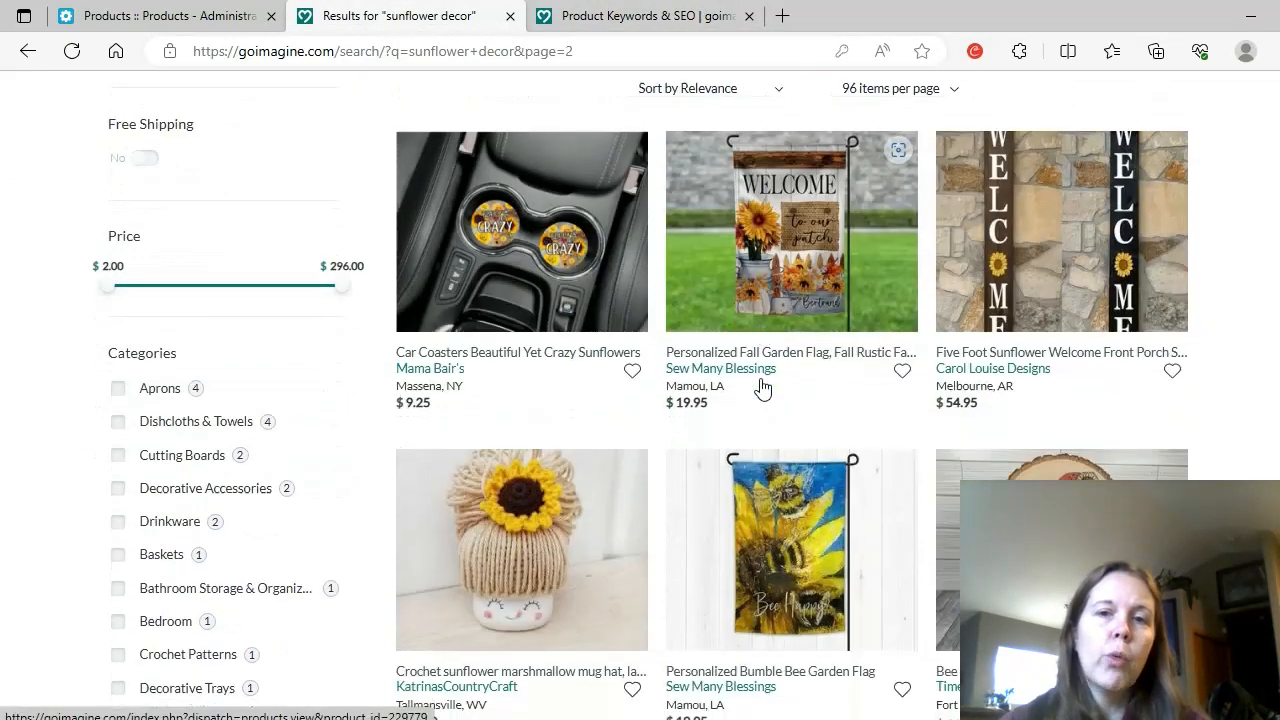
pyautogui.scroll(-3)
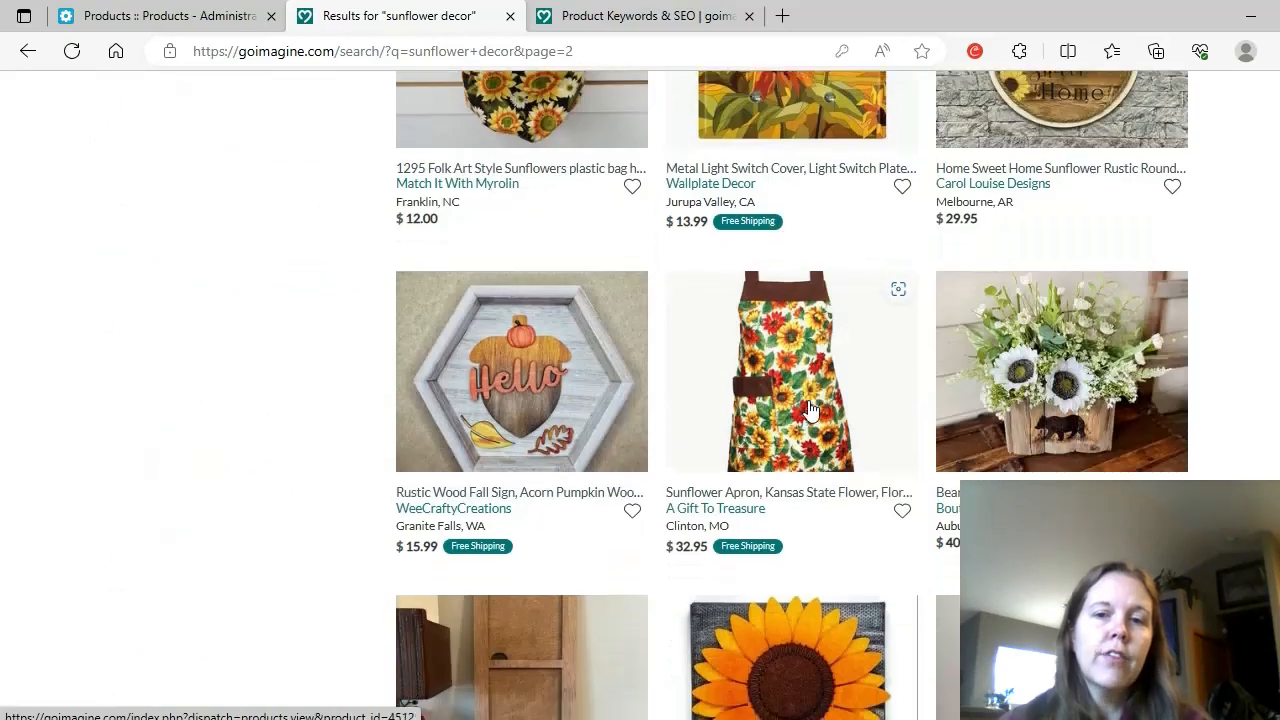
pyautogui.scroll(-3)
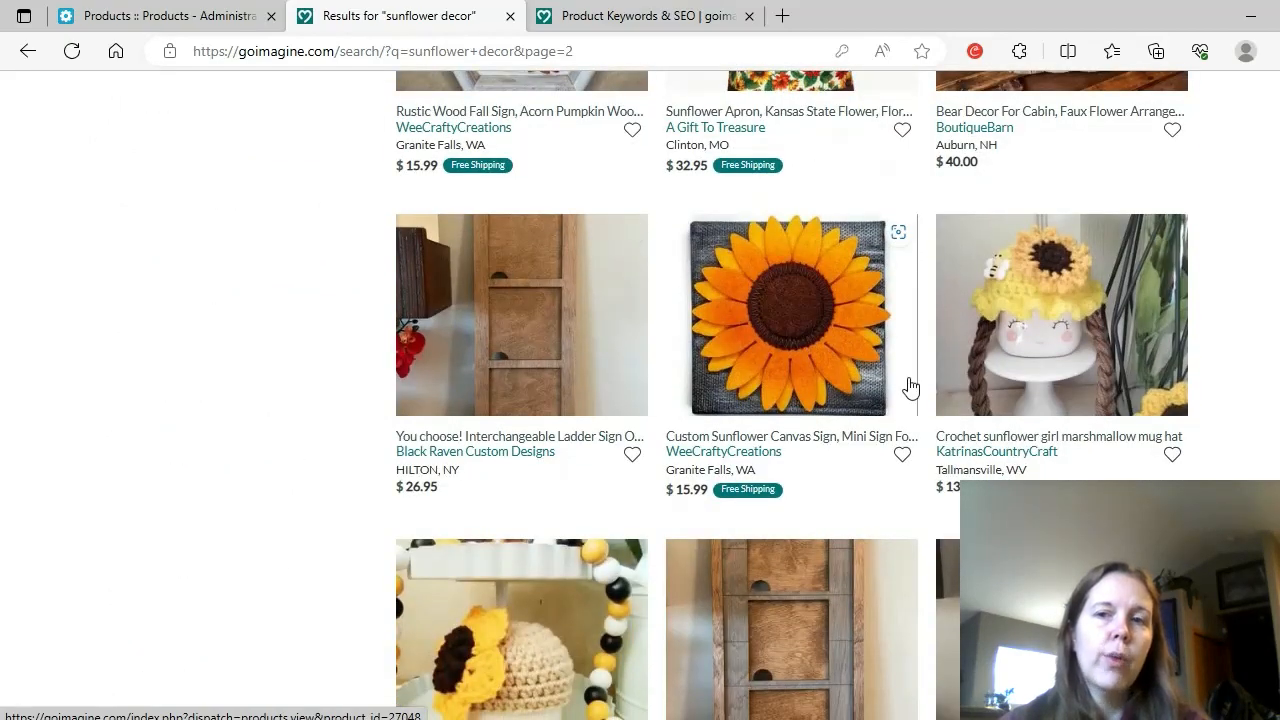
pyautogui.moveTo(835, 382)
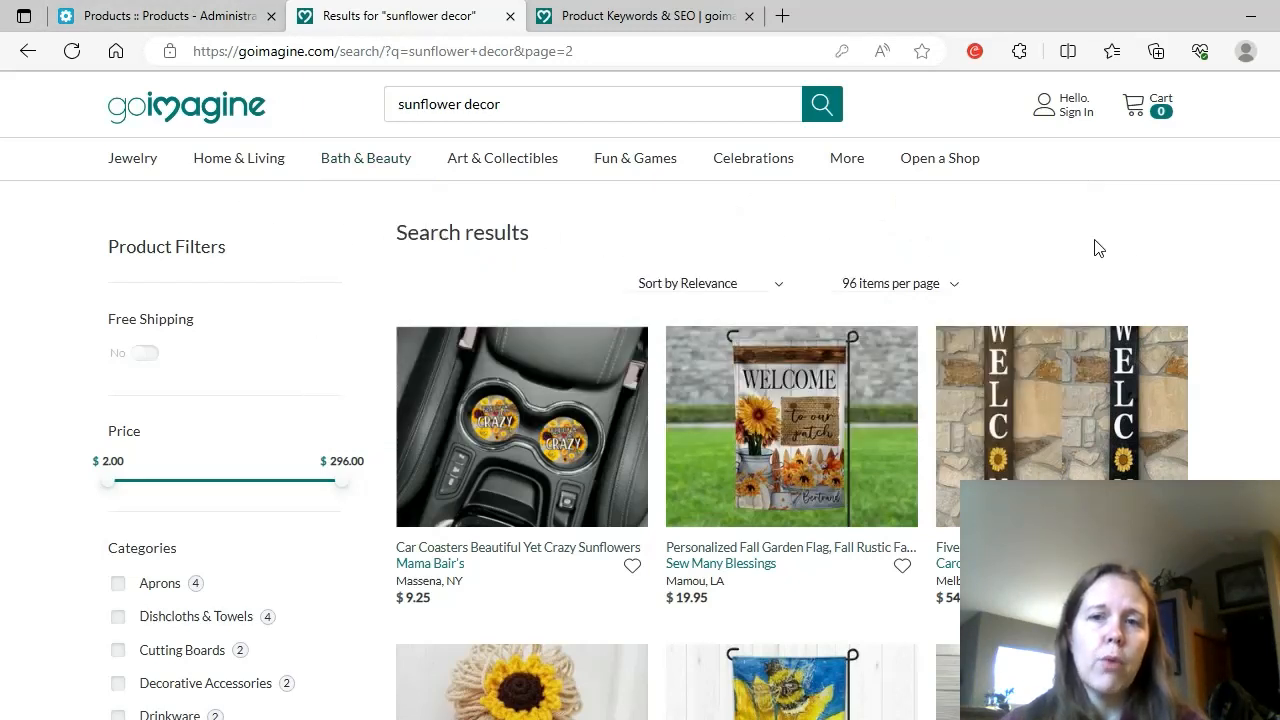
pyautogui.moveTo(1154, 260)
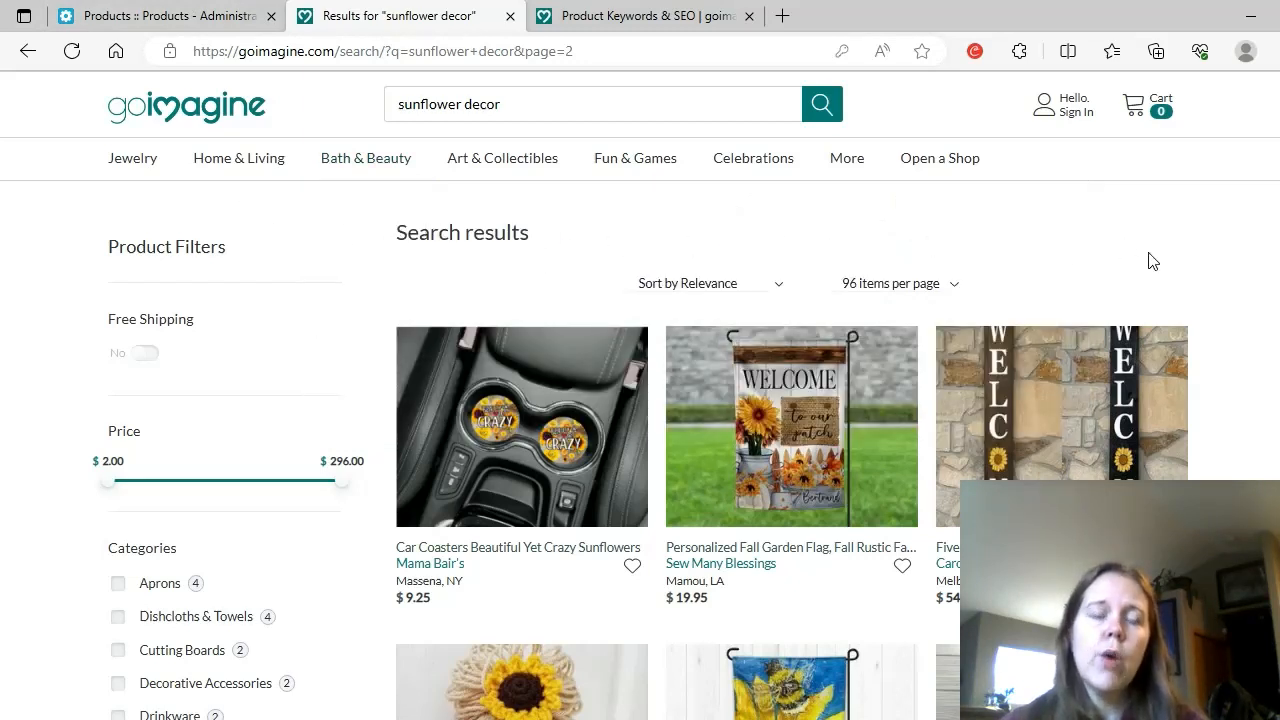
pyautogui.moveTo(1189, 323)
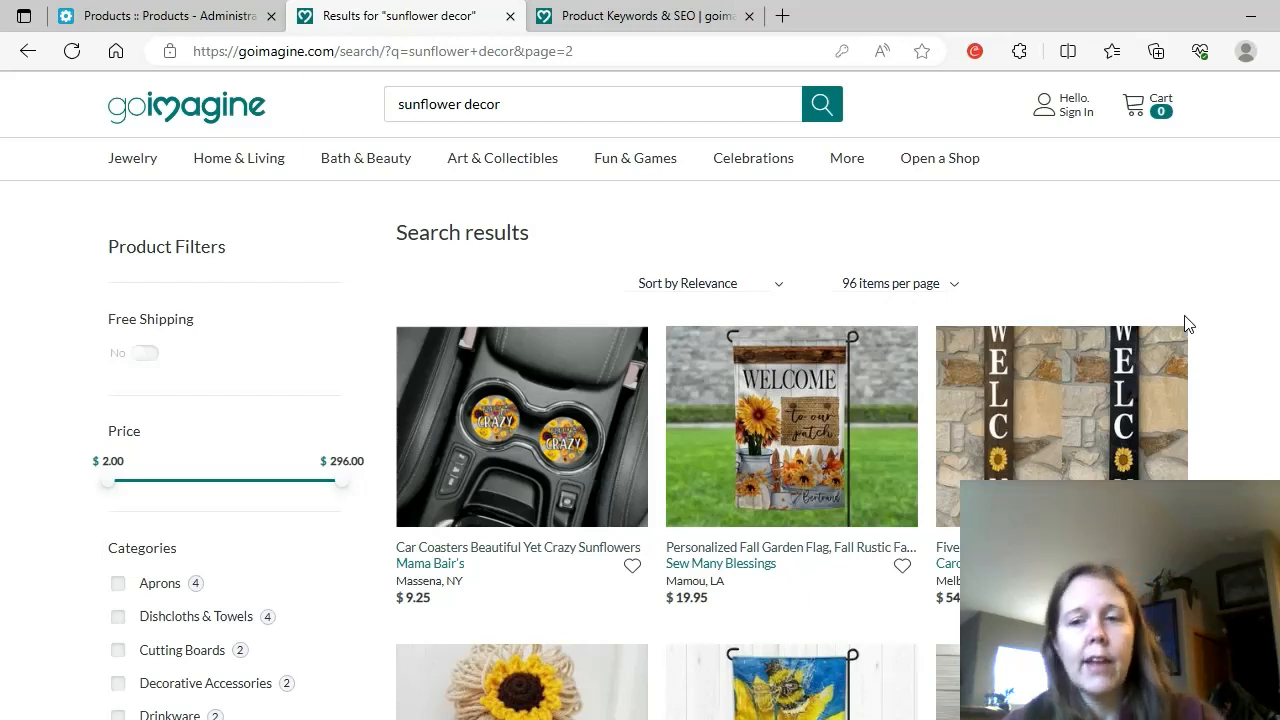
pyautogui.moveTo(903, 295)
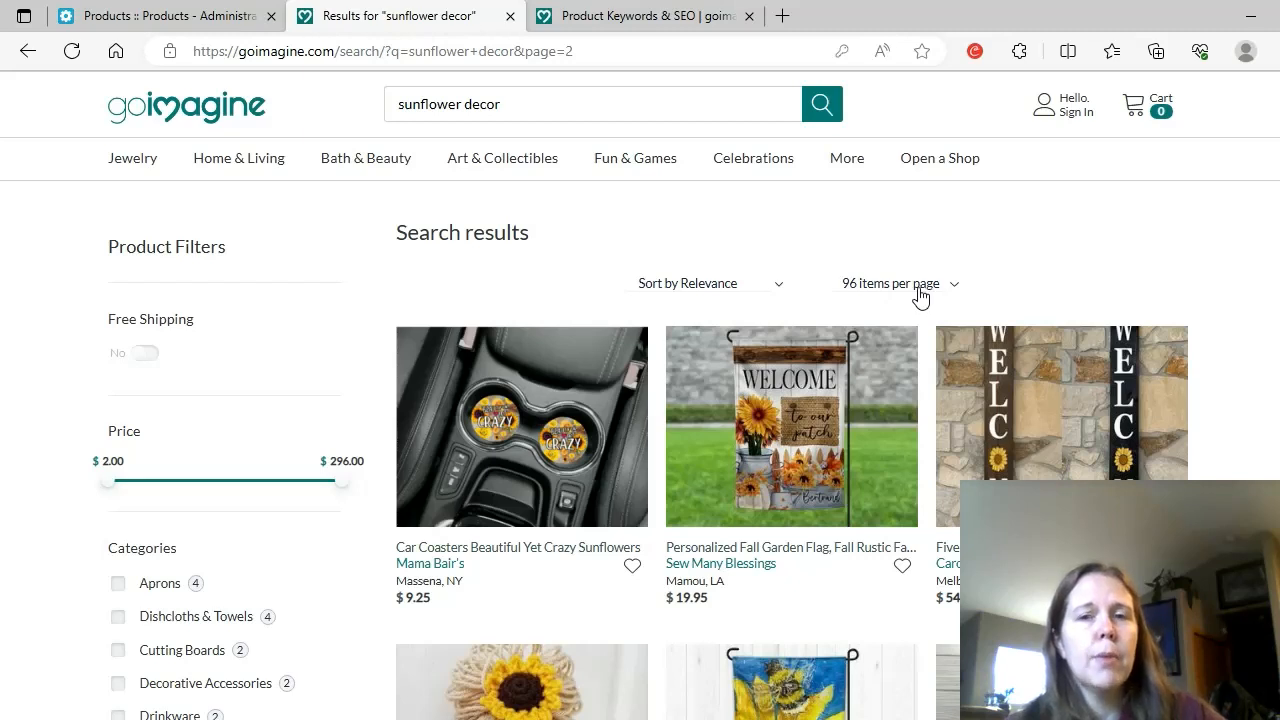
pyautogui.moveTo(697, 366)
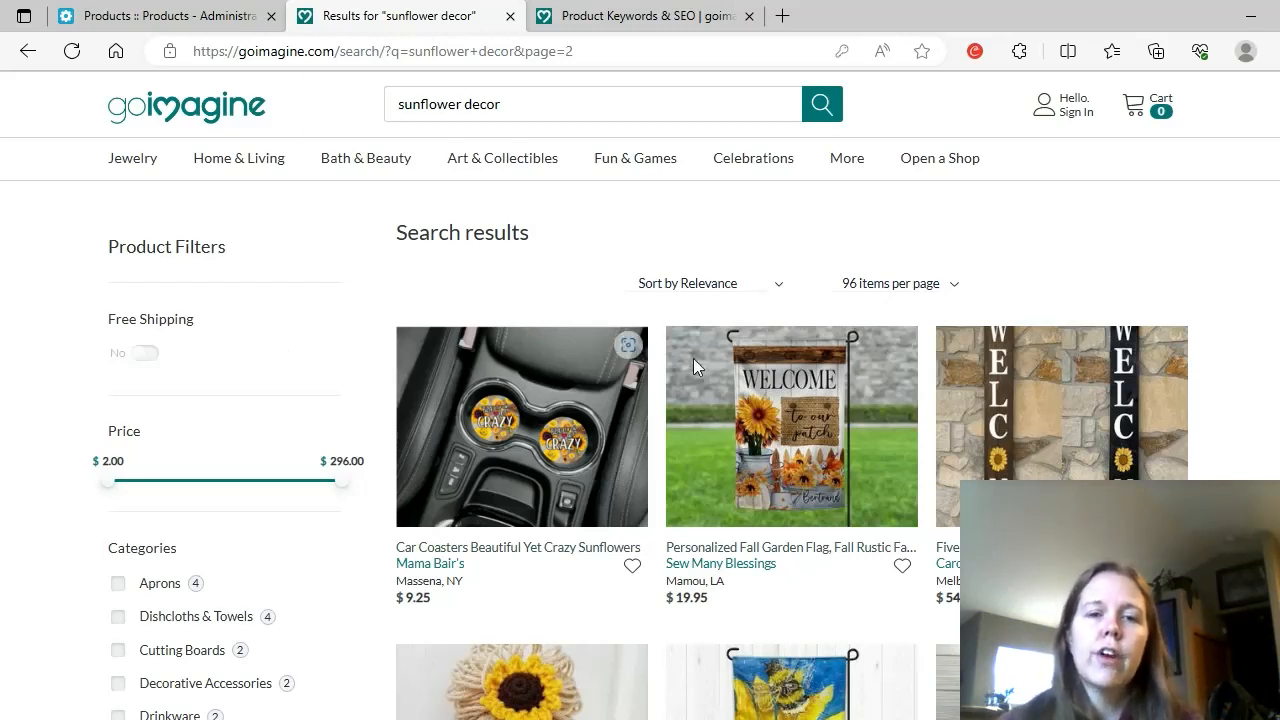
pyautogui.moveTo(1098, 258)
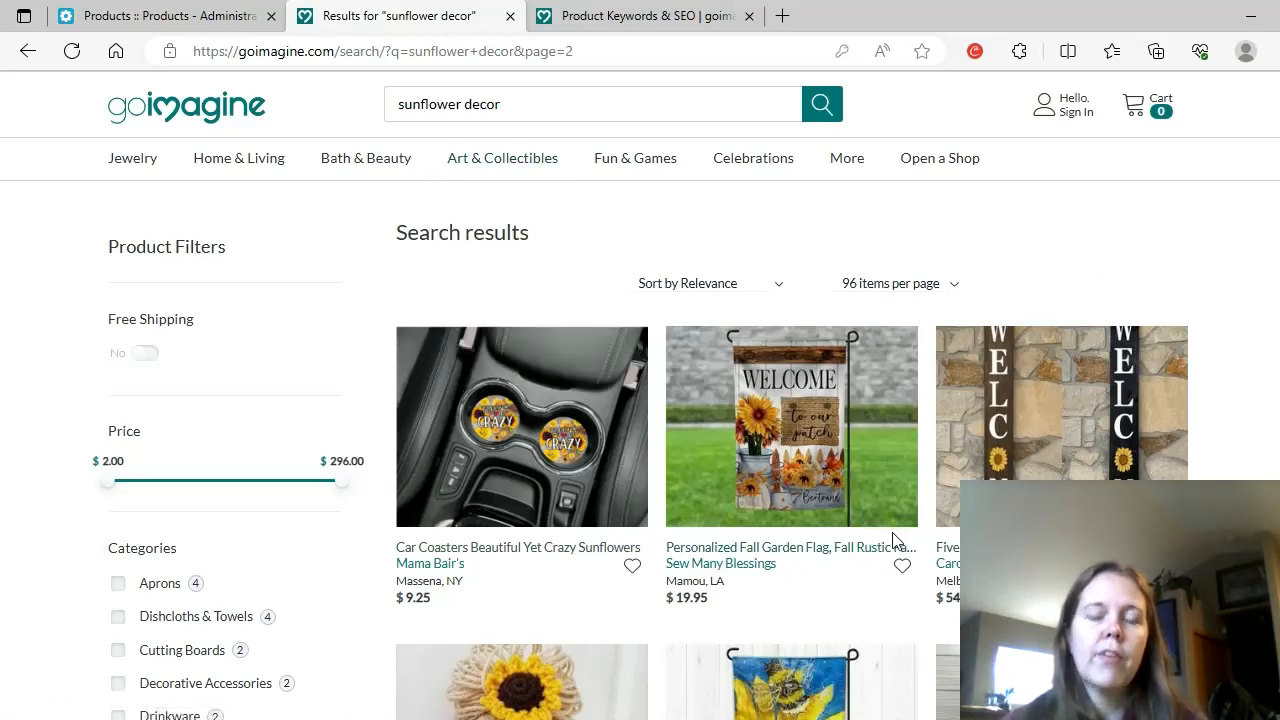
pyautogui.moveTo(670, 465)
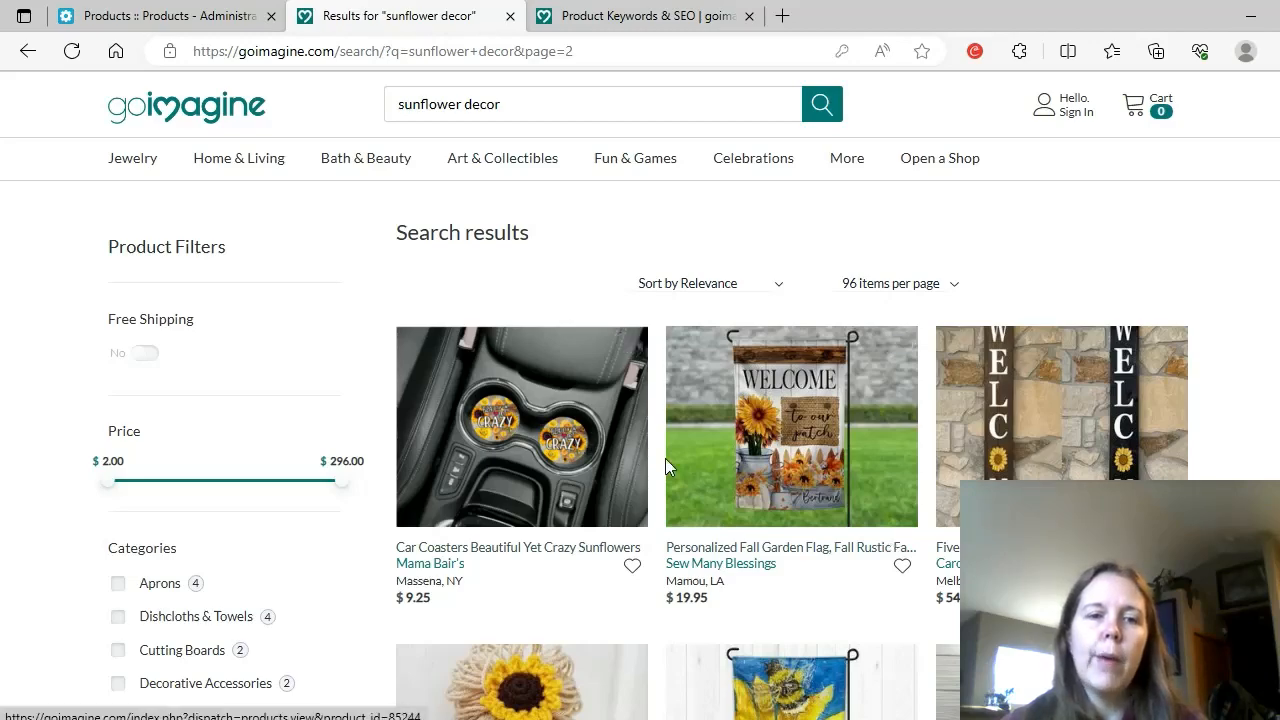
pyautogui.scroll(-3)
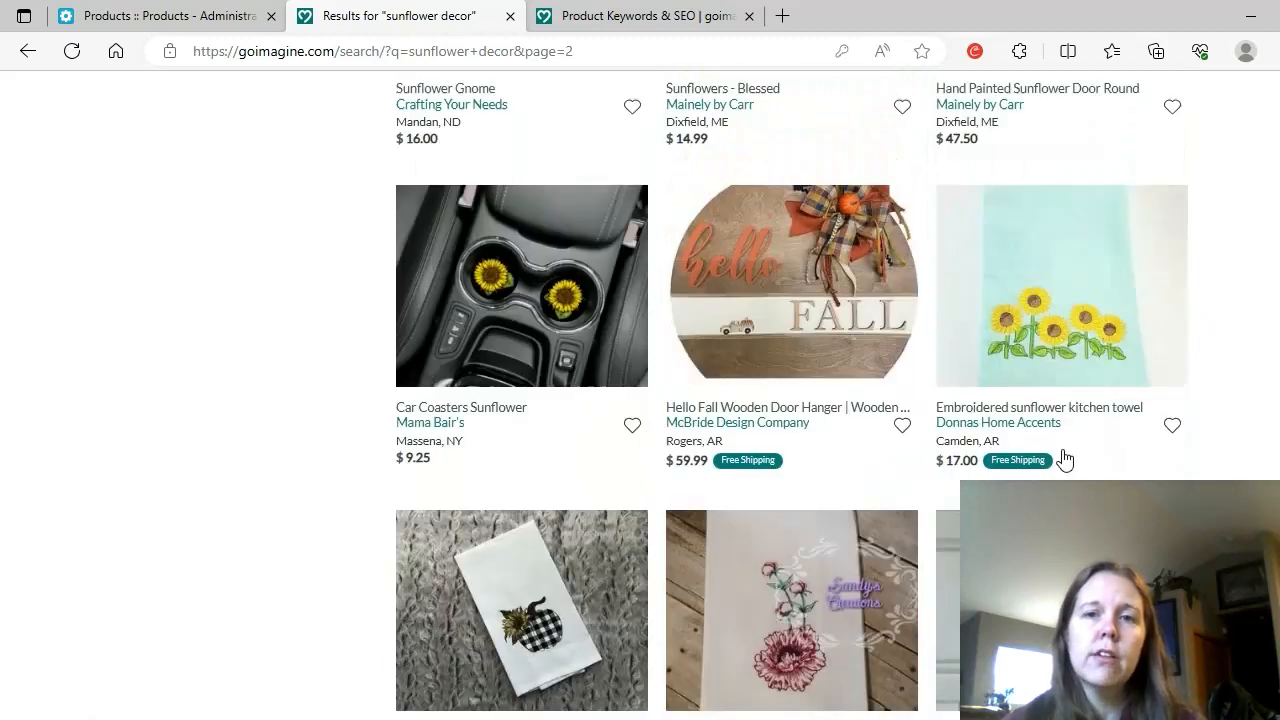
pyautogui.click(645, 15)
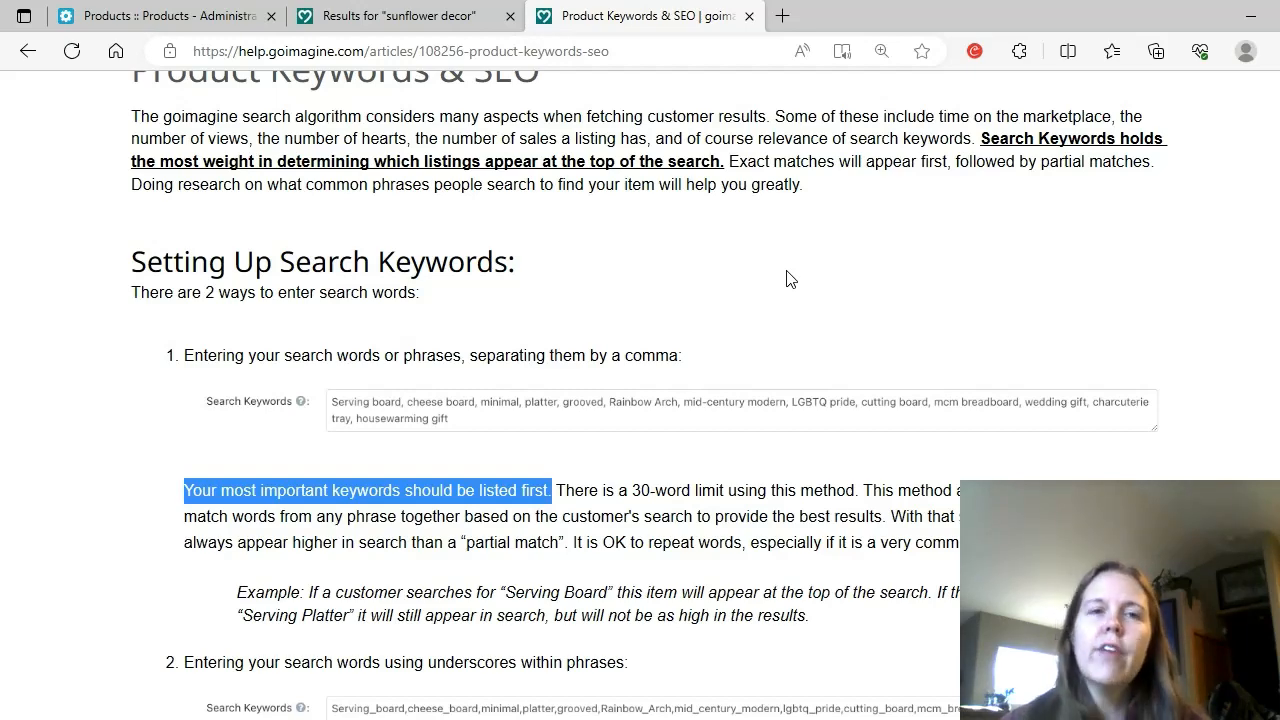
pyautogui.click(395, 15)
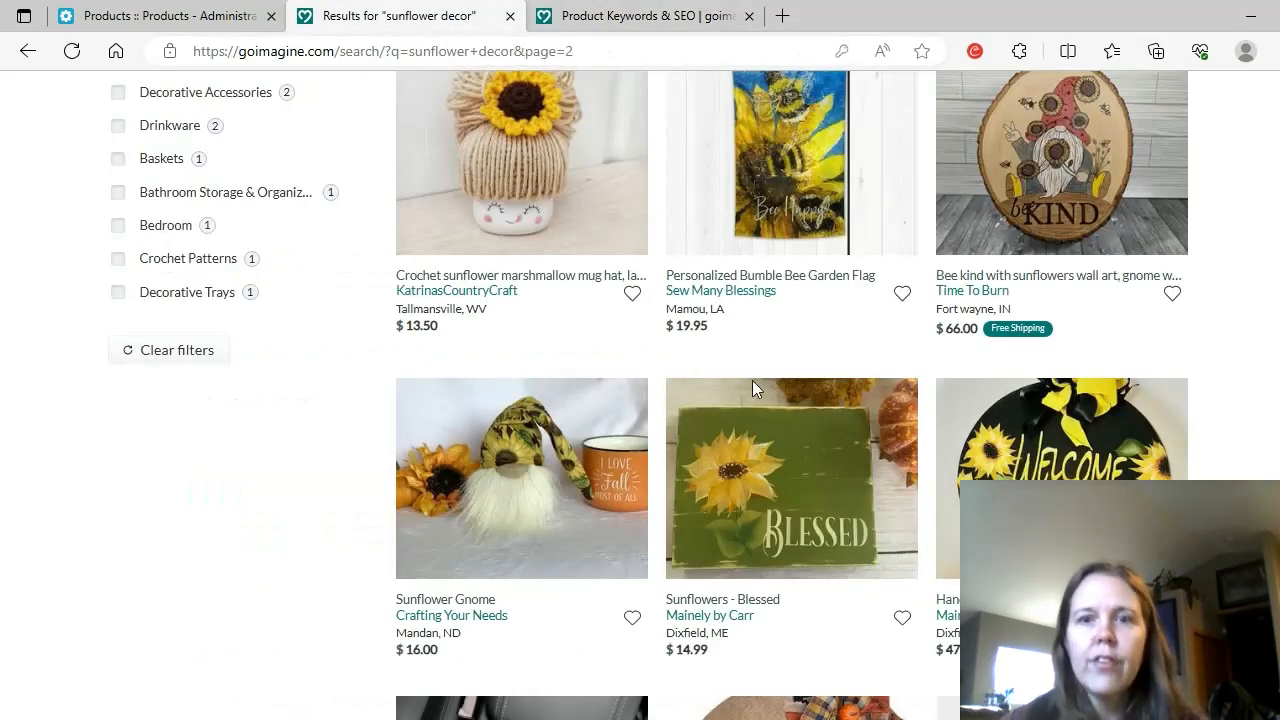
pyautogui.scroll(-3)
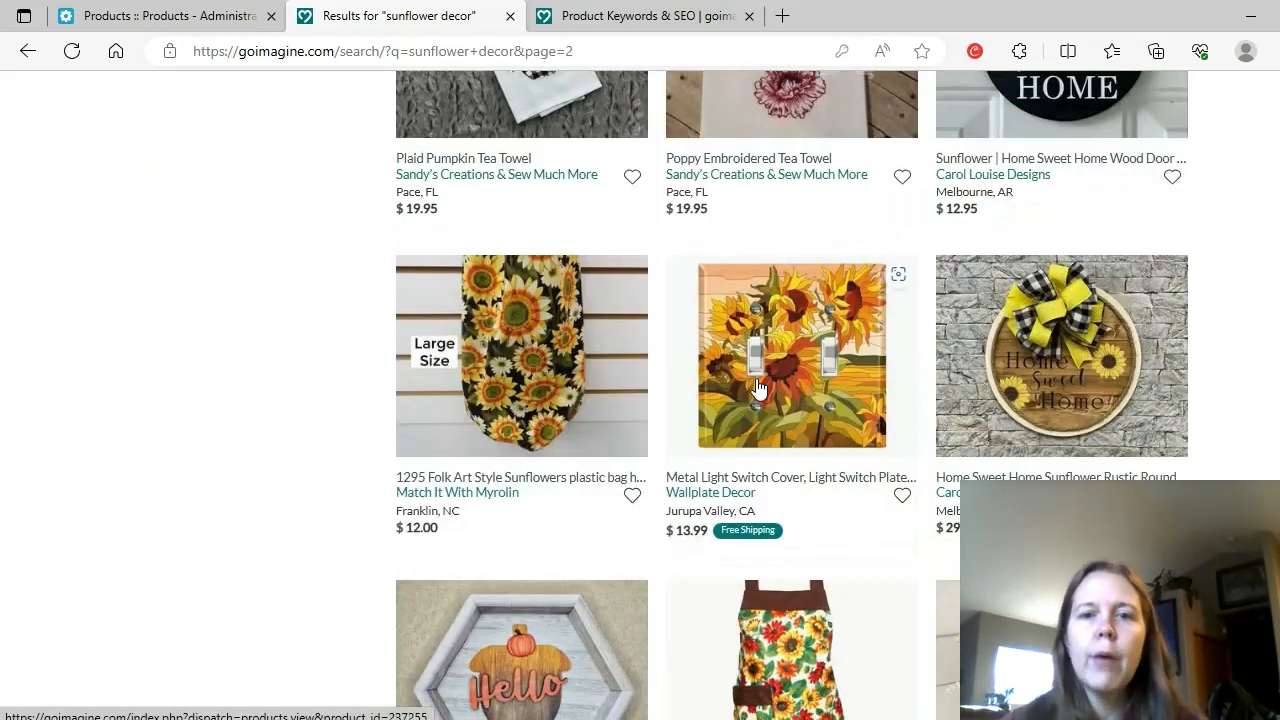
pyautogui.scroll(-3)
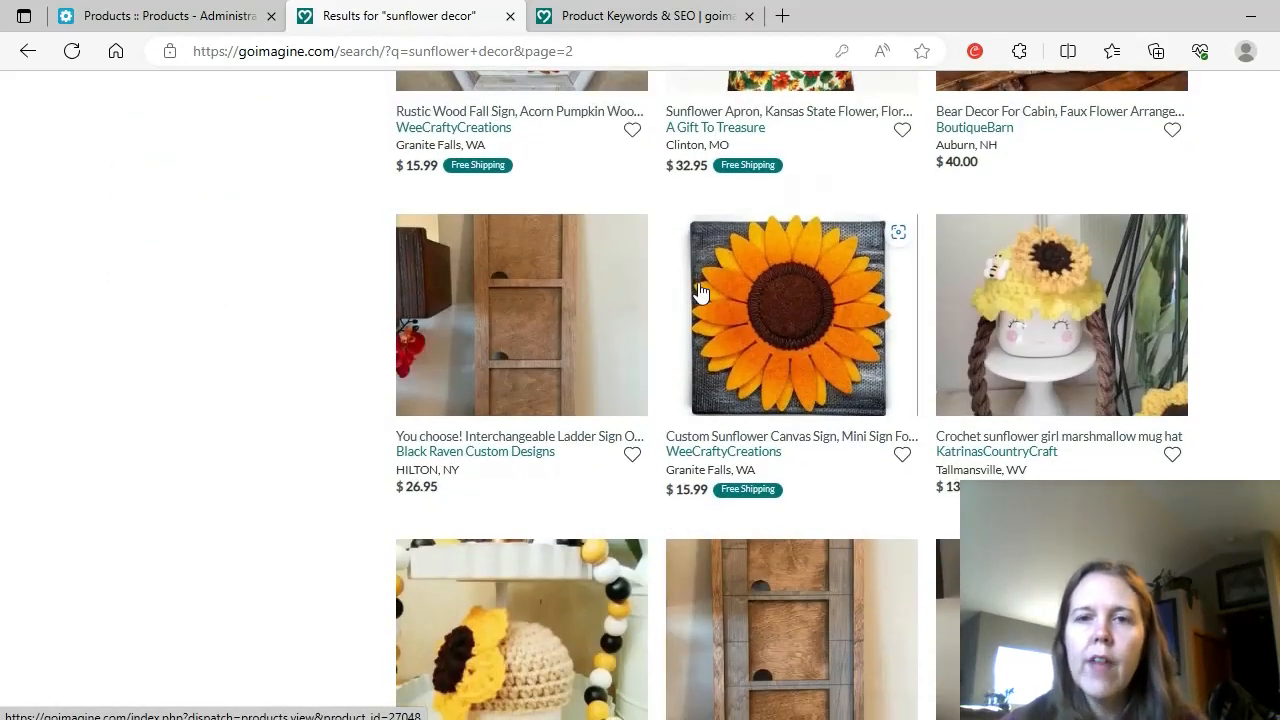
pyautogui.moveTo(761, 187)
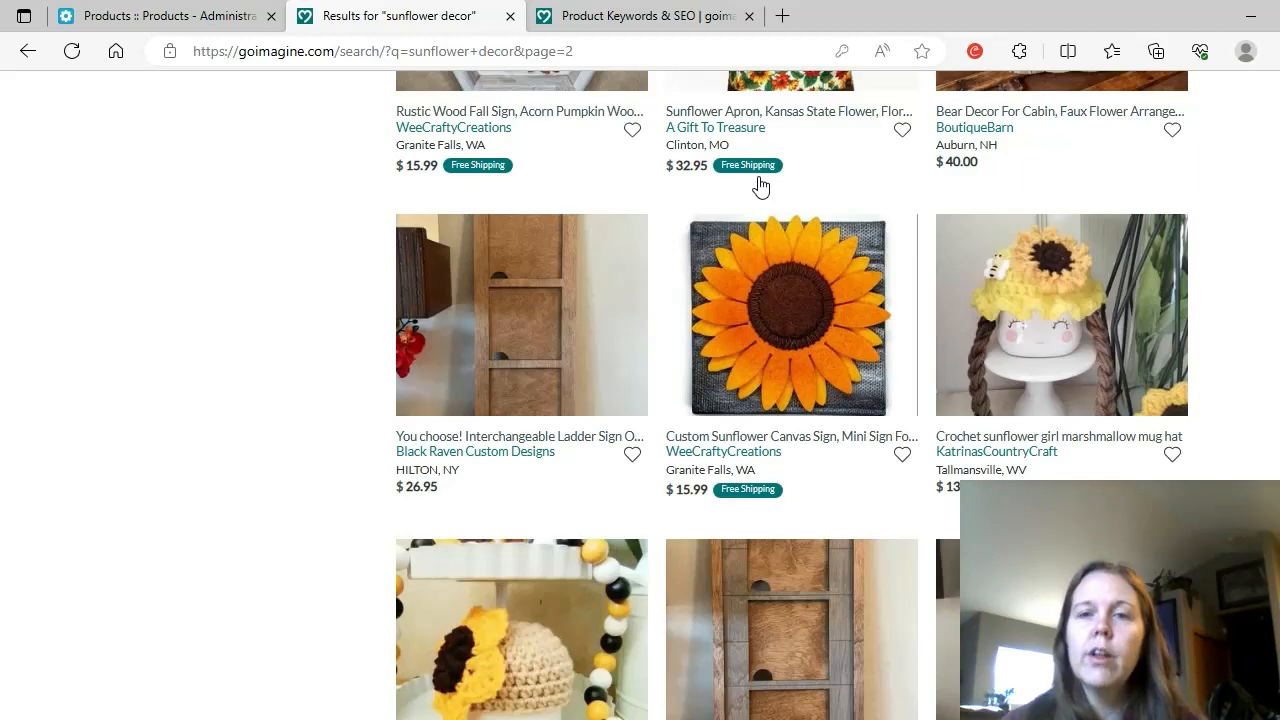
pyautogui.scroll(3)
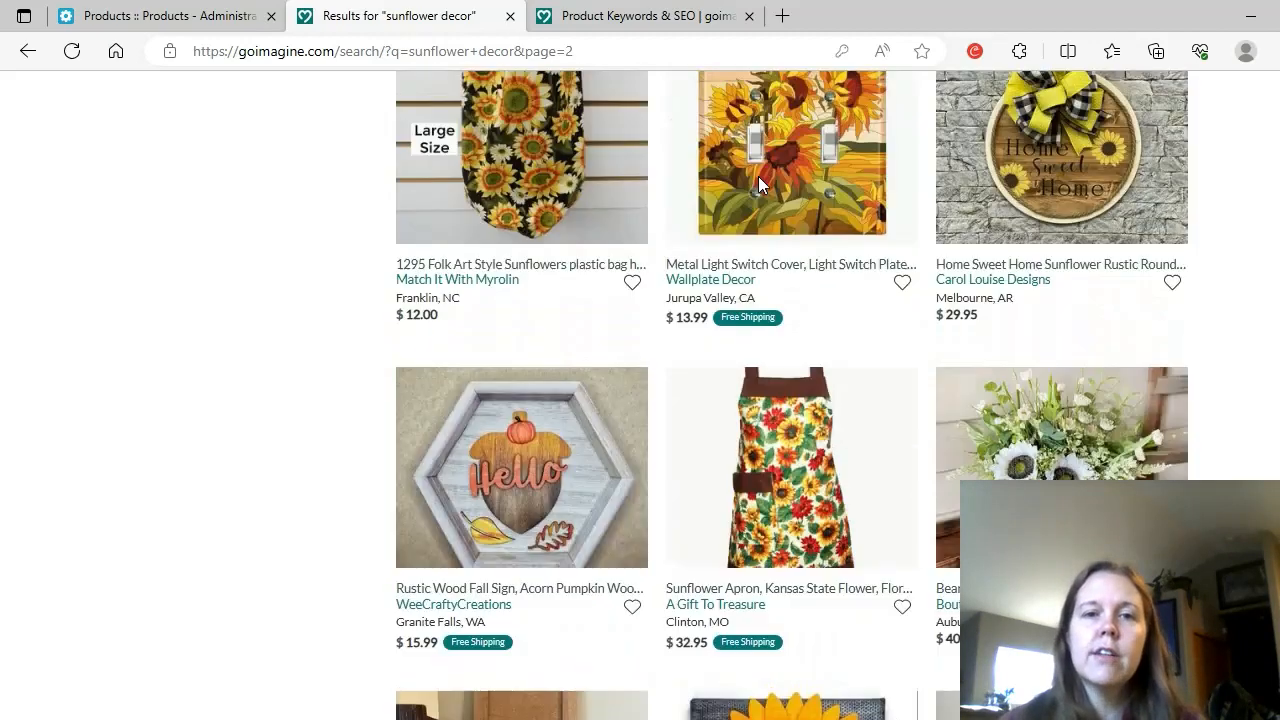
pyautogui.scroll(-3)
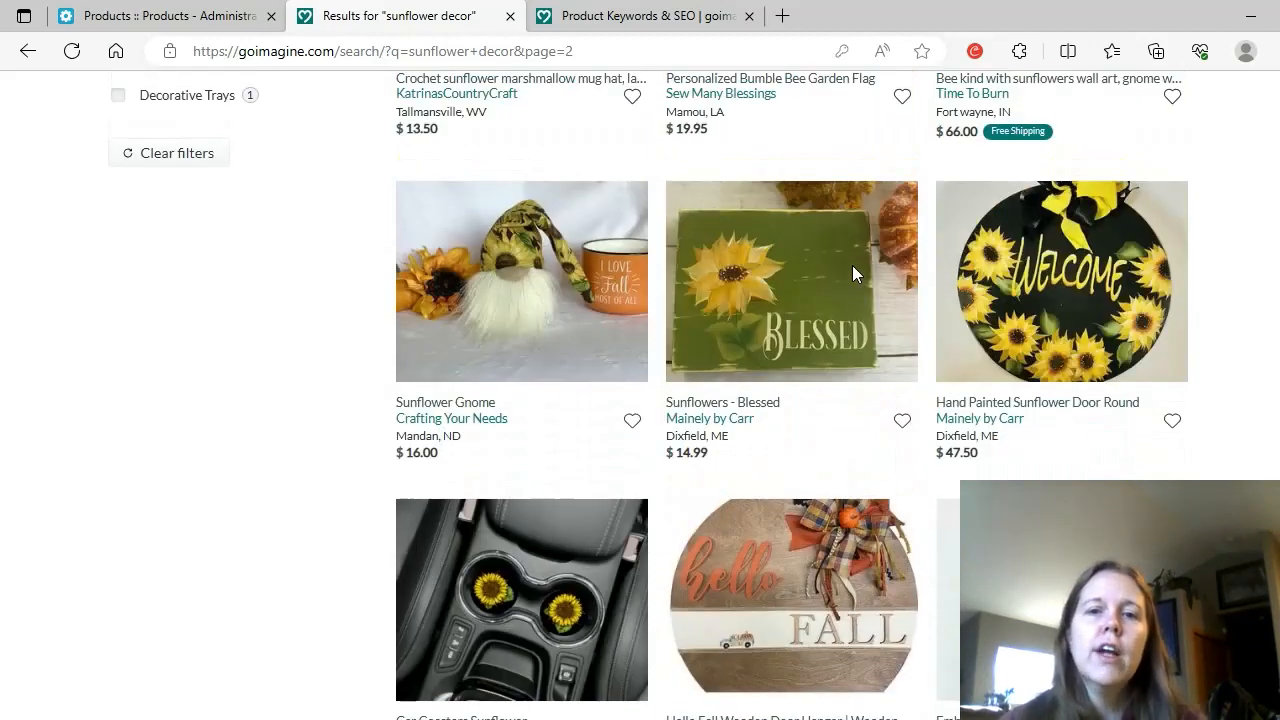
pyautogui.scroll(3)
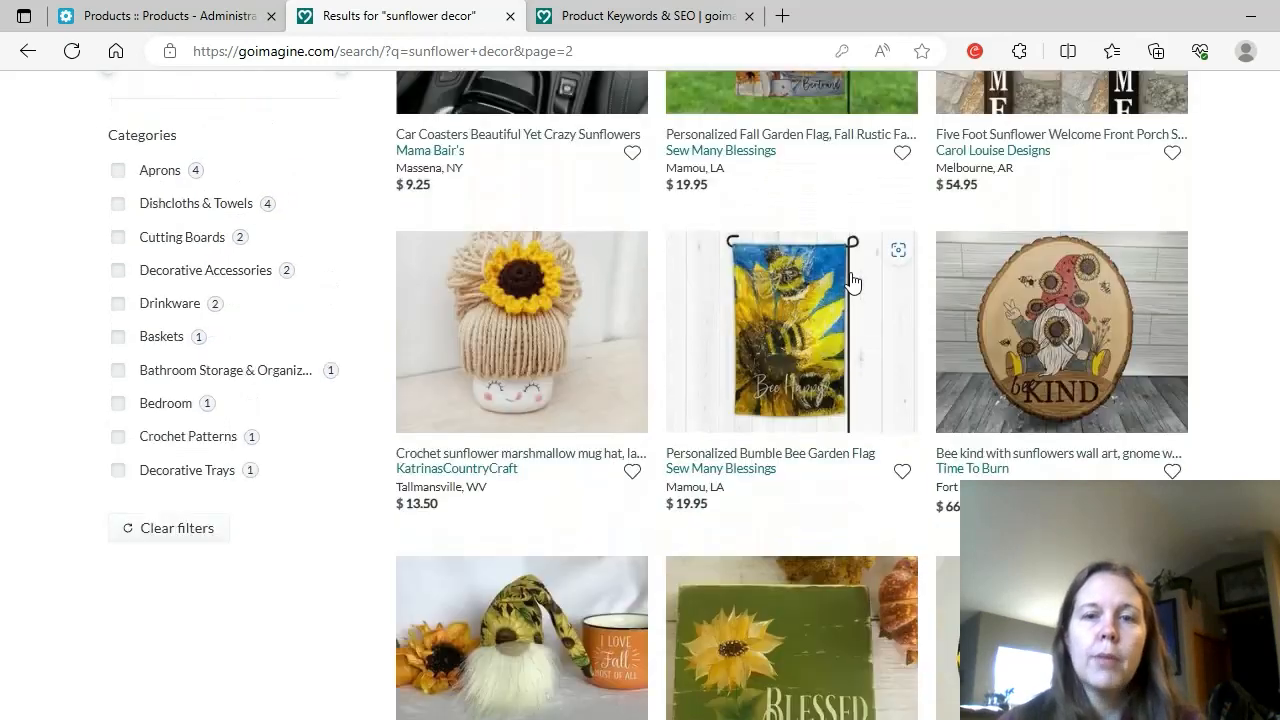
pyautogui.scroll(3)
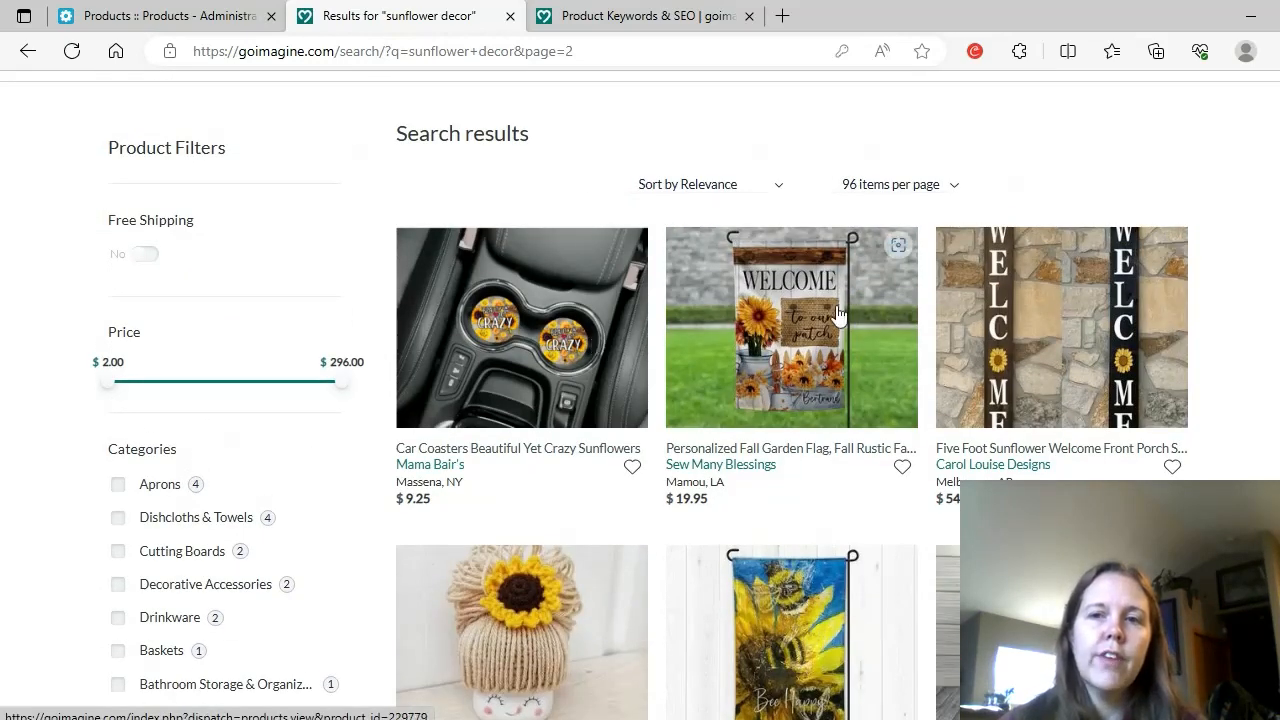
pyautogui.scroll(-3)
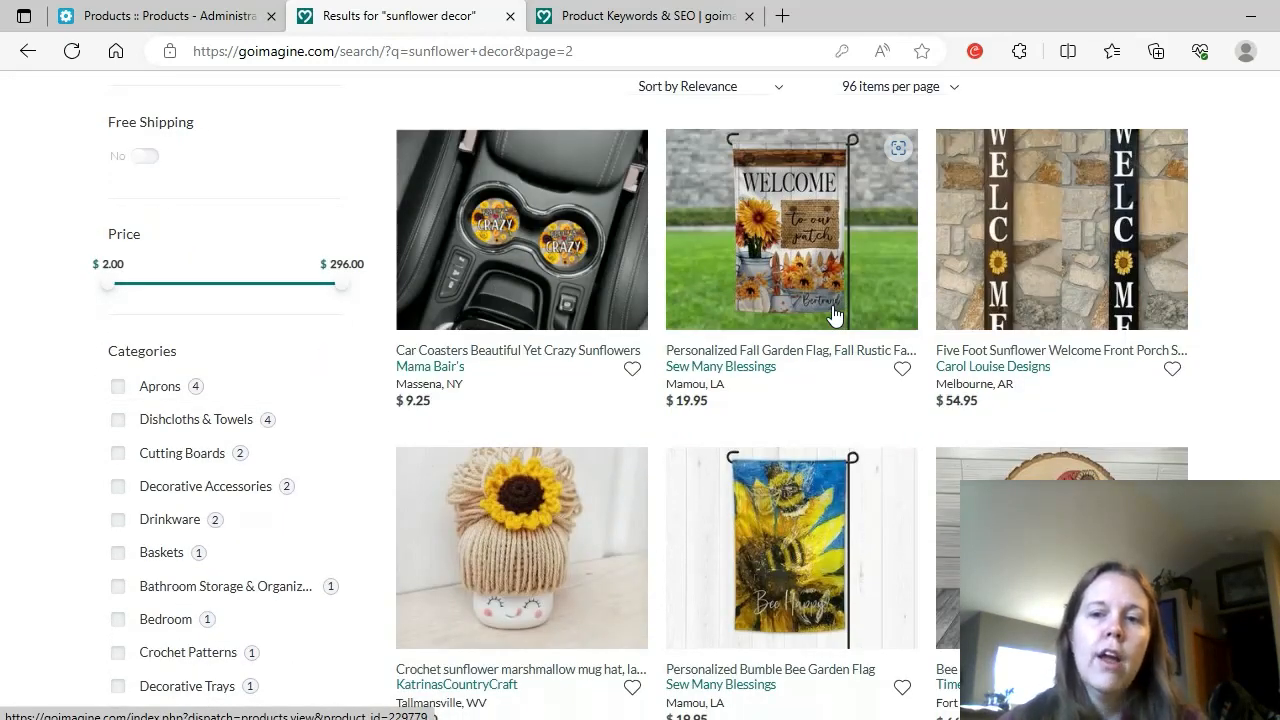
pyautogui.moveTo(928, 413)
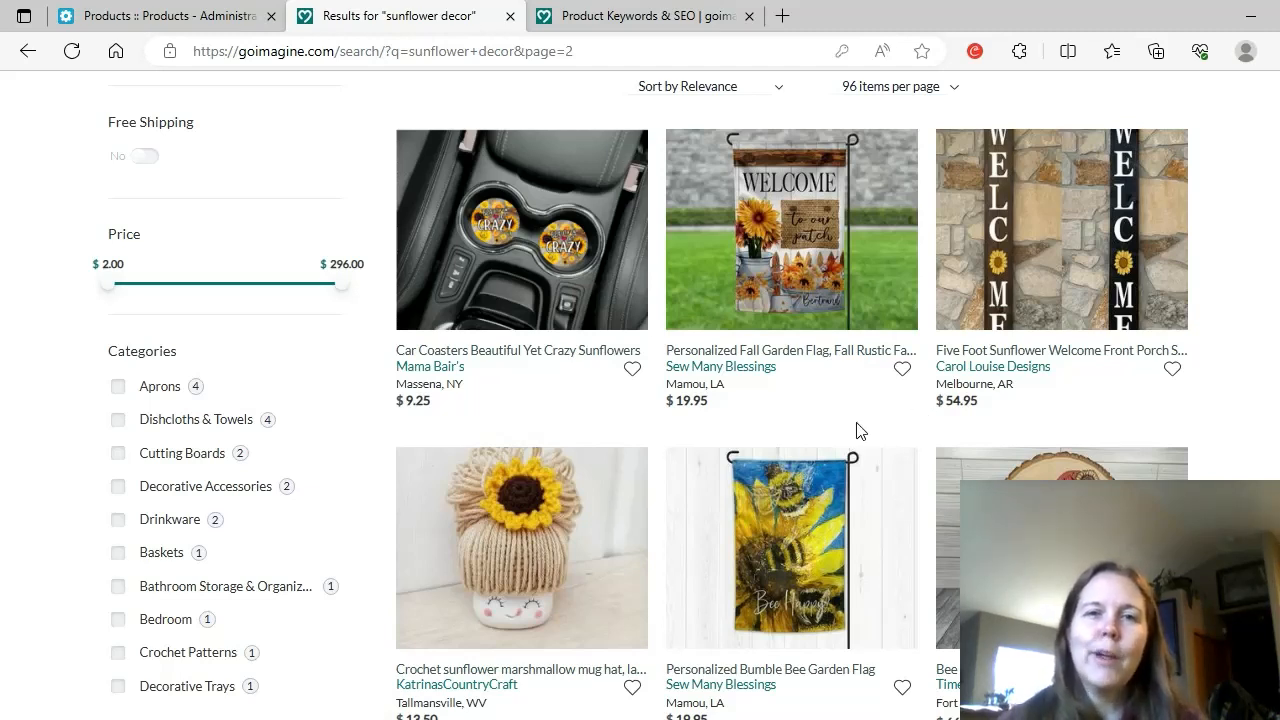
pyautogui.moveTo(805, 410)
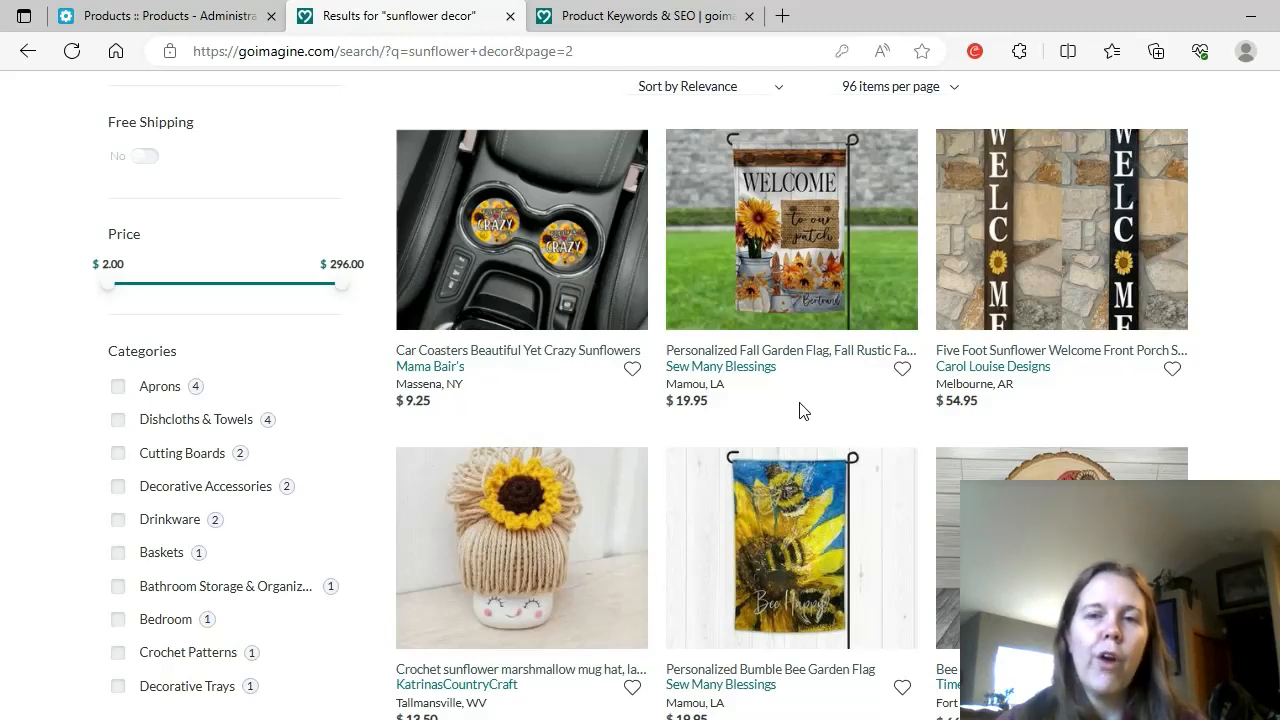
pyautogui.moveTo(528, 102)
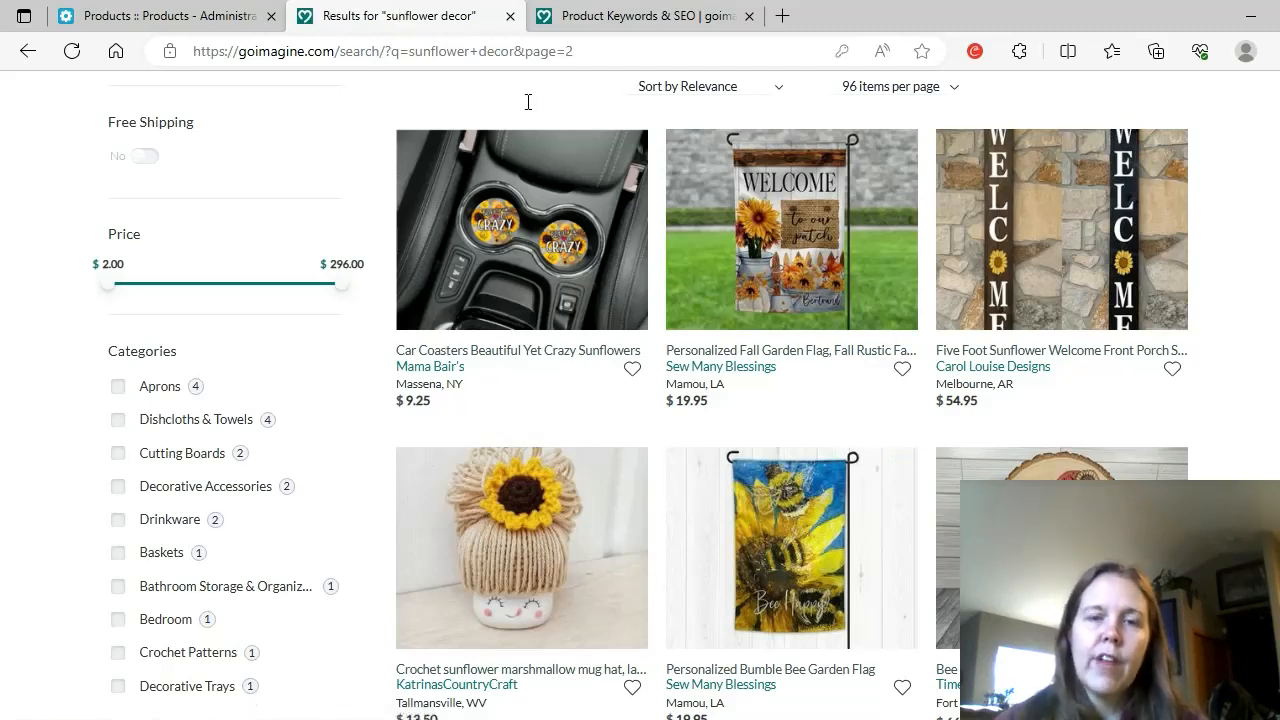
pyautogui.moveTo(983, 471)
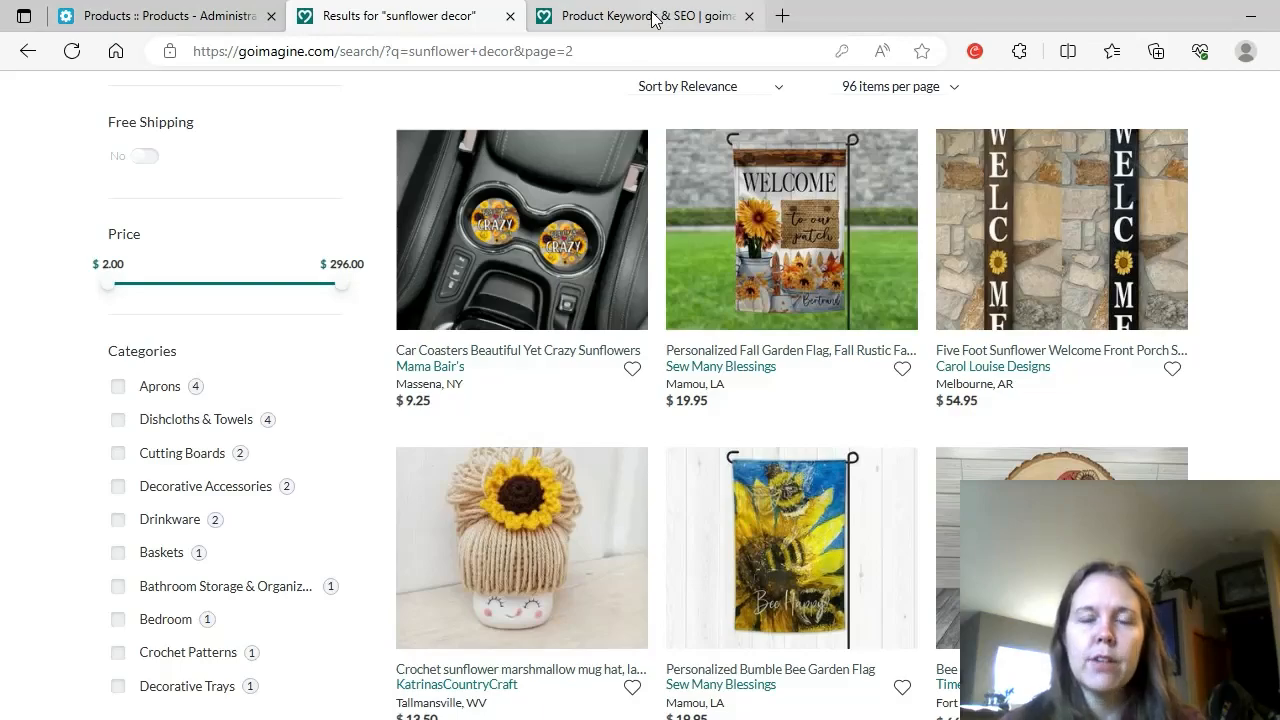
pyautogui.click(640, 15)
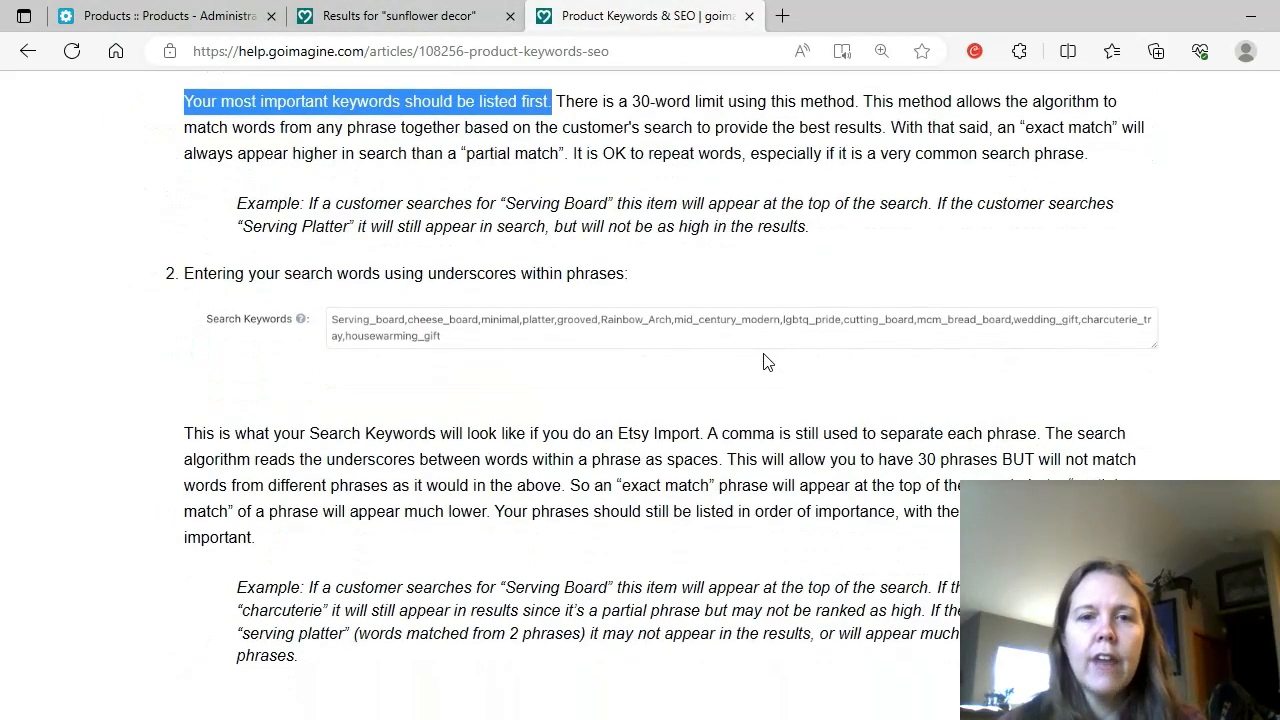
pyautogui.scroll(3)
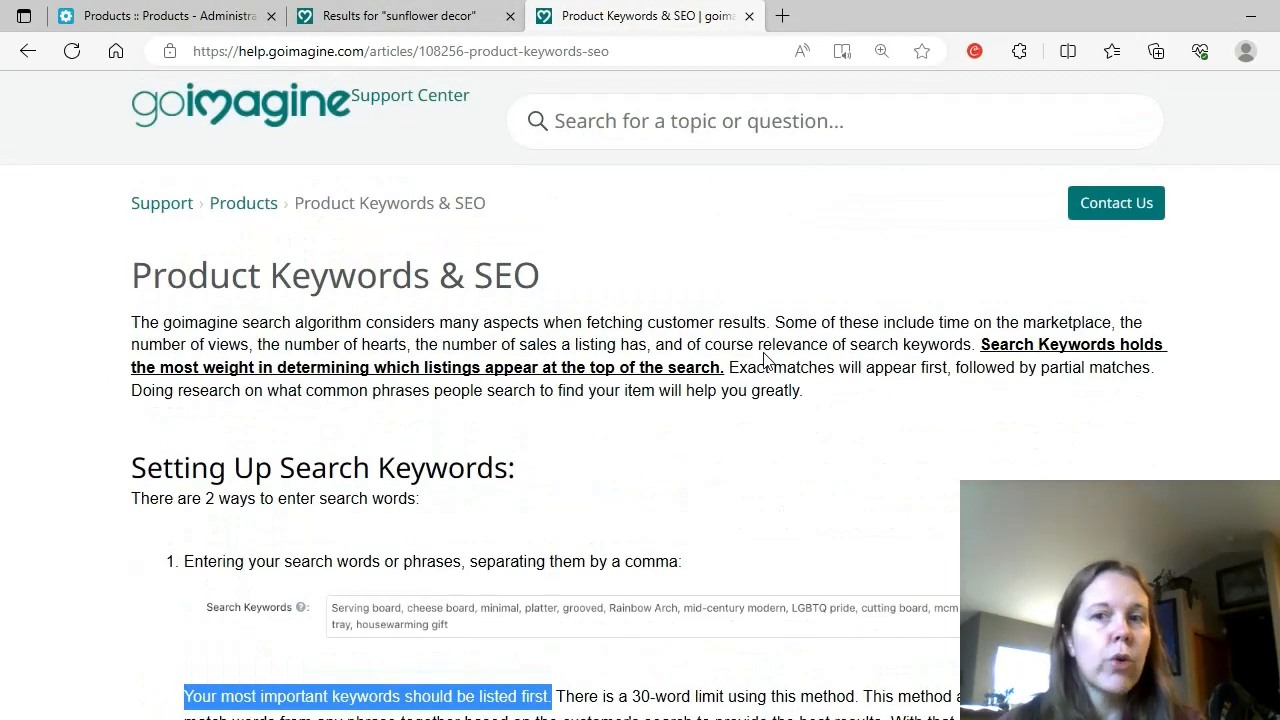